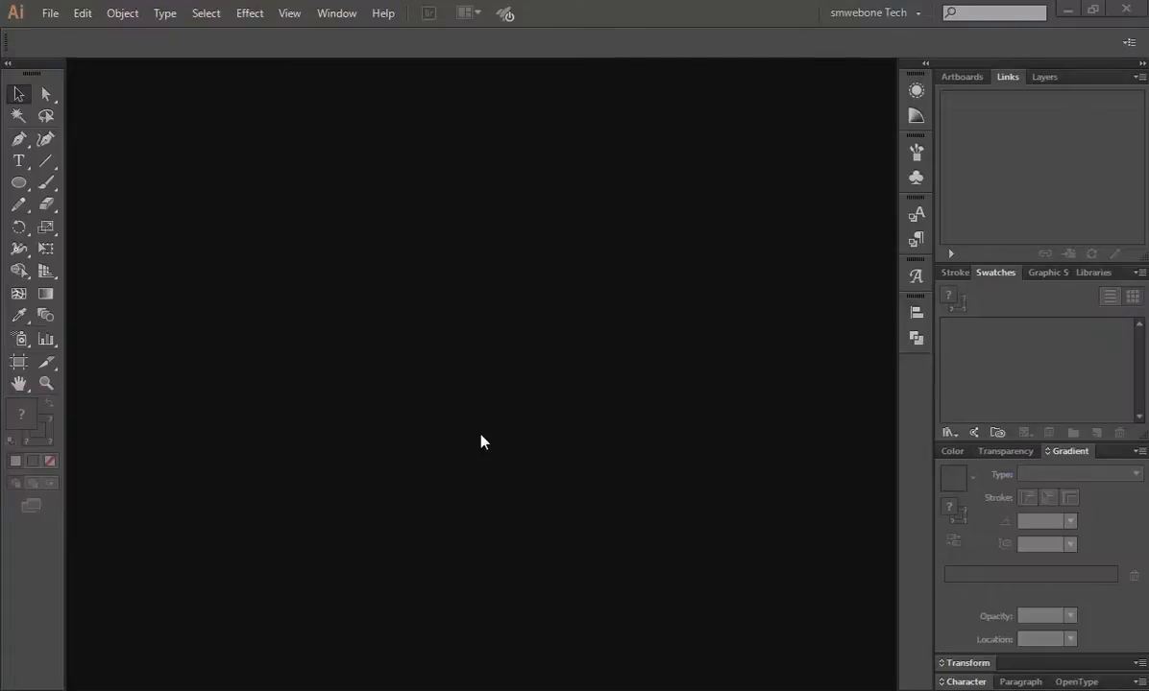
pyautogui.moveTo(458, 433)
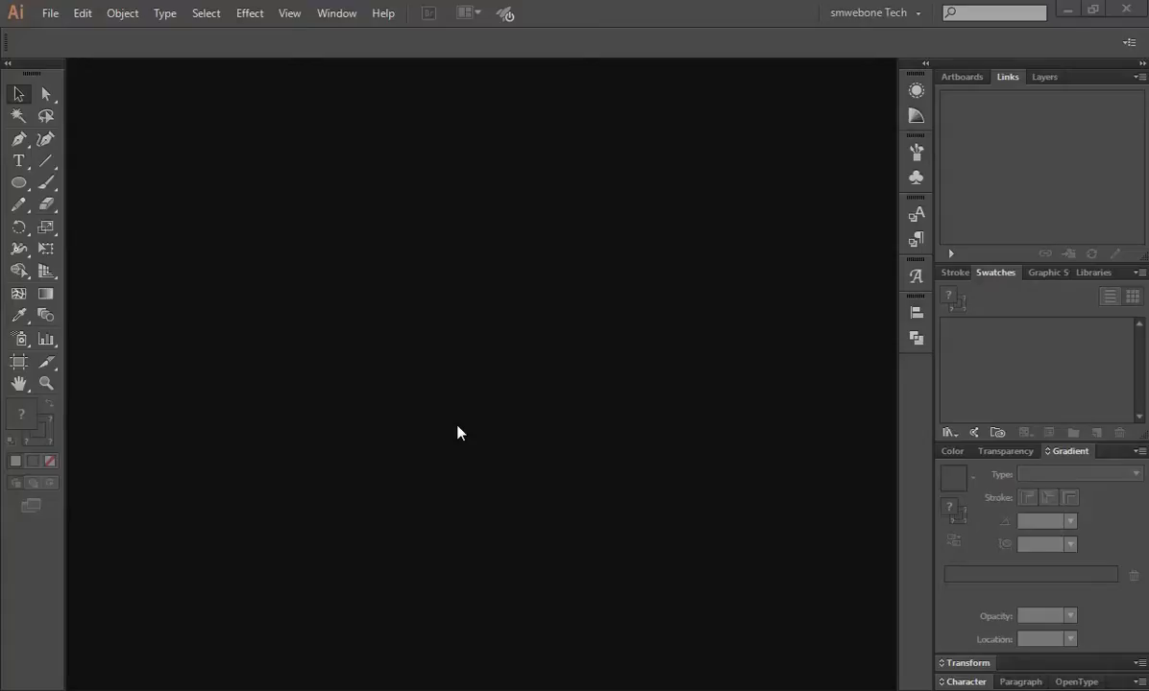
pyautogui.moveTo(69, 45)
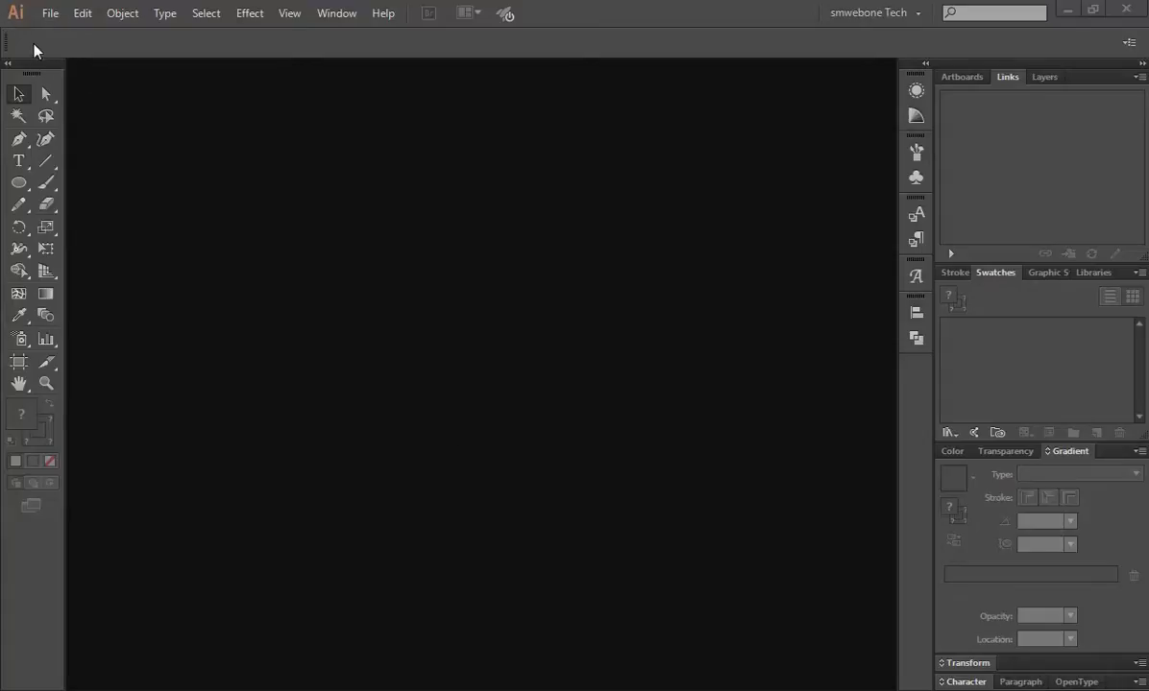
# - Set up a 252 × 144 px CMYK document with 18 px bleed on every side
pyautogui.click(49, 13)
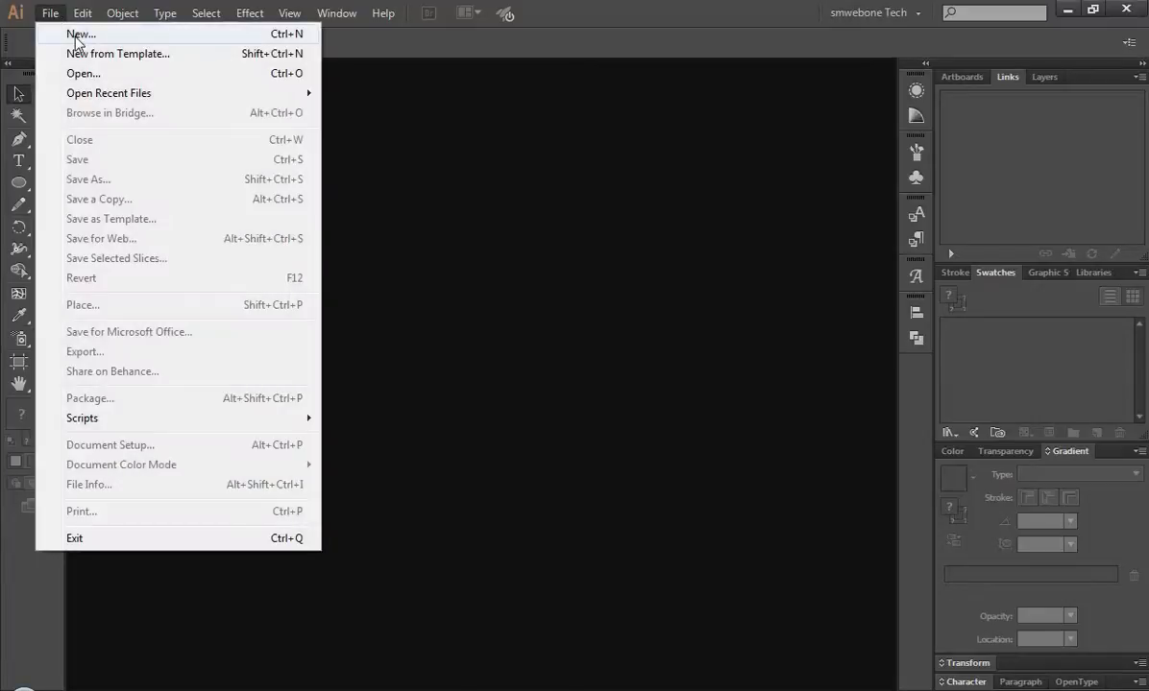
pyautogui.click(81, 33)
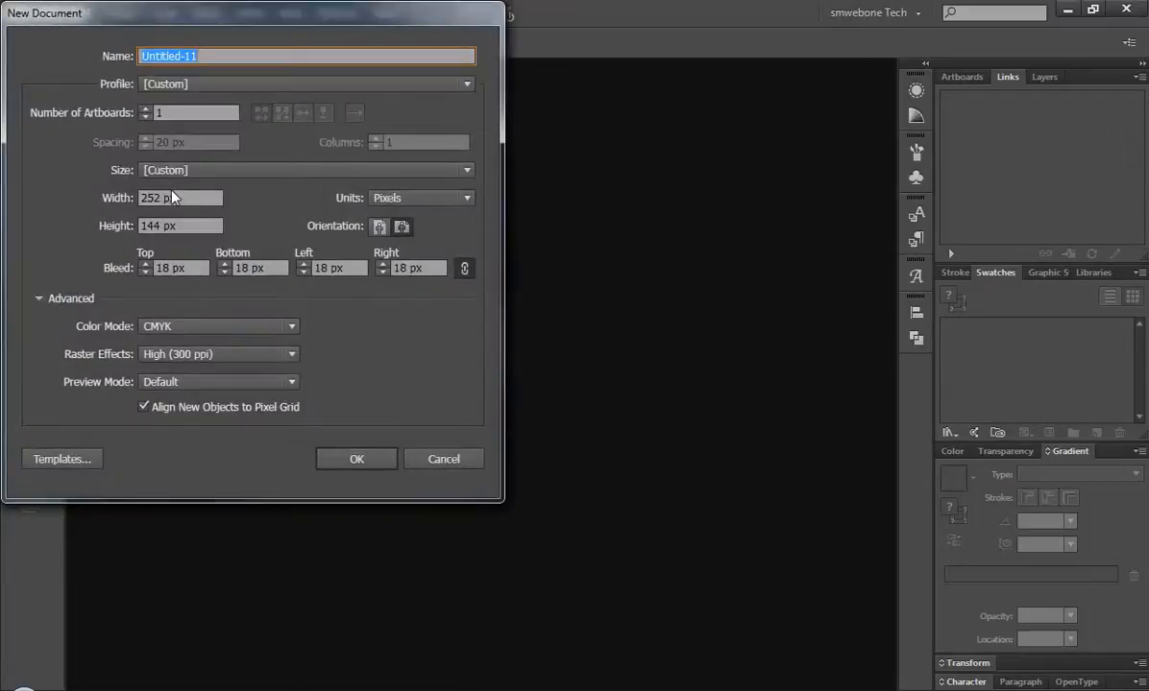
pyautogui.click(179, 198)
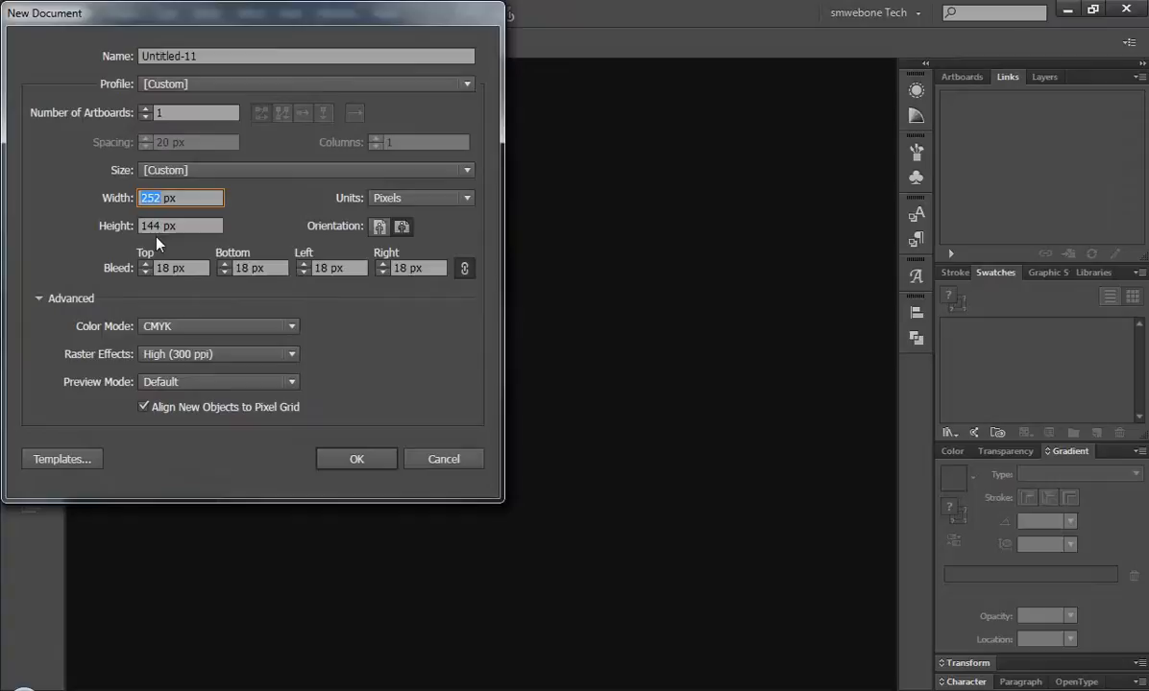
pyautogui.press('Tab')
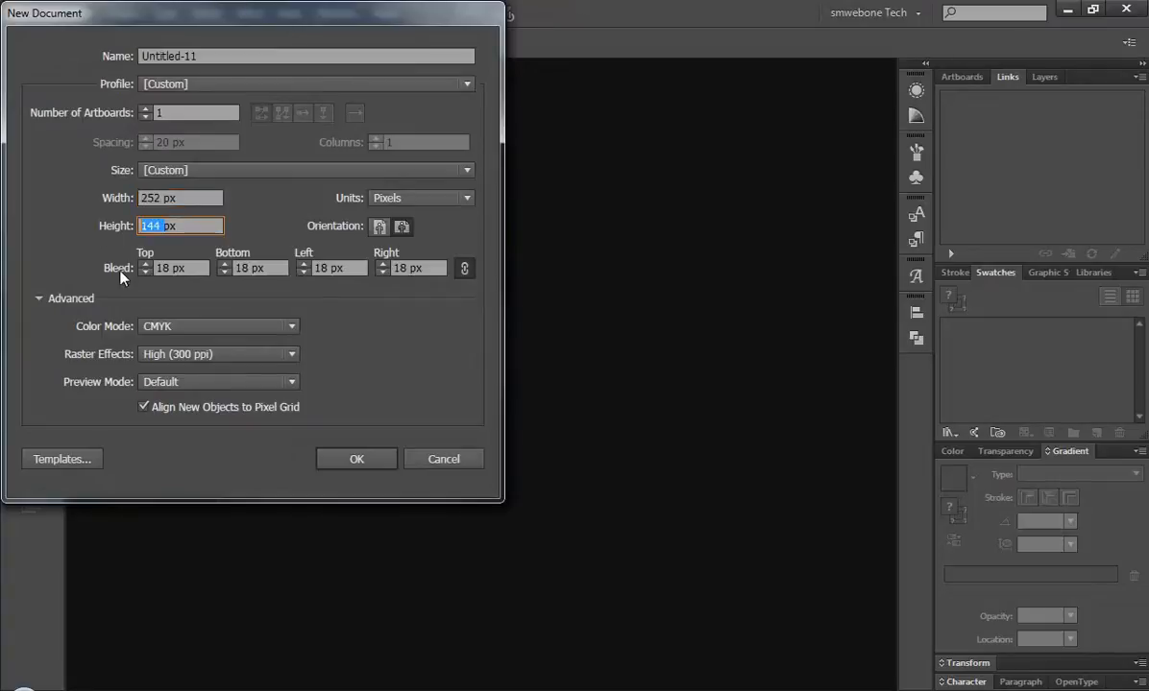
pyautogui.moveTo(132, 303)
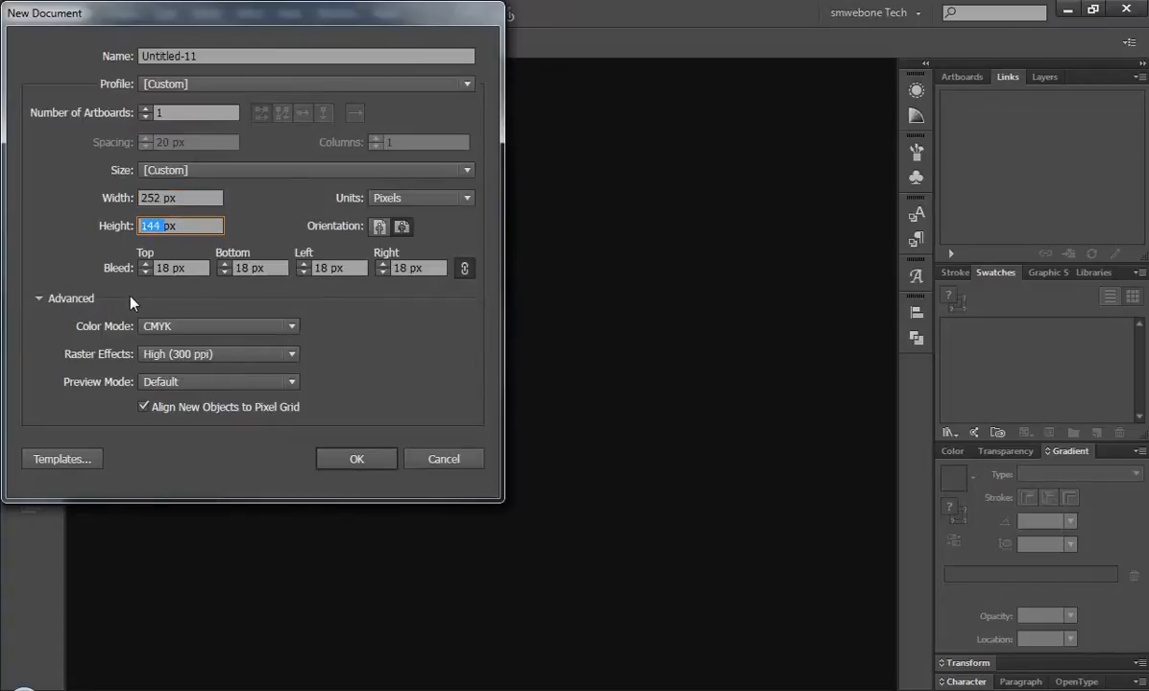
pyautogui.moveTo(173, 406)
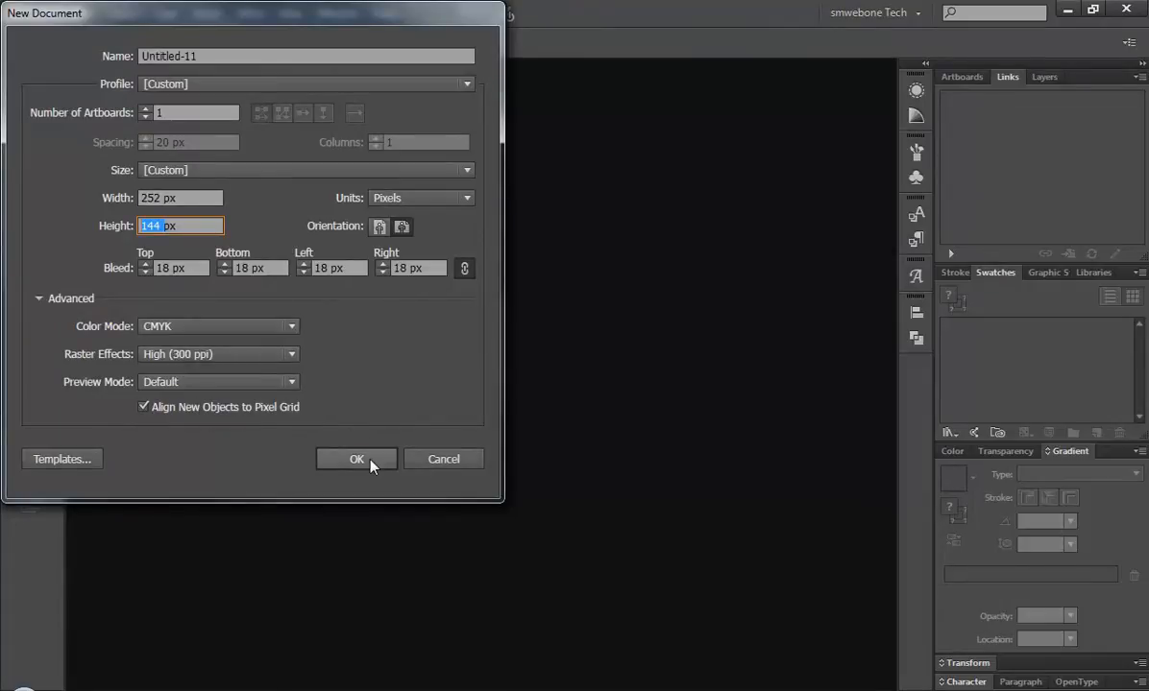
pyautogui.click(356, 459)
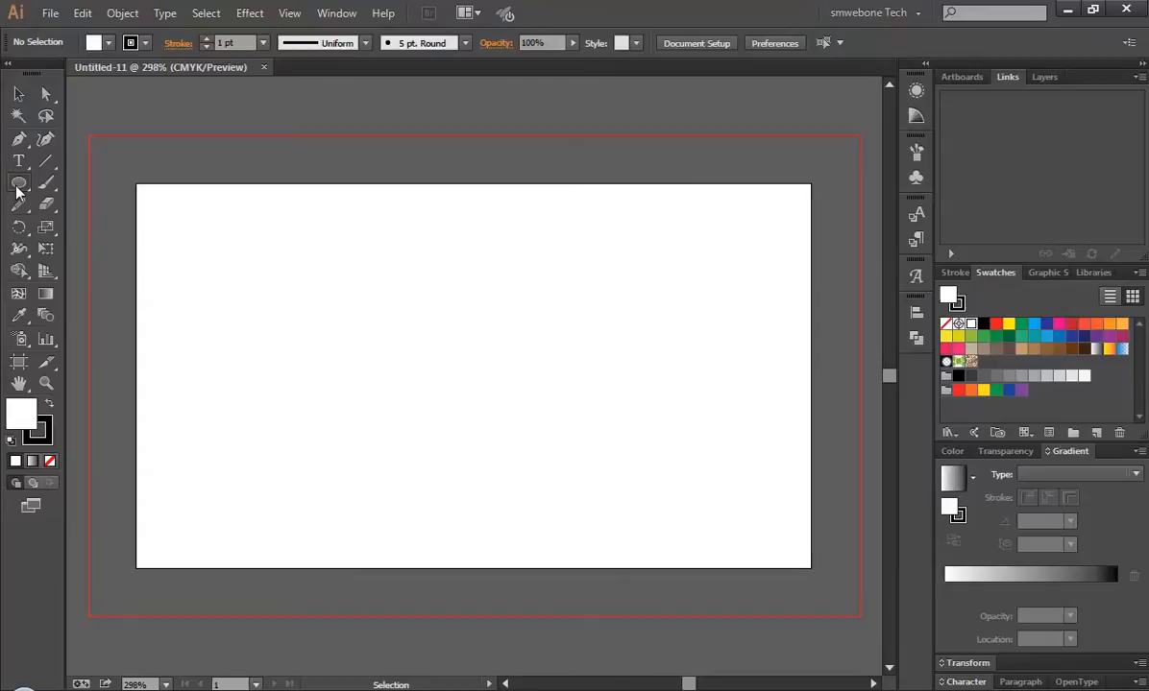
# - Draw a freehand circle at the card's left, then add an overlapping 70 × 70 px circle
pyautogui.moveTo(215, 279); pyautogui.dragTo(240, 367)
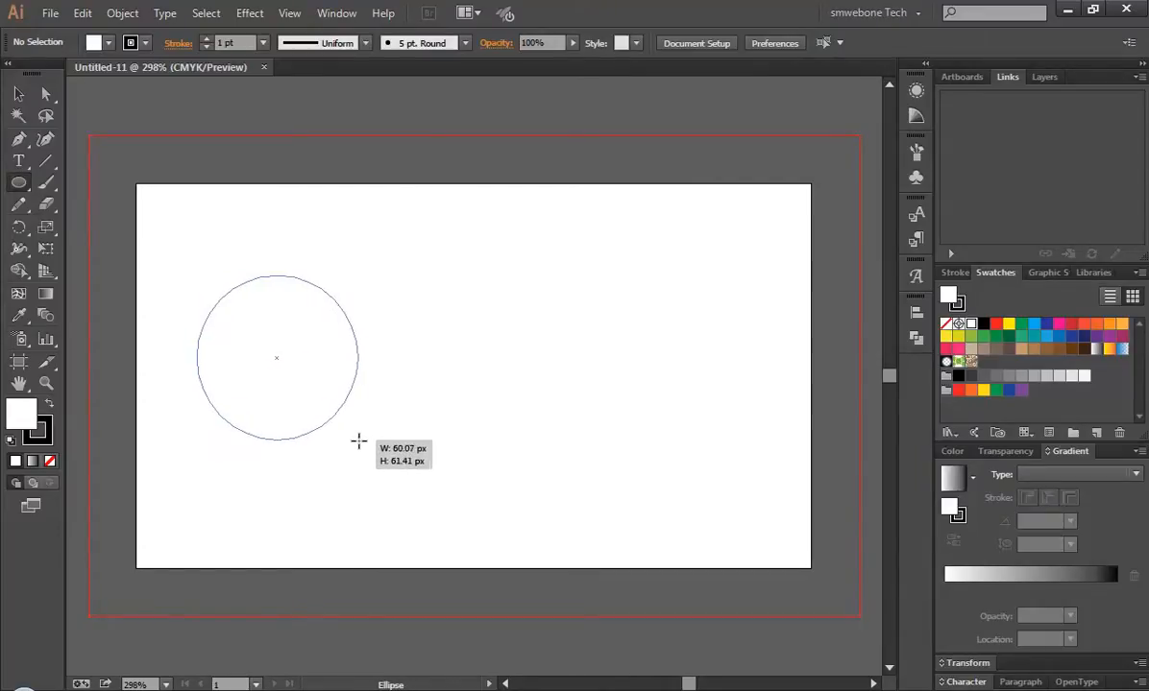
pyautogui.moveTo(358, 441); pyautogui.dragTo(370, 458)
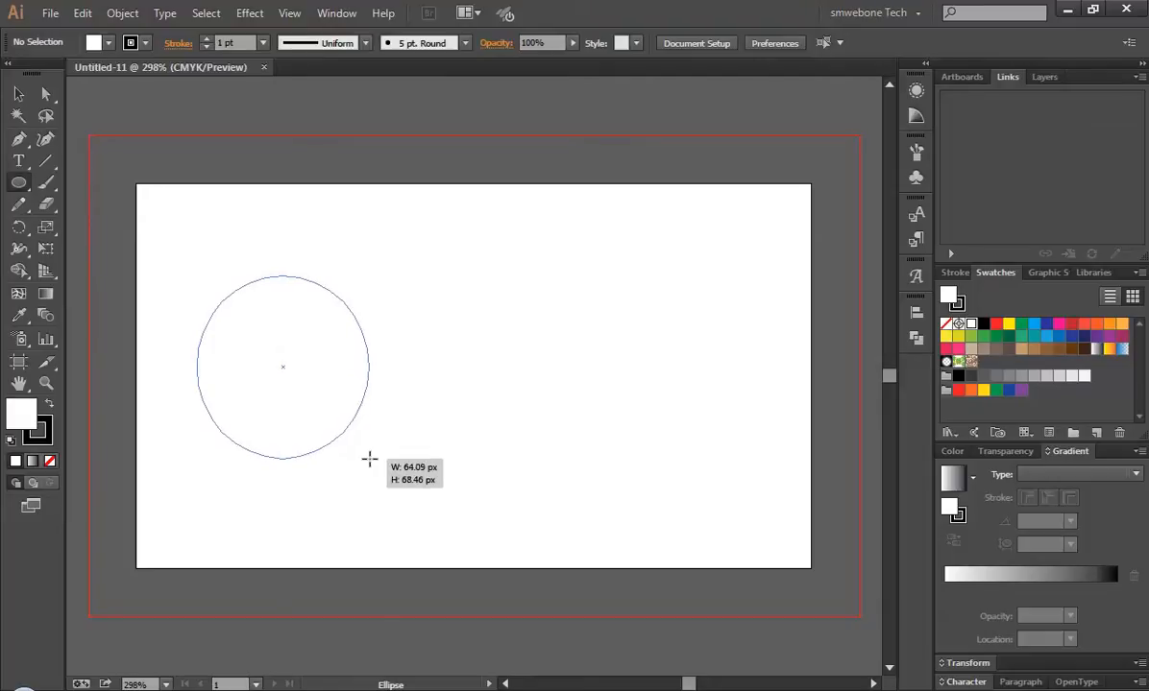
pyautogui.moveTo(370, 459); pyautogui.dragTo(374, 463)
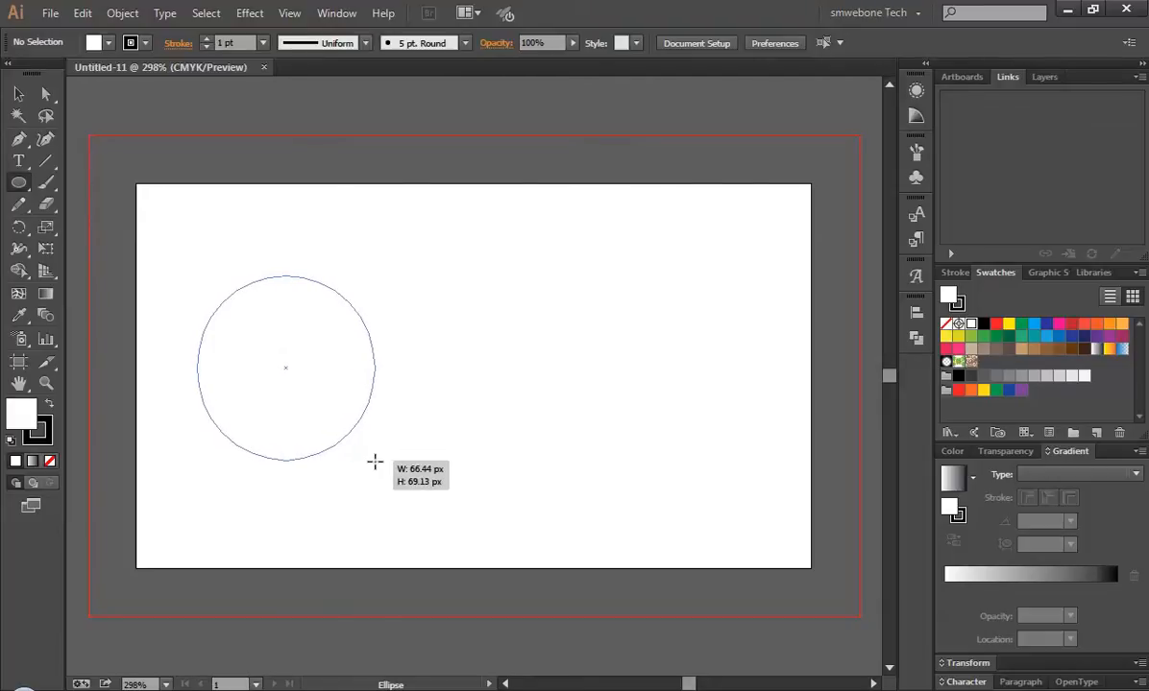
pyautogui.moveTo(375, 462); pyautogui.dragTo(377, 467)
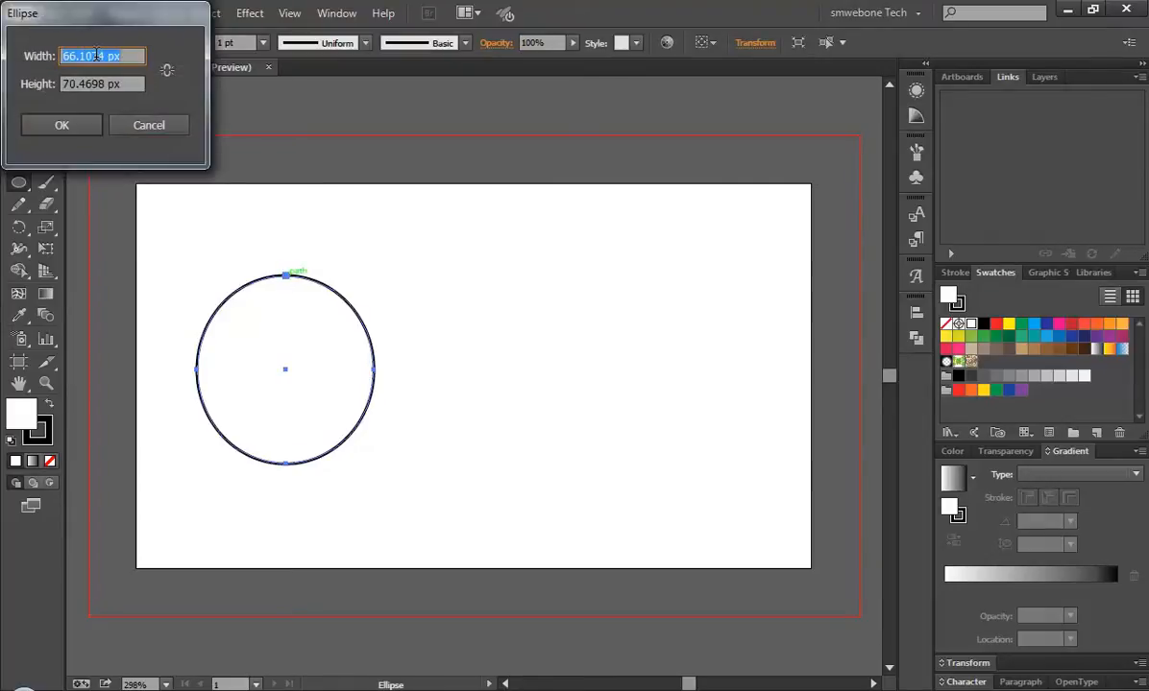
pyautogui.write('7px')
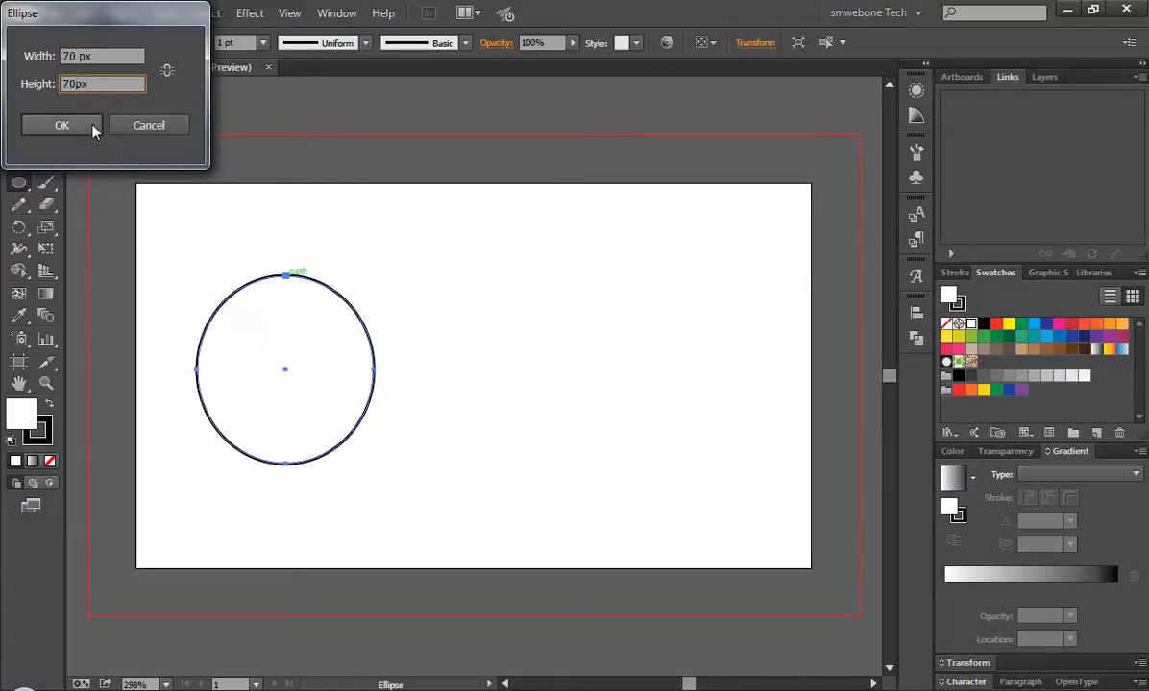
pyautogui.click(62, 125)
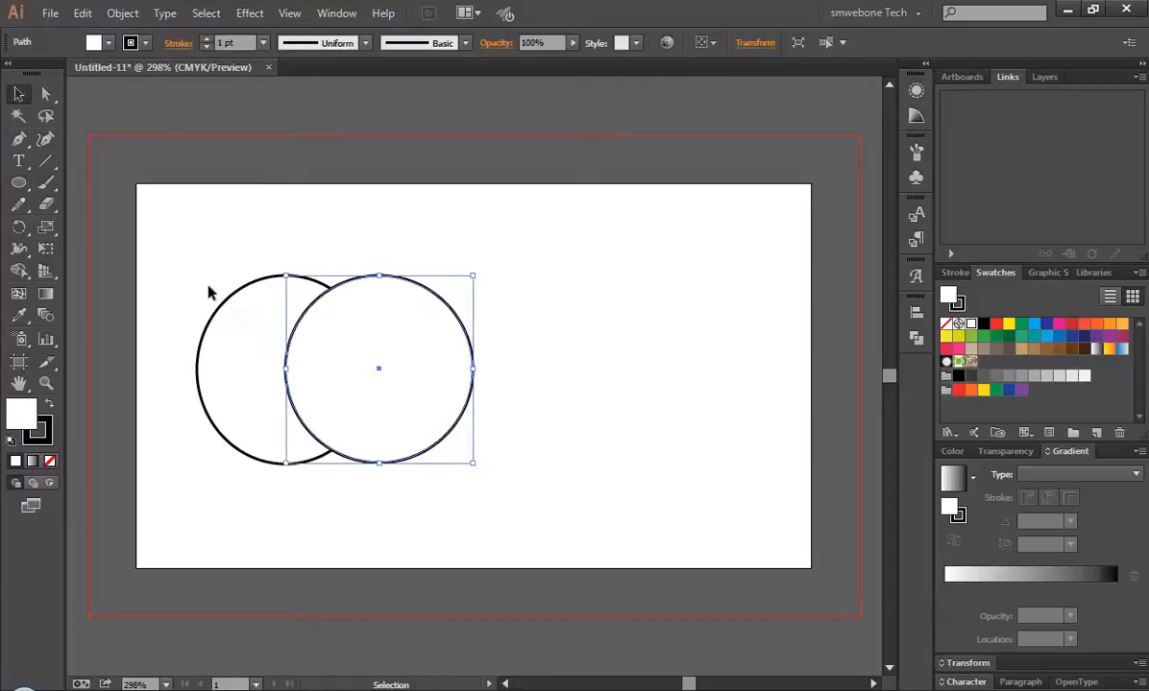
# - Delete the hand-drawn circle and Alt-drag two copies, aligning three equal circles in a row
pyautogui.press('Delete')
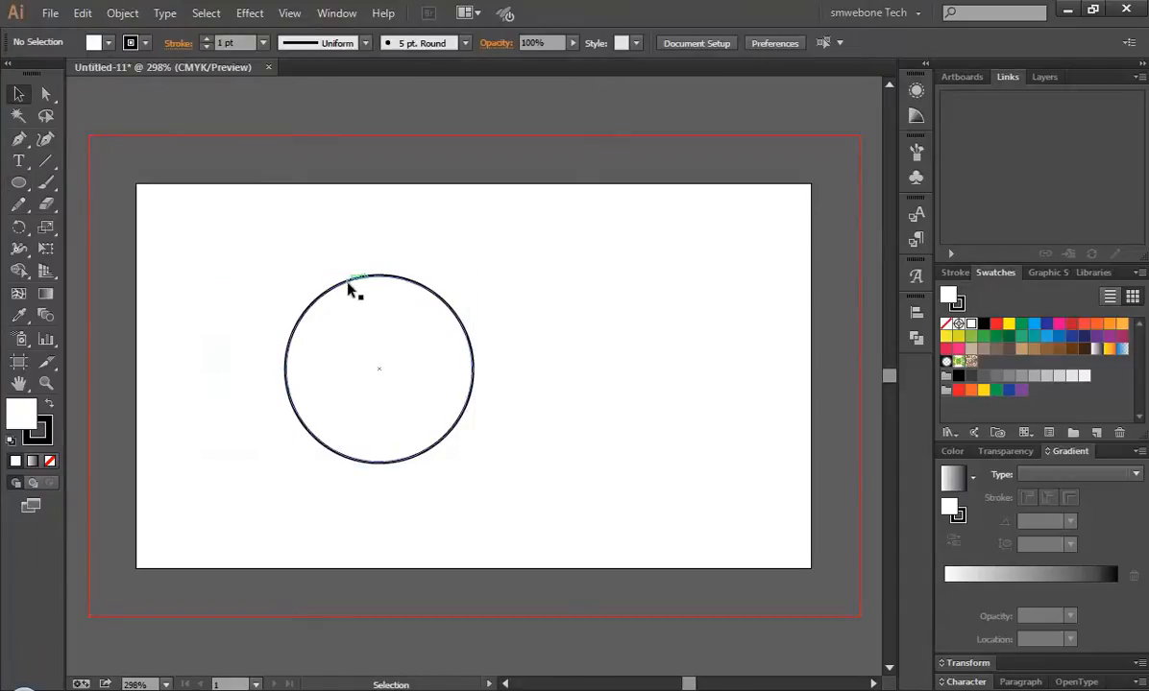
pyautogui.moveTo(378, 368); pyautogui.dragTo(253, 310)
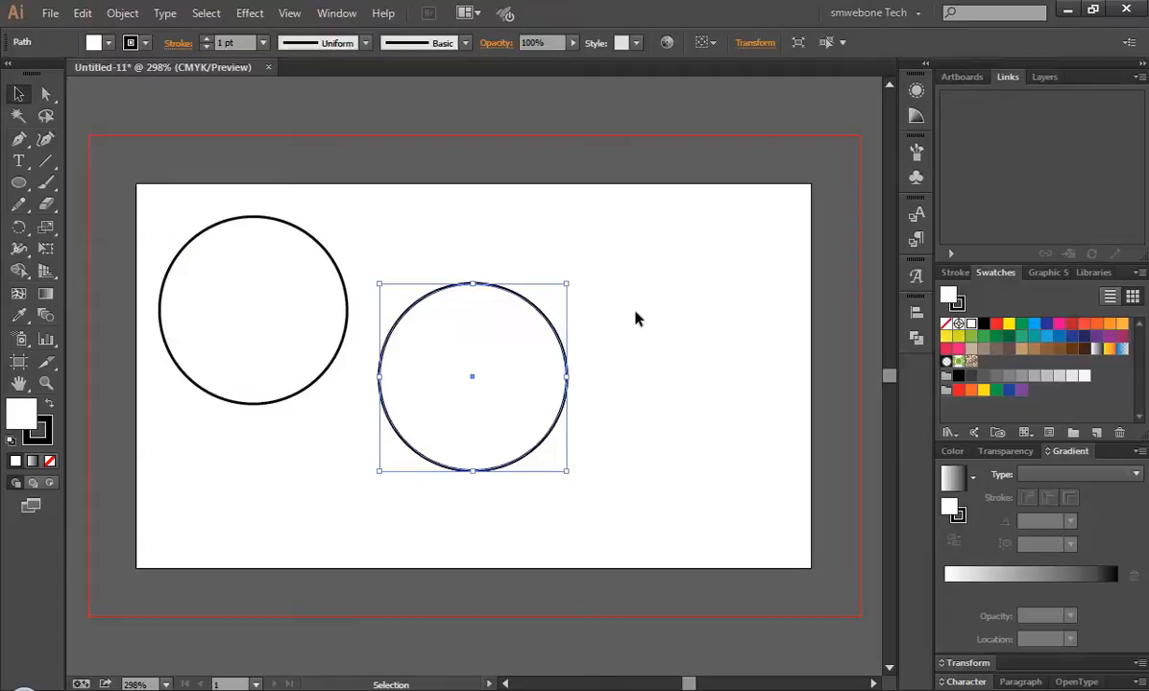
pyautogui.moveTo(471, 374); pyautogui.dragTo(615, 346)
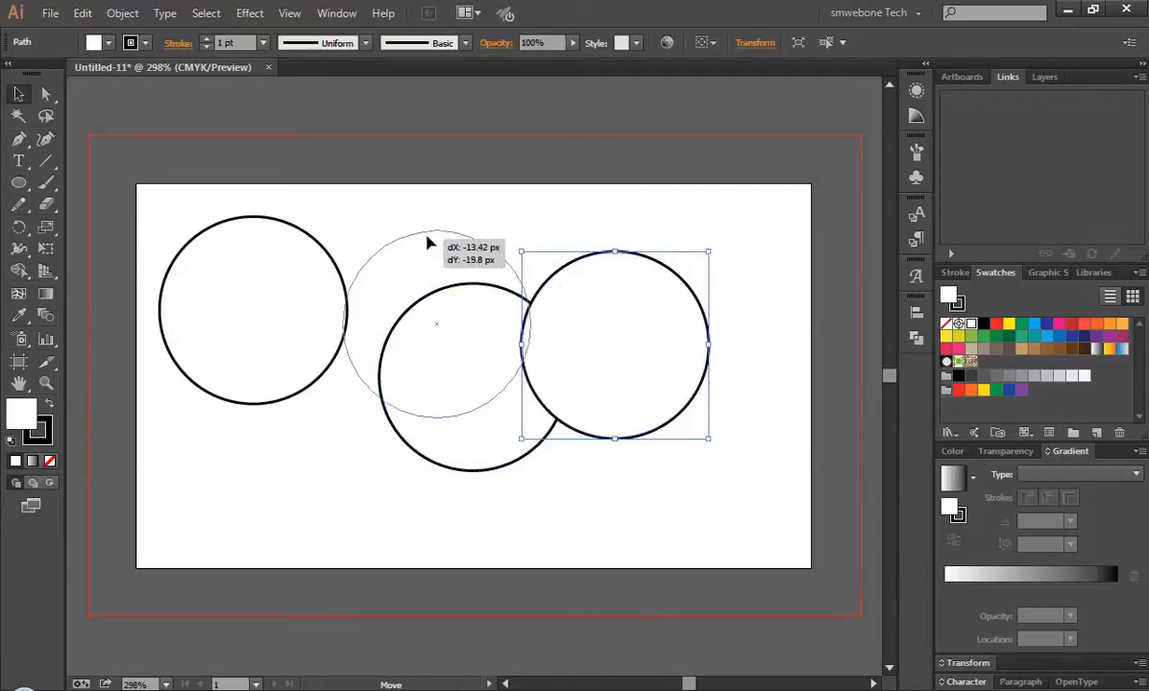
pyautogui.moveTo(437, 246); pyautogui.dragTo(434, 232)
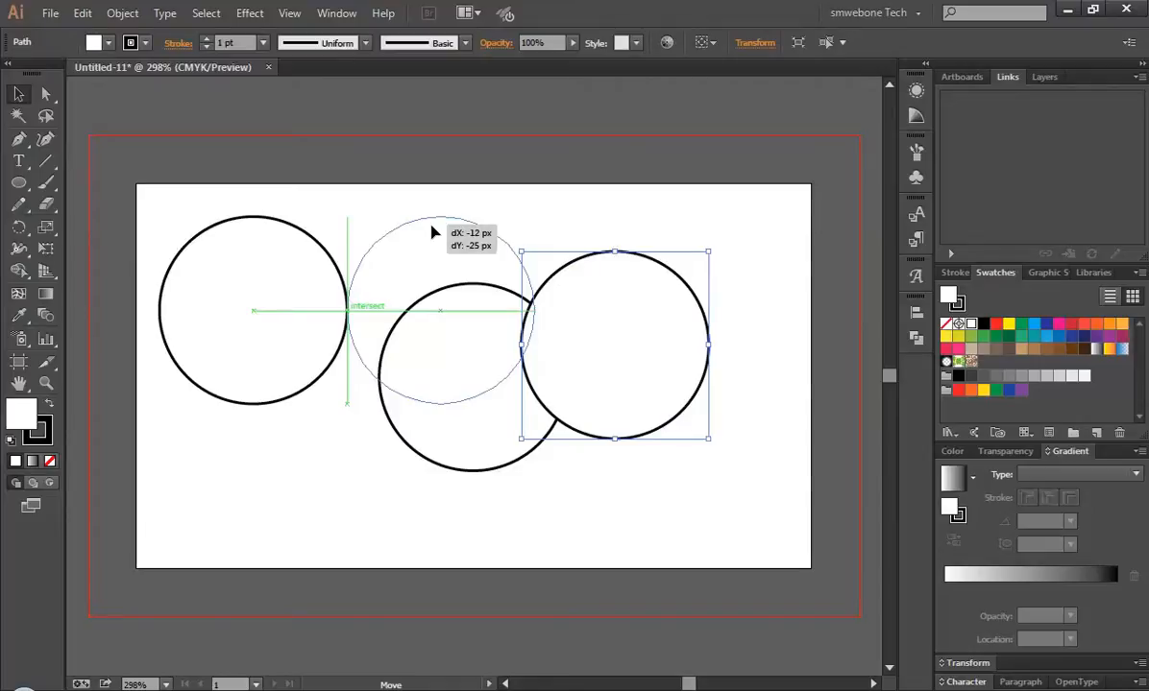
pyautogui.moveTo(620, 346); pyautogui.dragTo(440, 310)
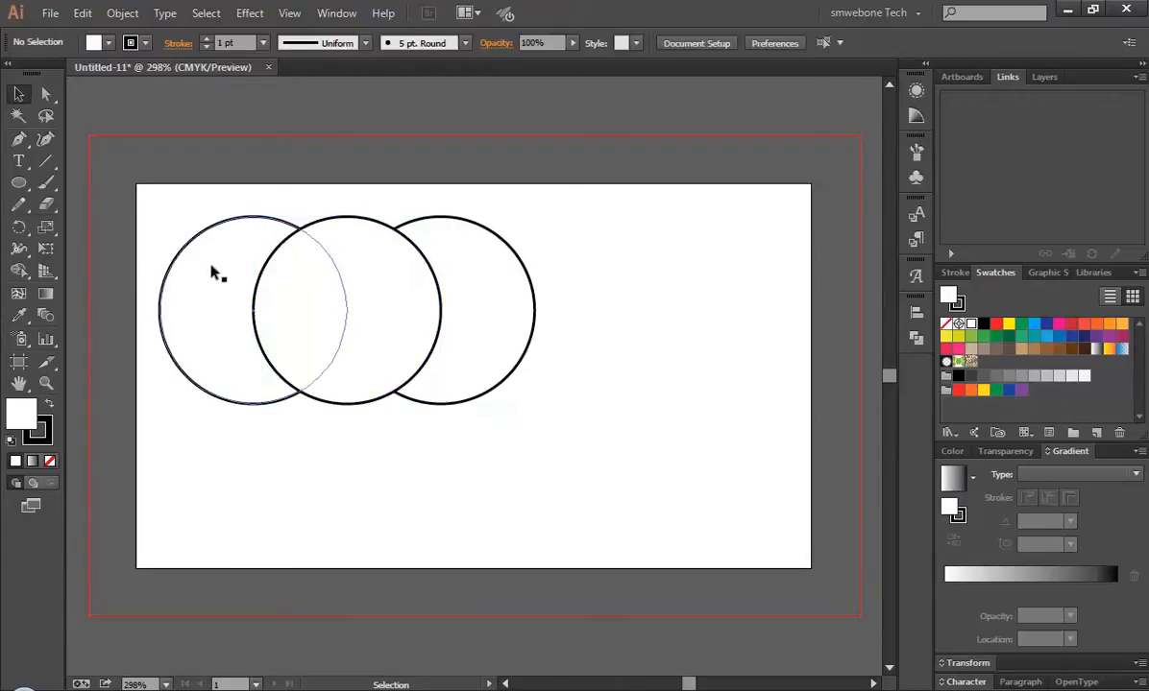
# - Fill the middle circle red and divide it with the left and right circles
pyautogui.click(346, 310)
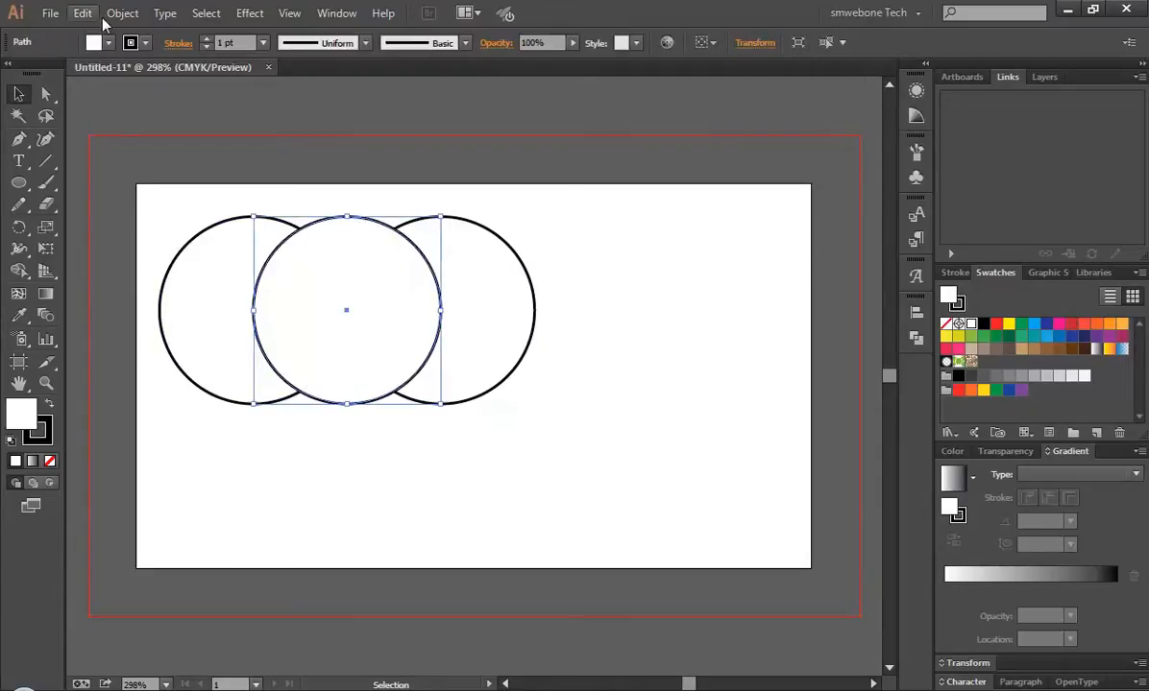
pyautogui.click(108, 42)
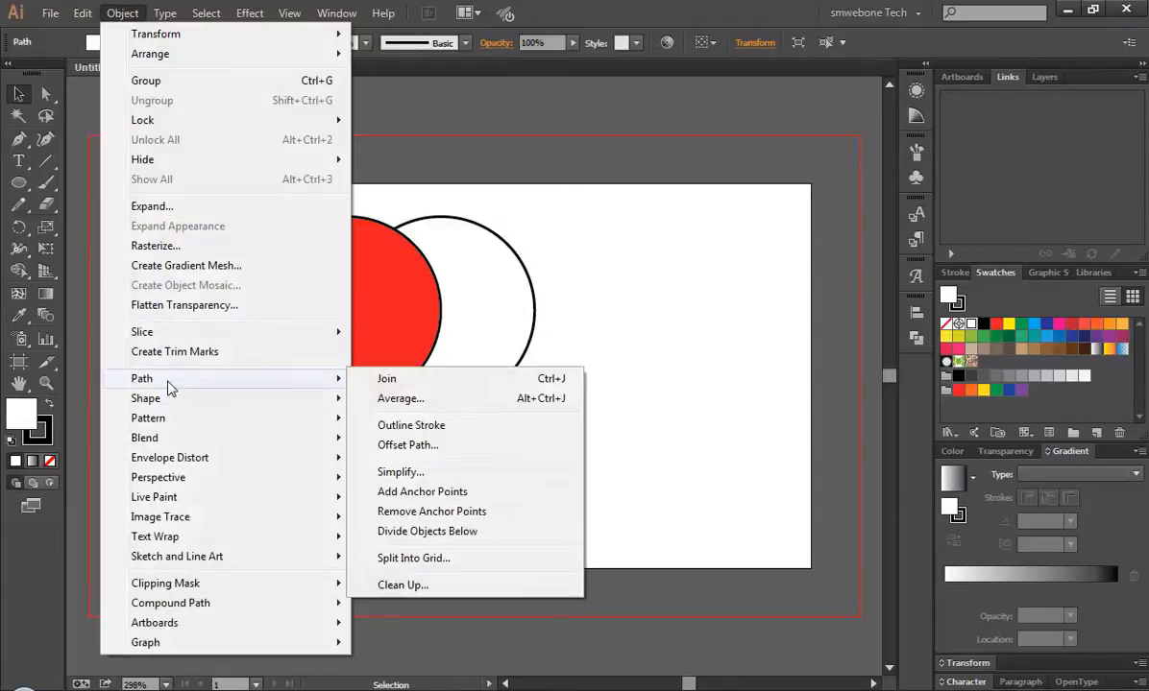
pyautogui.click(427, 531)
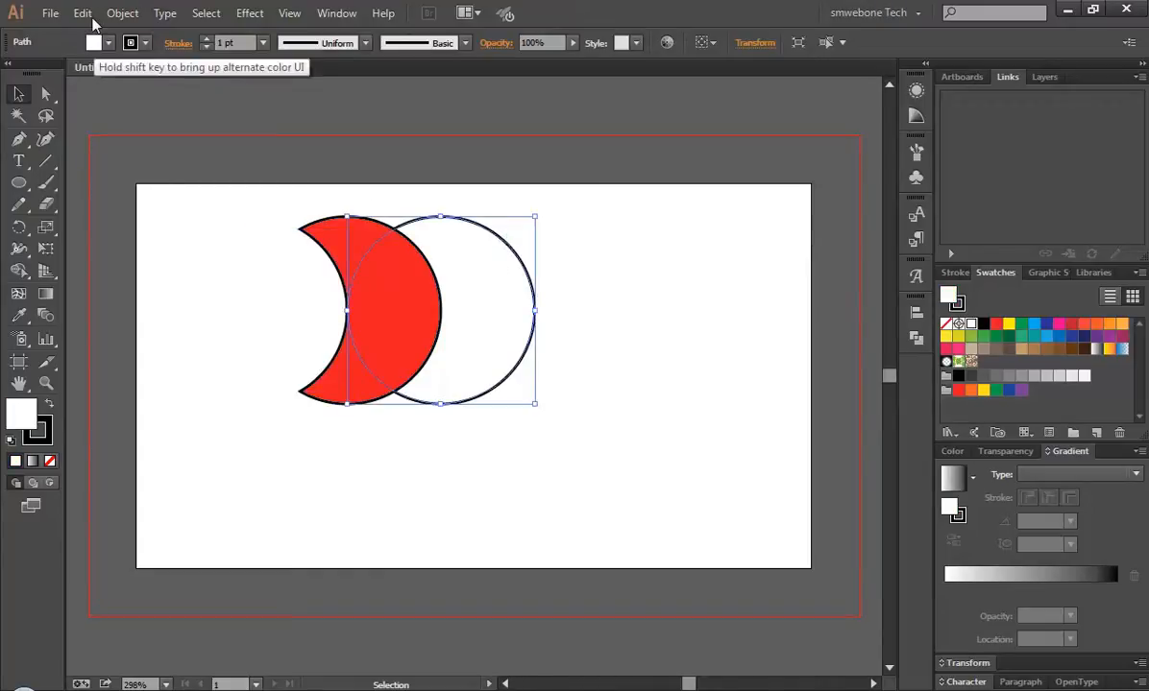
pyautogui.click(122, 13)
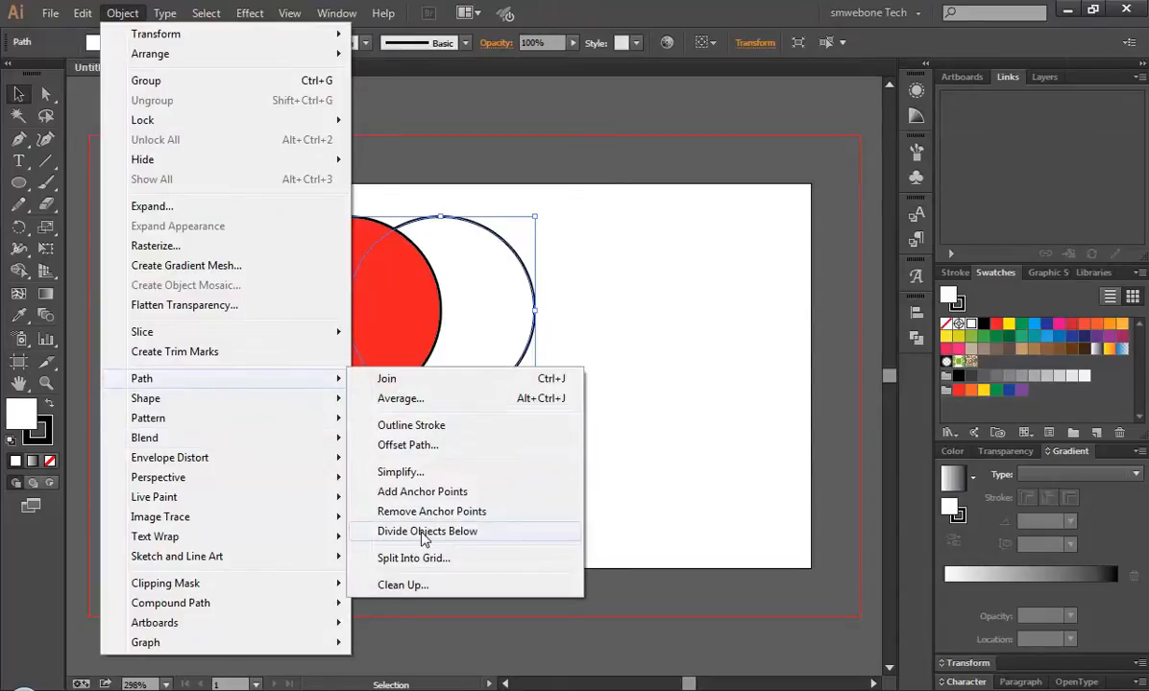
pyautogui.click(427, 531)
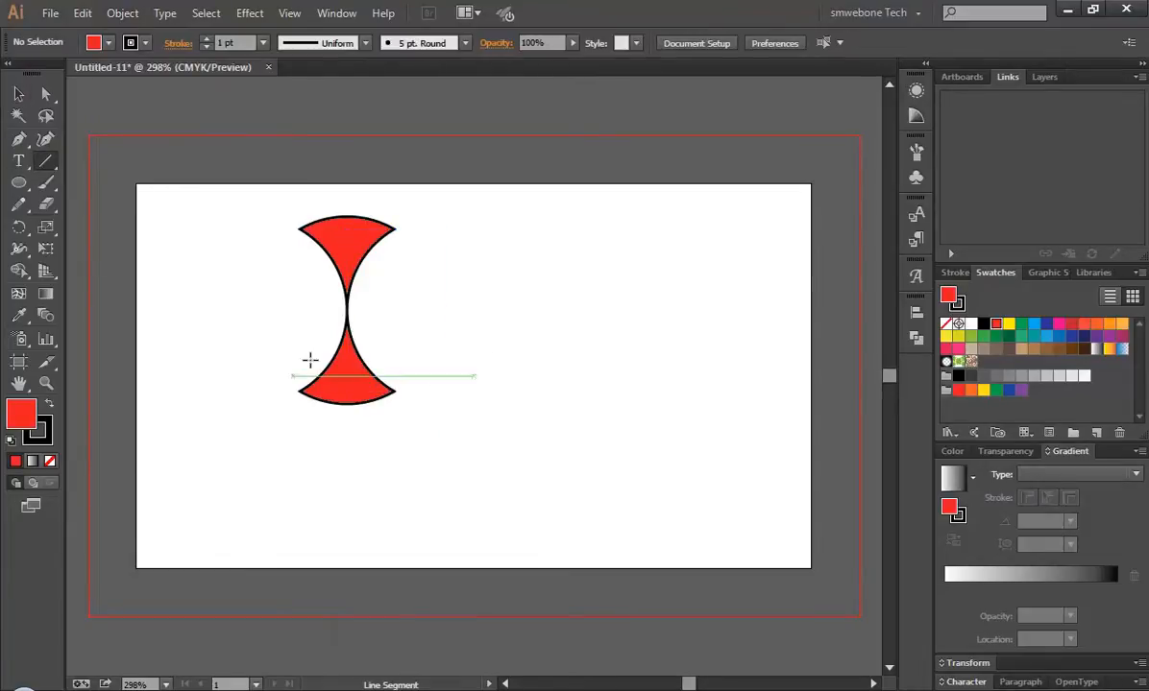
# - Draw a short line across the red hourglass's narrow waist
pyautogui.moveTo(310, 377); pyautogui.dragTo(385, 310)
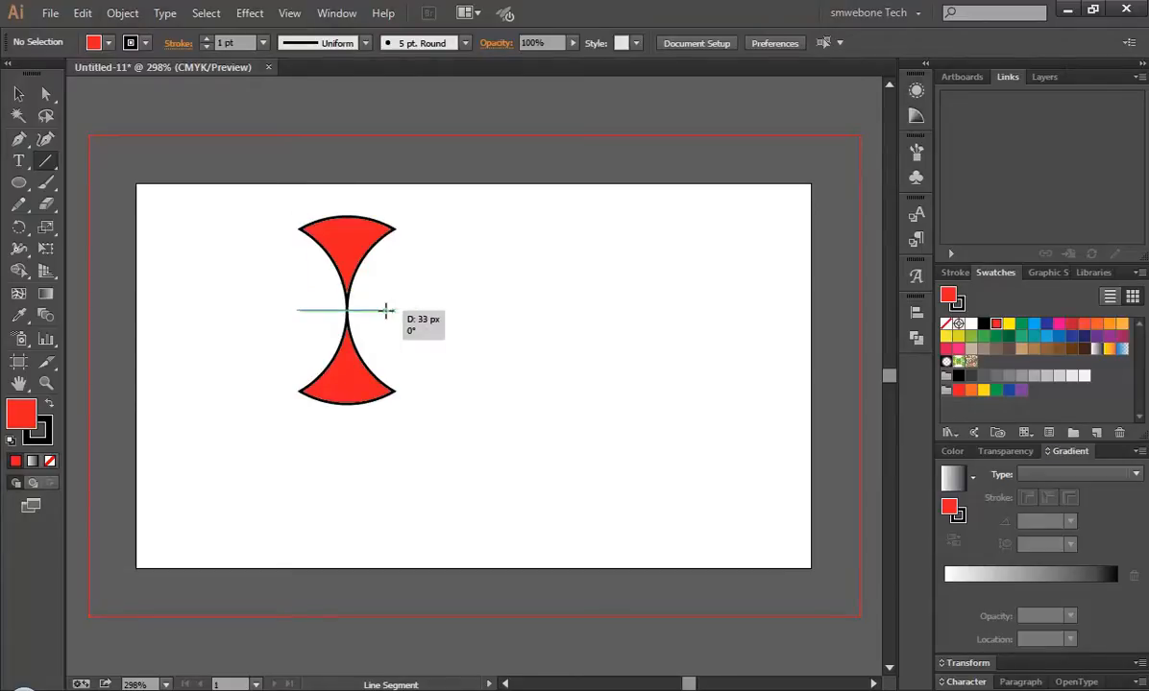
pyautogui.click(122, 12)
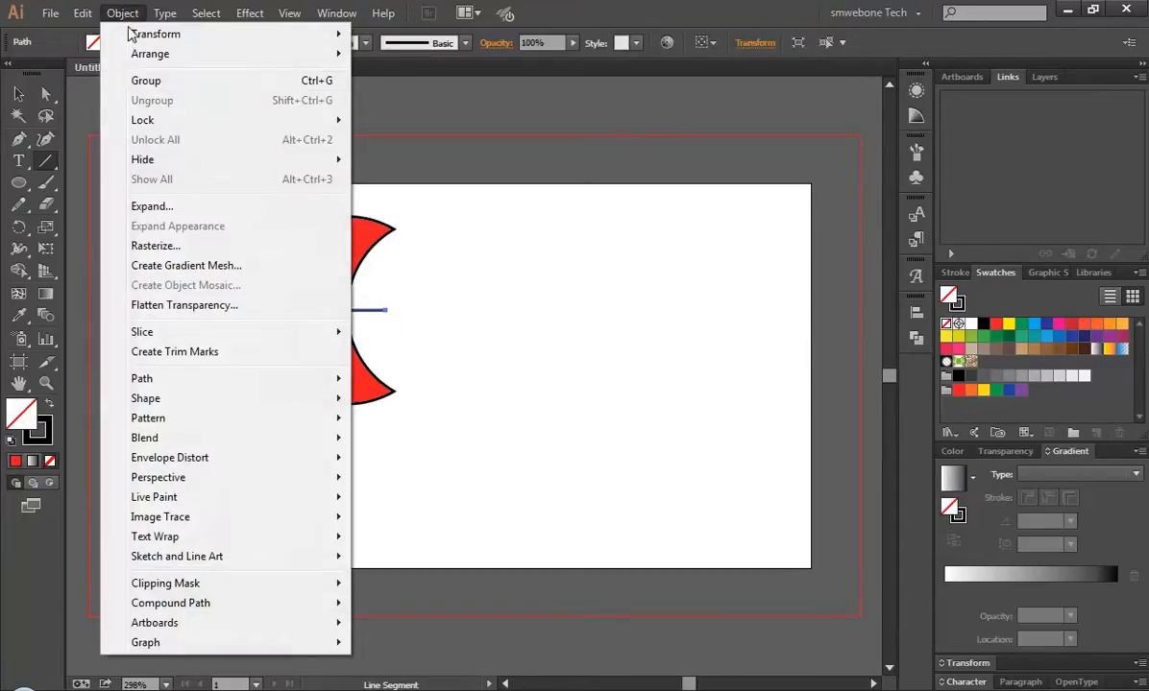
pyautogui.moveTo(141, 377)
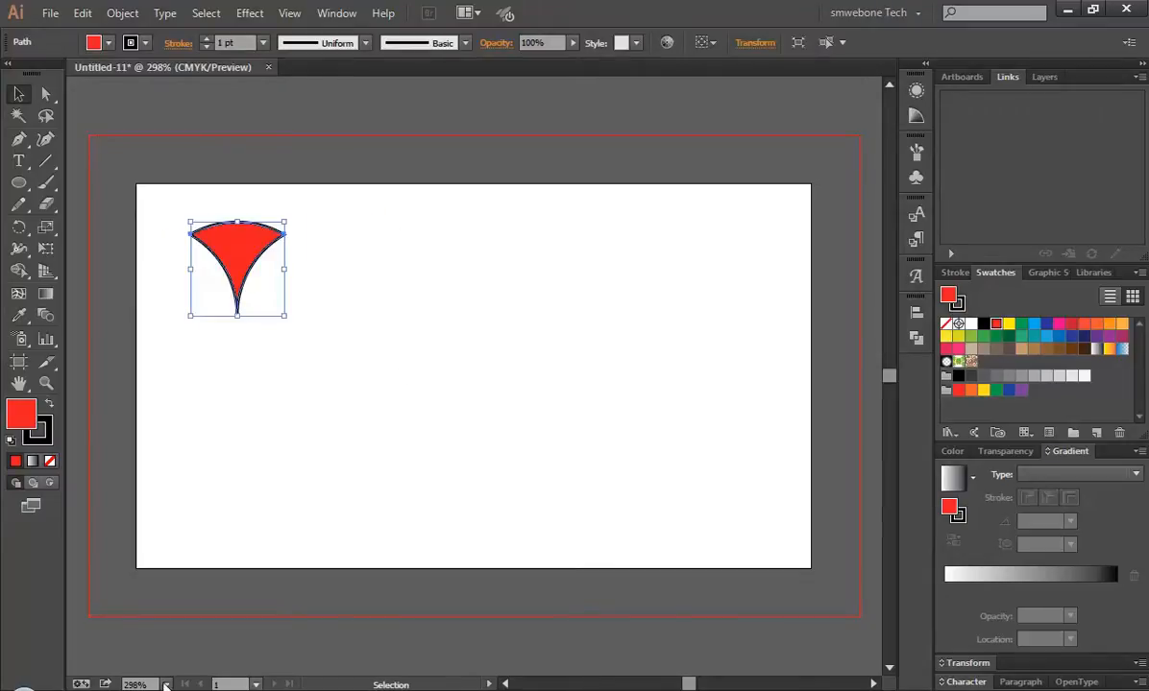
# - Zoom the view to 600%, then back to 400% so the whole petal fits
pyautogui.click(153, 684)
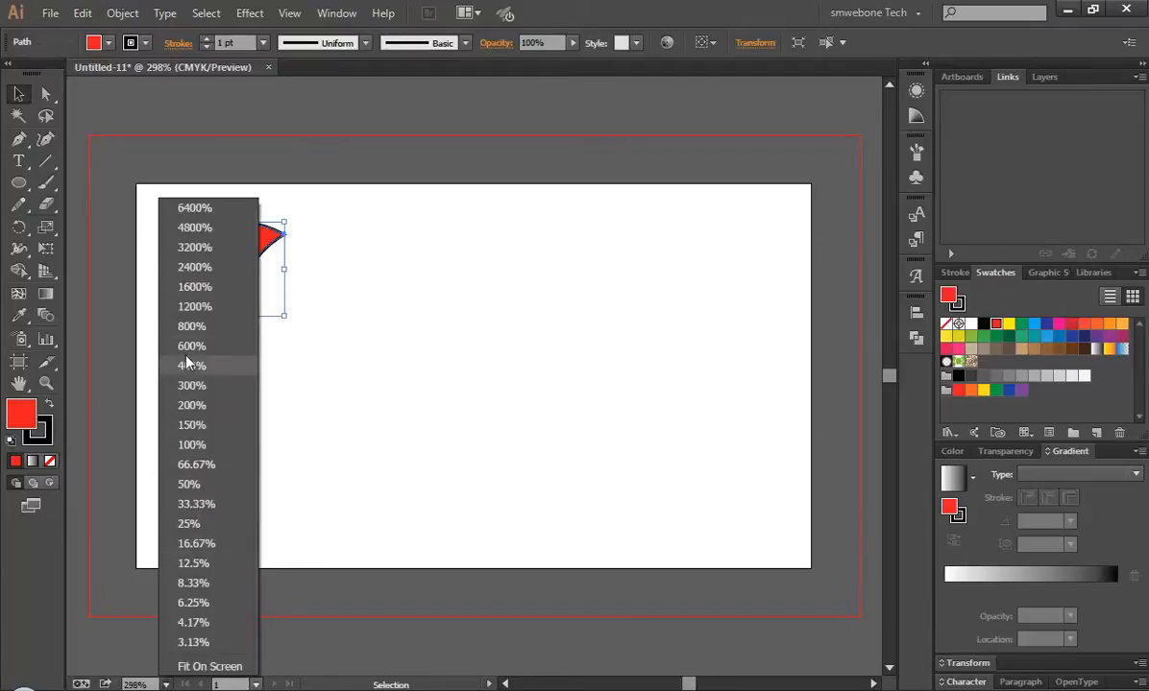
pyautogui.moveTo(199, 385)
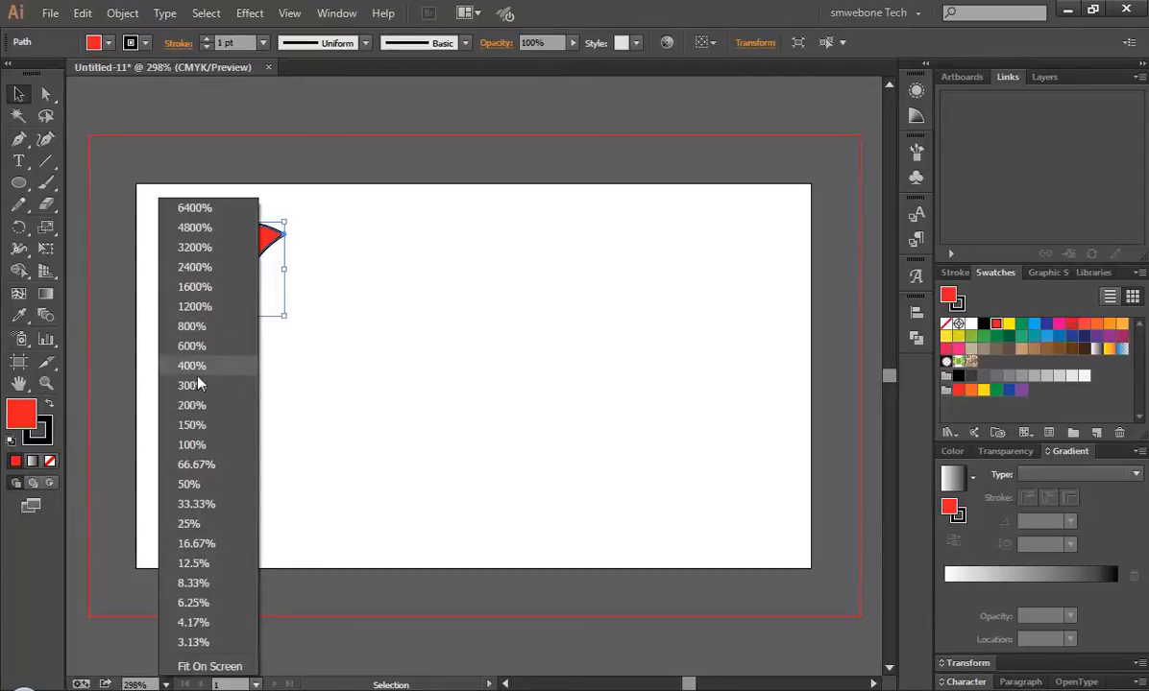
pyautogui.click(191, 385)
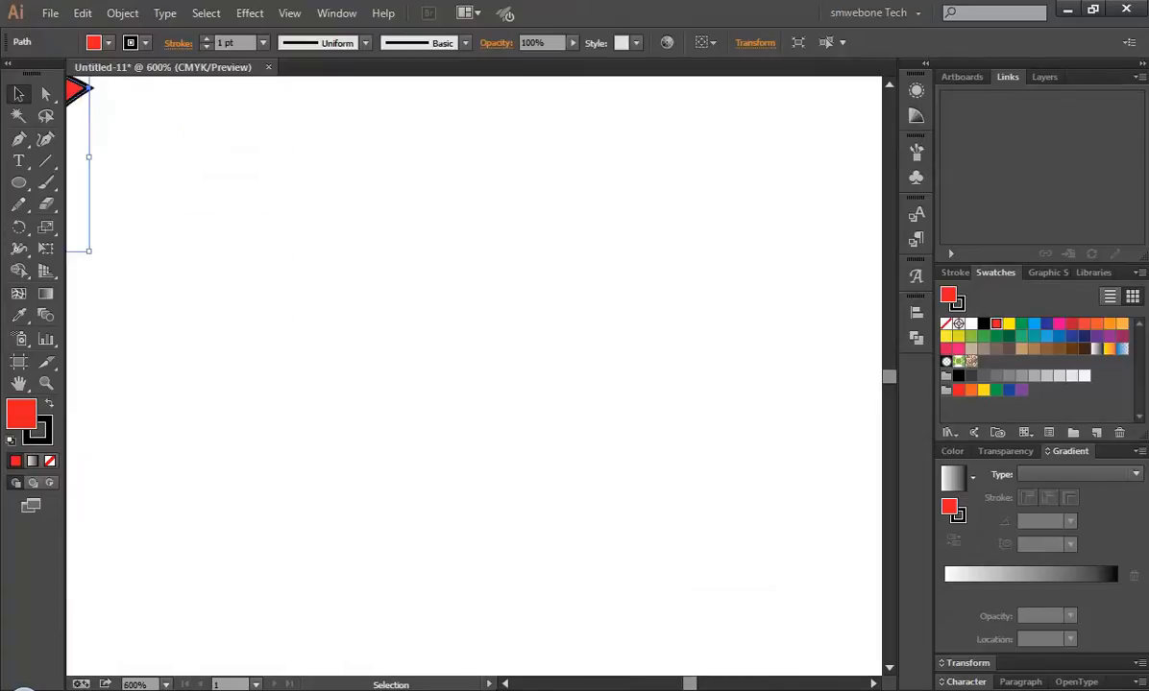
pyautogui.click(144, 684)
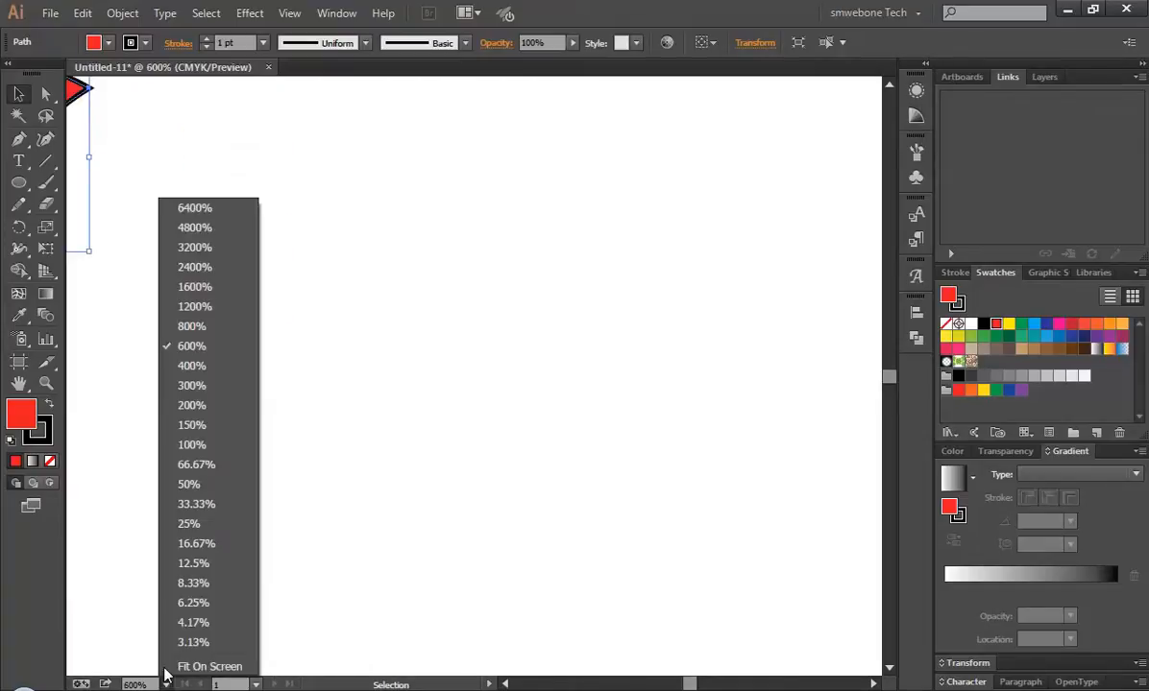
pyautogui.click(191, 365)
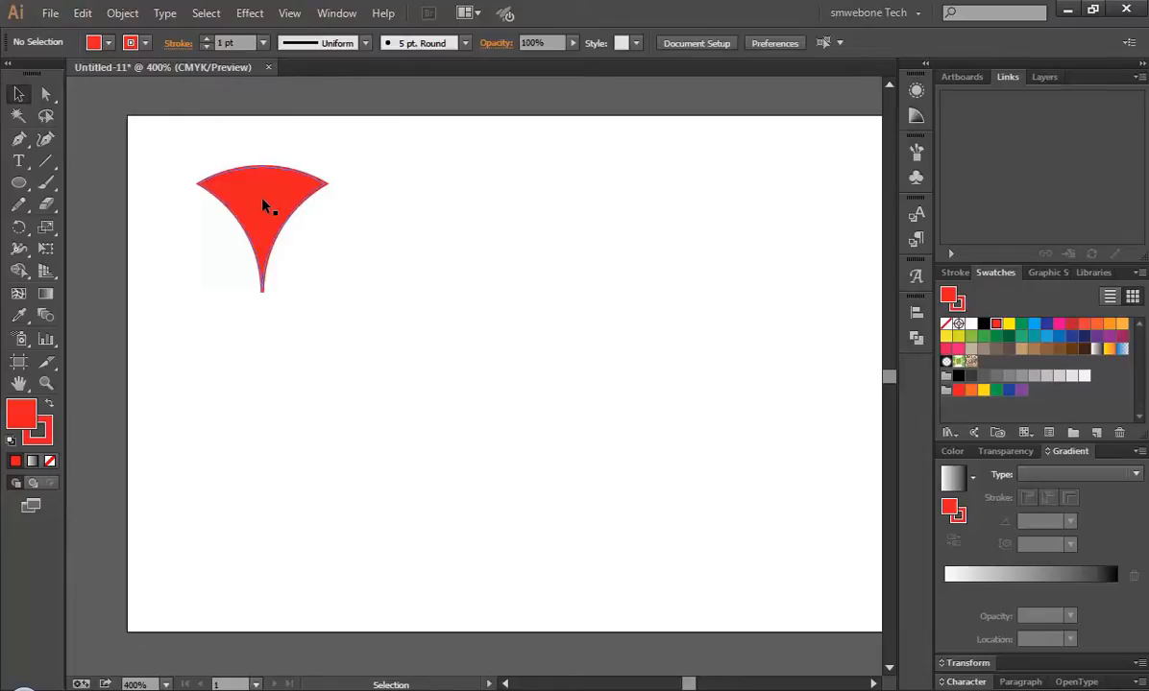
# - Rotate copies of the red petal around its bottom tip to form three petals
pyautogui.click(288, 202)
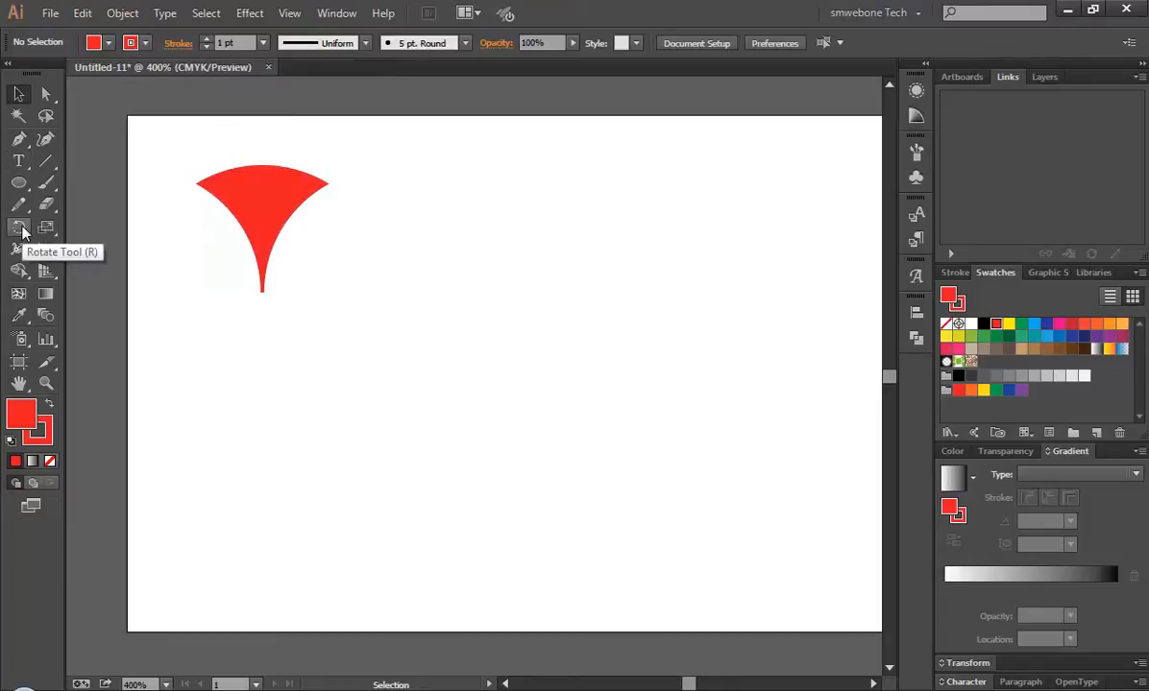
pyautogui.moveTo(261, 199)
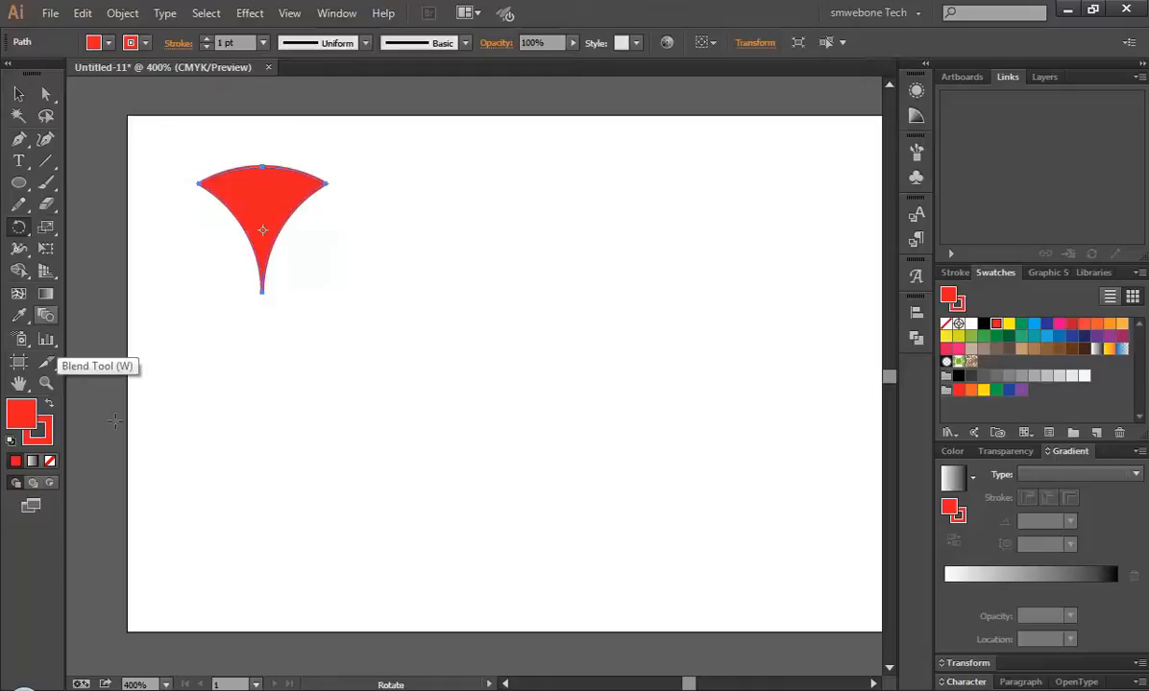
pyautogui.moveTo(262, 291)
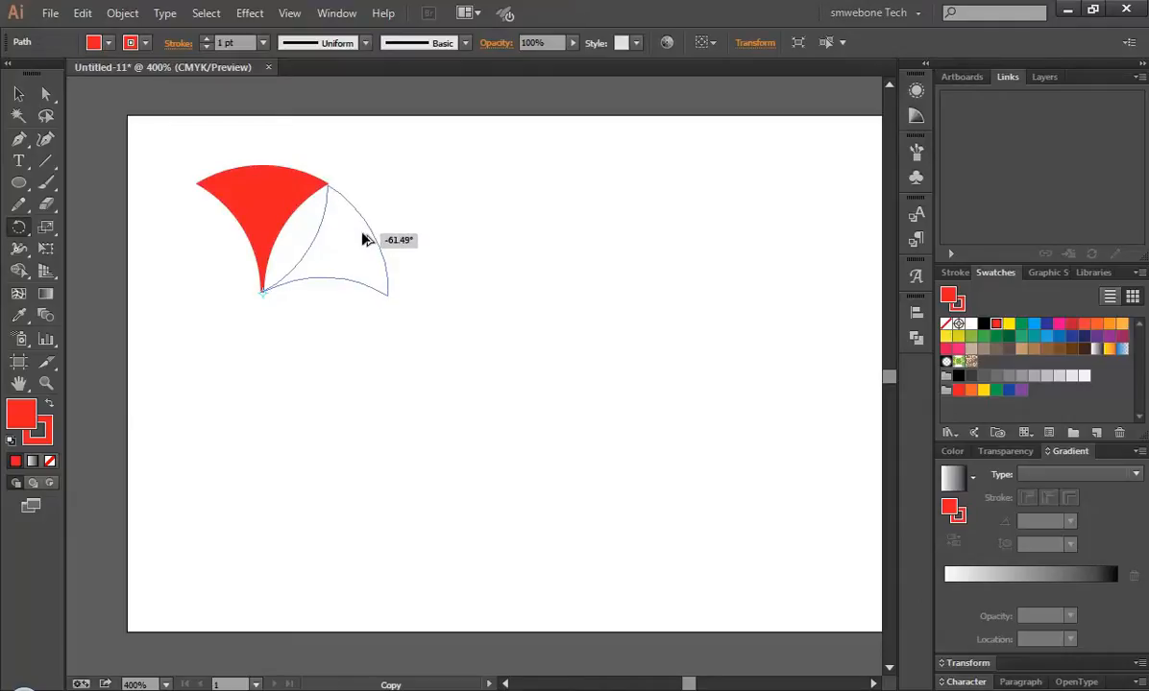
pyautogui.moveTo(364, 240); pyautogui.dragTo(288, 269)
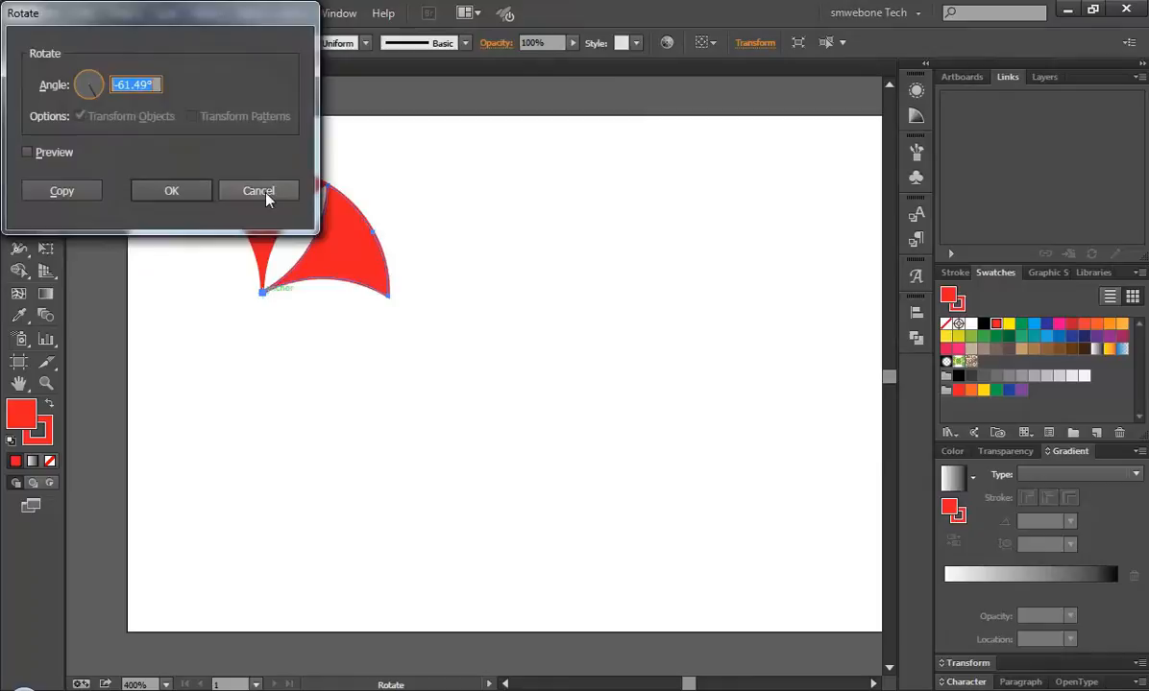
pyautogui.click(257, 190)
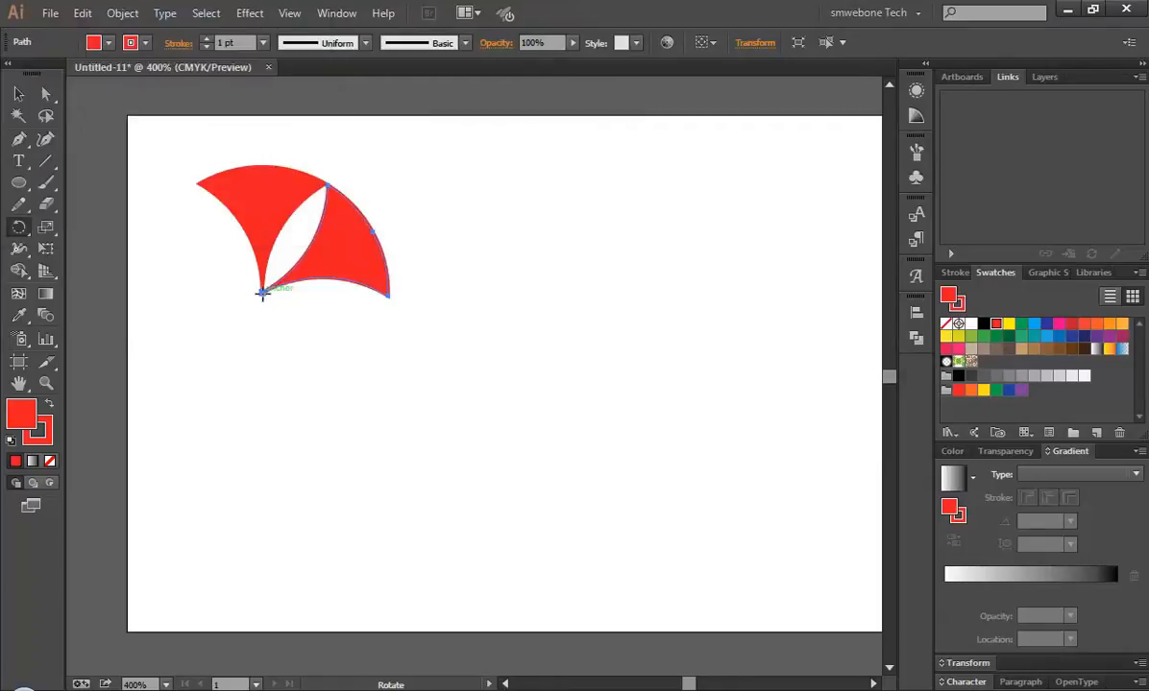
pyautogui.moveTo(312, 290)
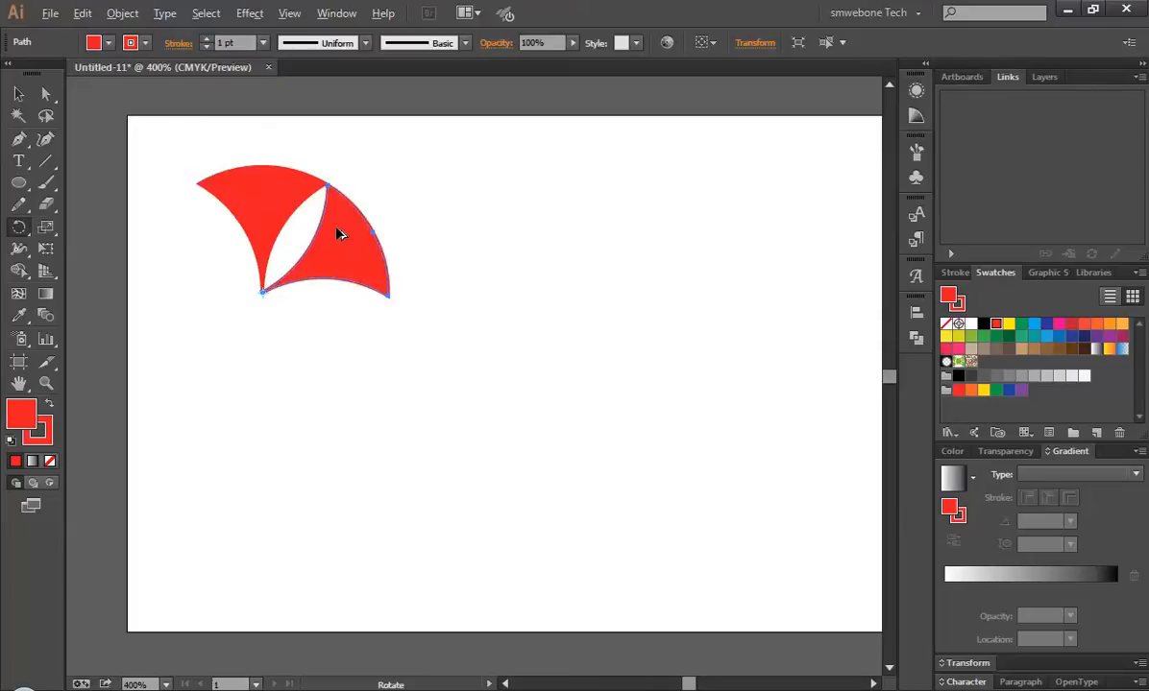
pyautogui.moveTo(336, 235); pyautogui.dragTo(363, 338)
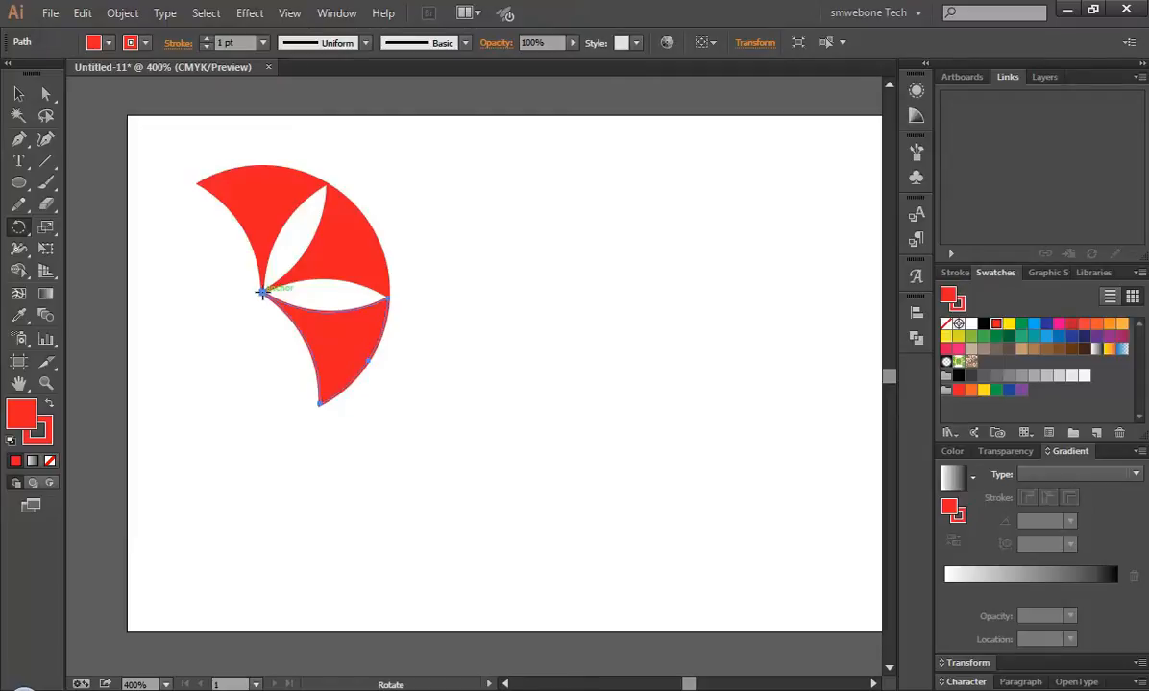
pyautogui.moveTo(348, 342)
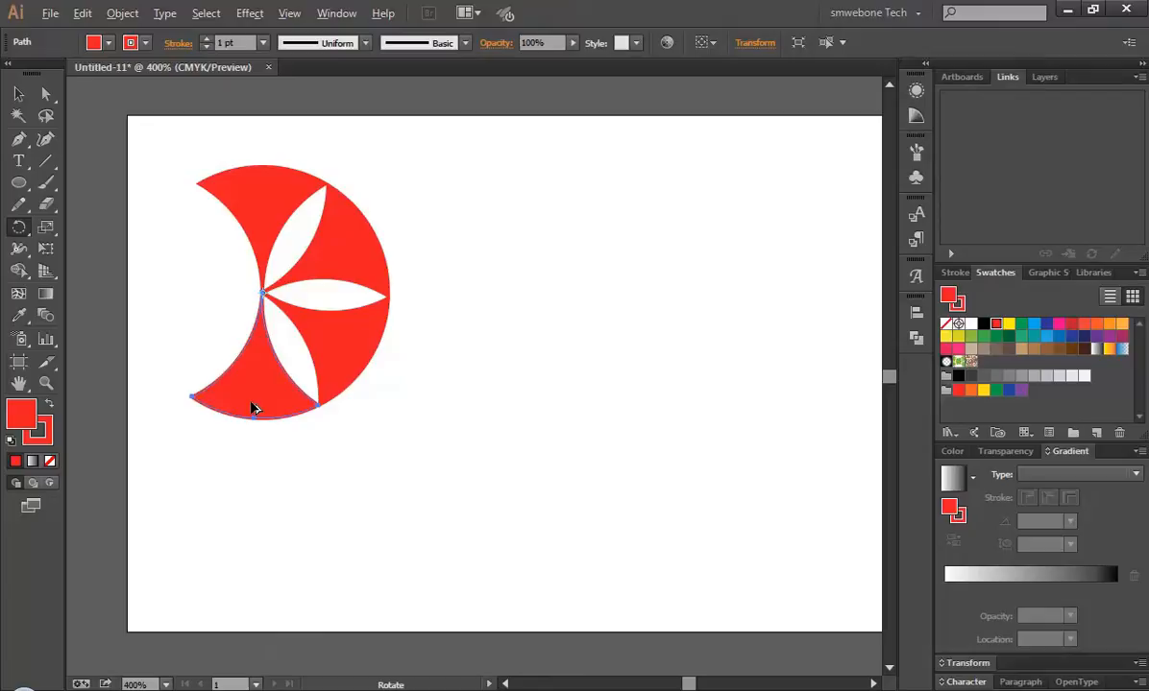
# - Rotate four more petal copies around the centre, closing the red ring into a six-petal flower
pyautogui.moveTo(259, 404); pyautogui.dragTo(168, 394)
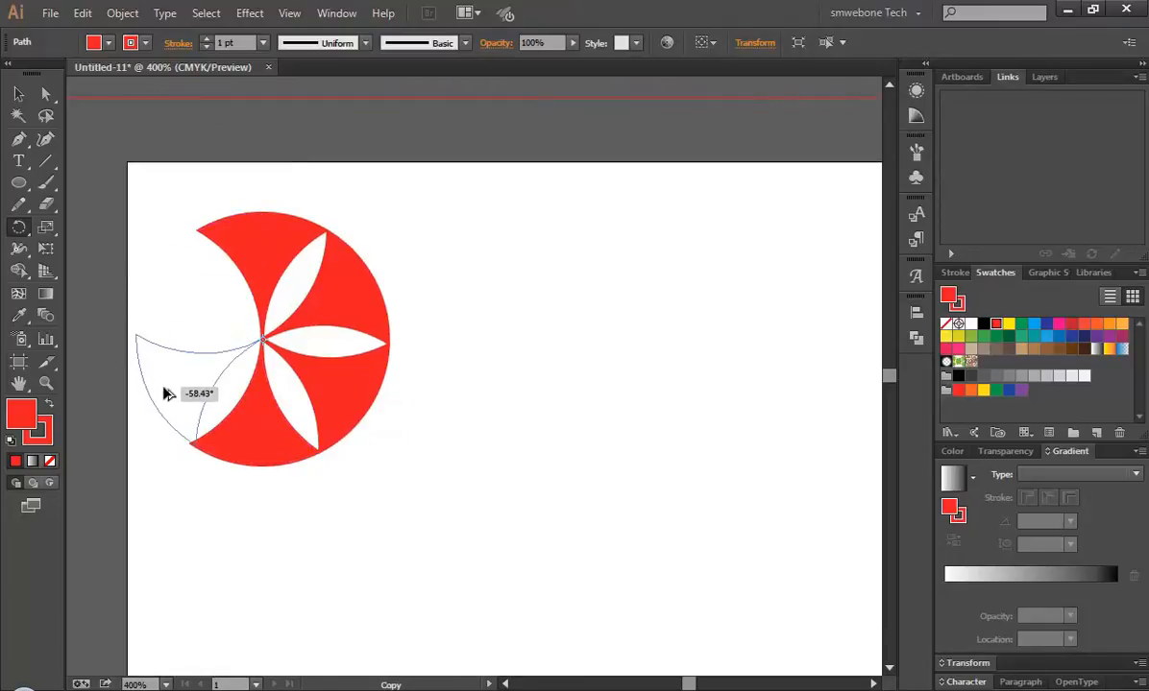
pyautogui.moveTo(168, 393); pyautogui.dragTo(154, 392)
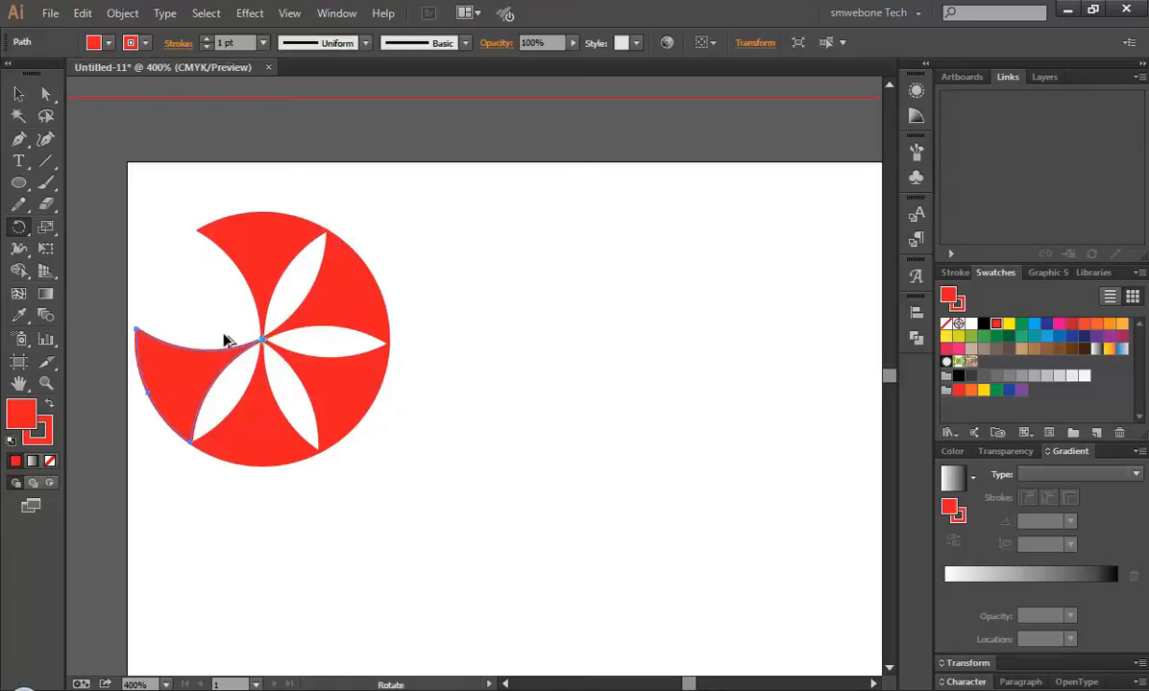
pyautogui.moveTo(178, 384)
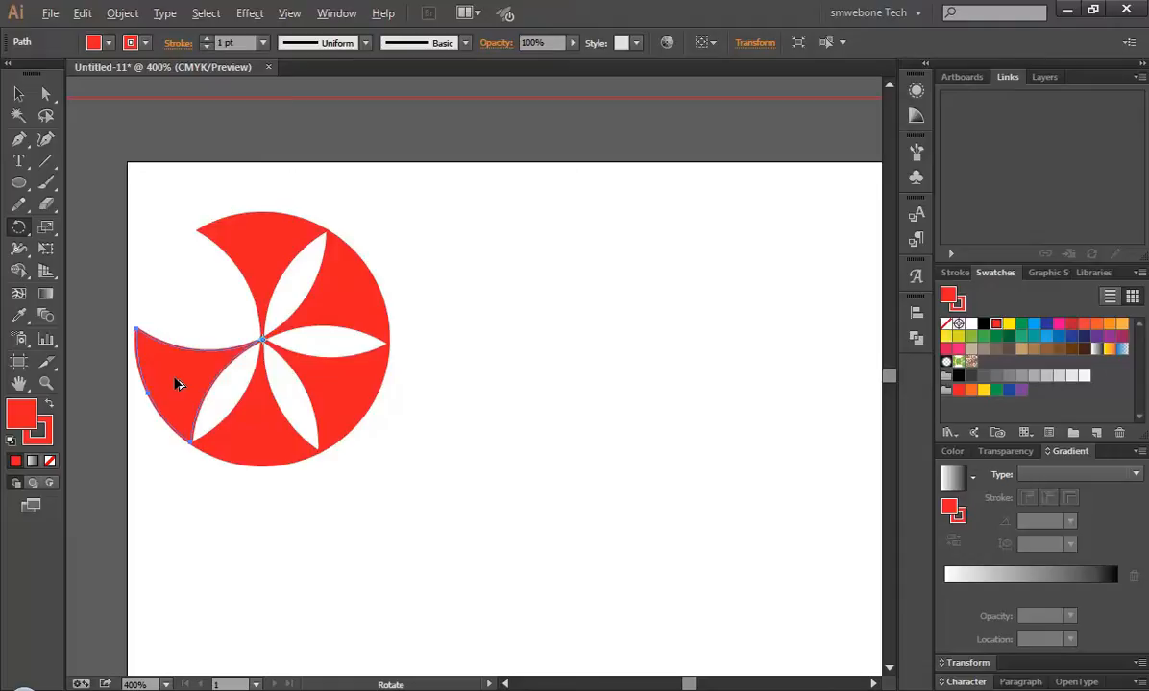
pyautogui.moveTo(178, 384); pyautogui.dragTo(178, 219)
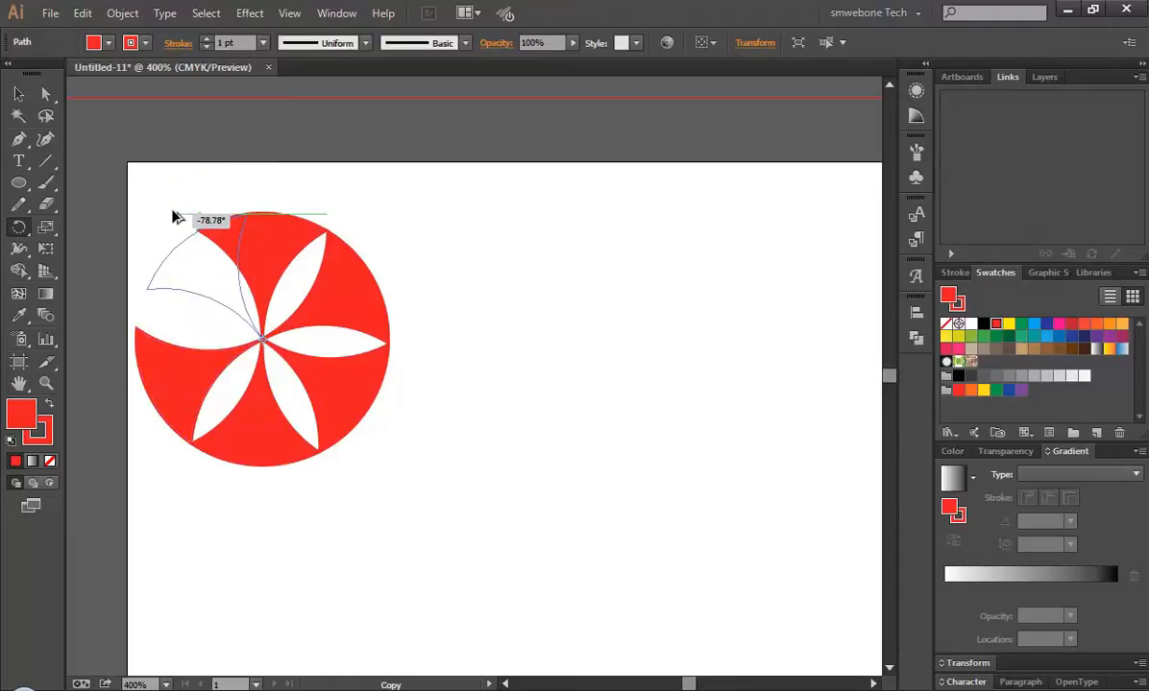
pyautogui.moveTo(178, 216); pyautogui.dragTo(144, 256)
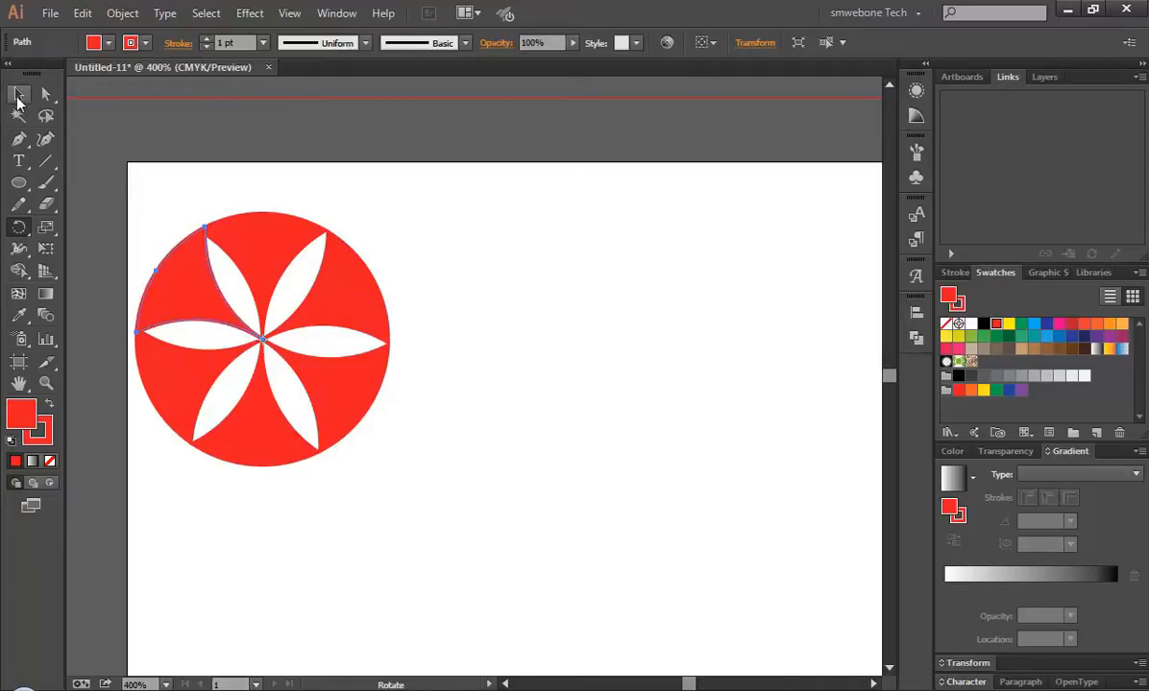
# - Zoom to 200% to see the whole card and shift the flower logo inward
pyautogui.click(18, 93)
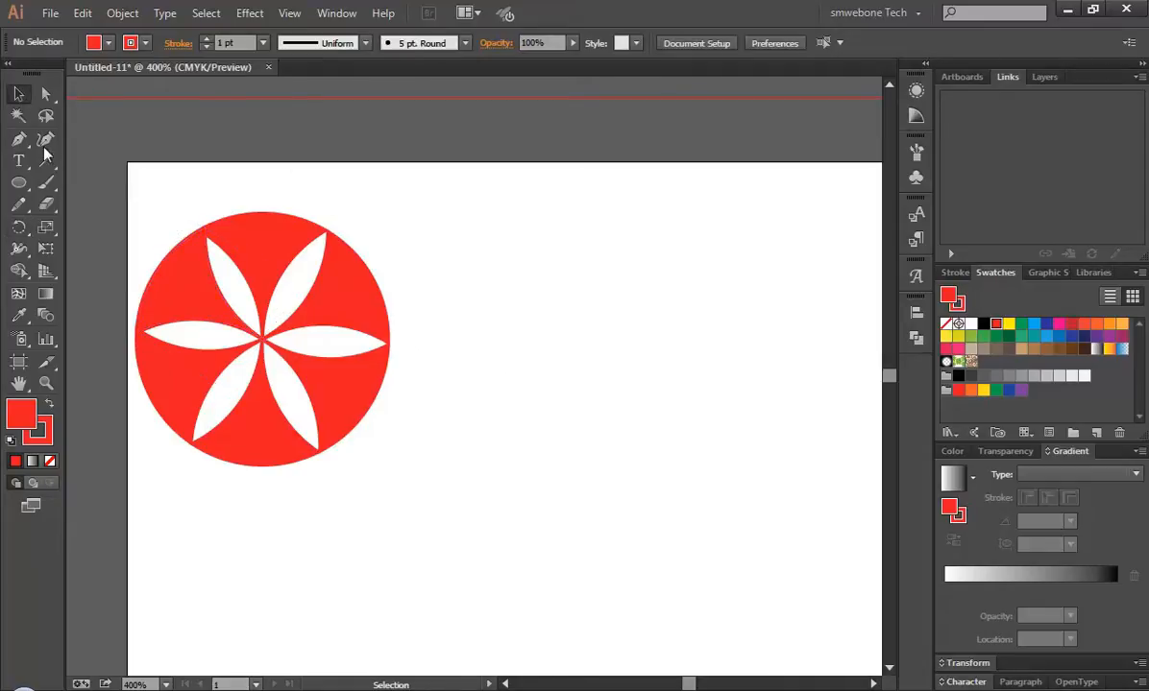
pyautogui.moveTo(576, 670)
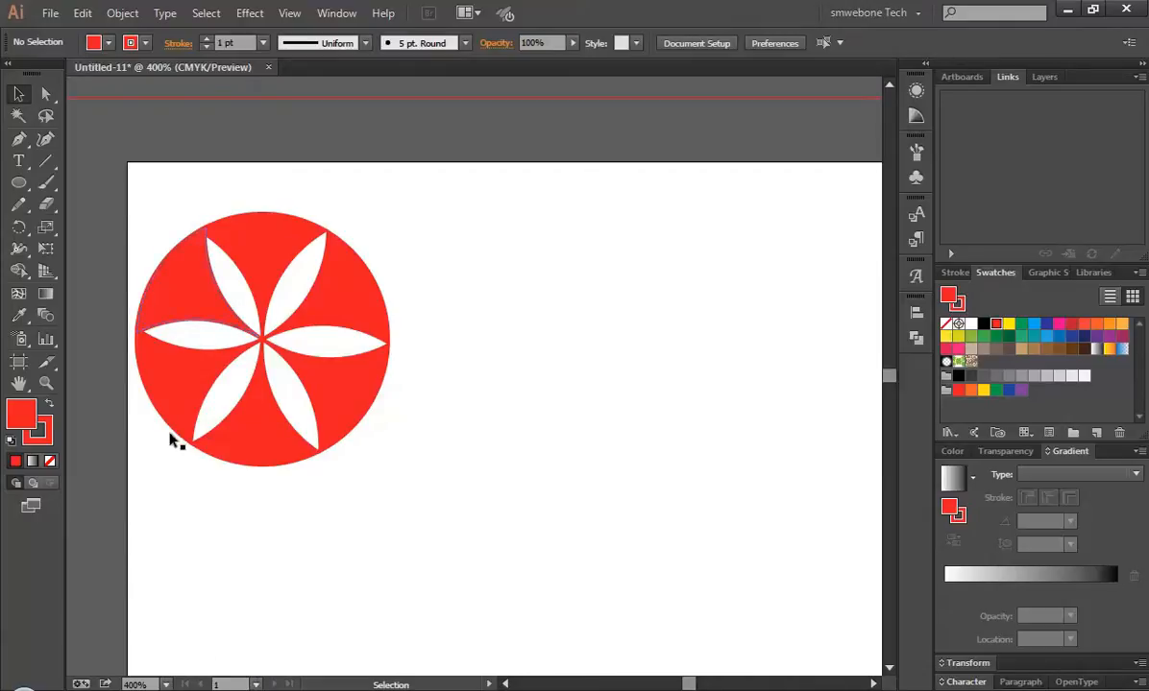
pyautogui.click(134, 684)
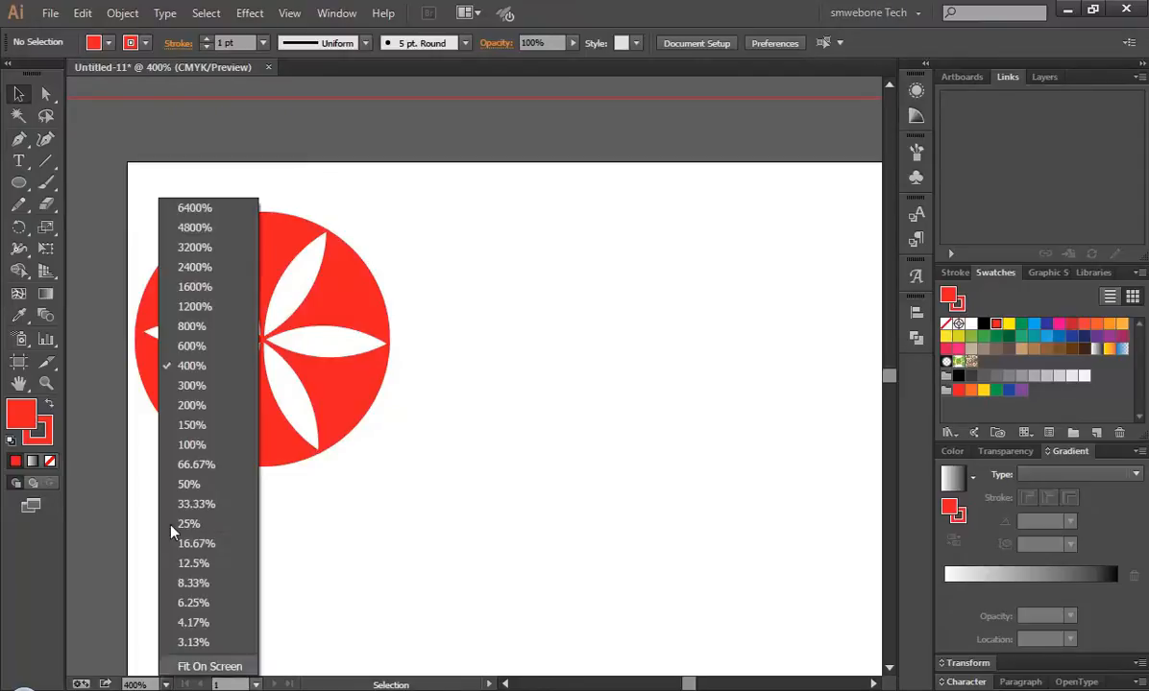
pyautogui.click(191, 406)
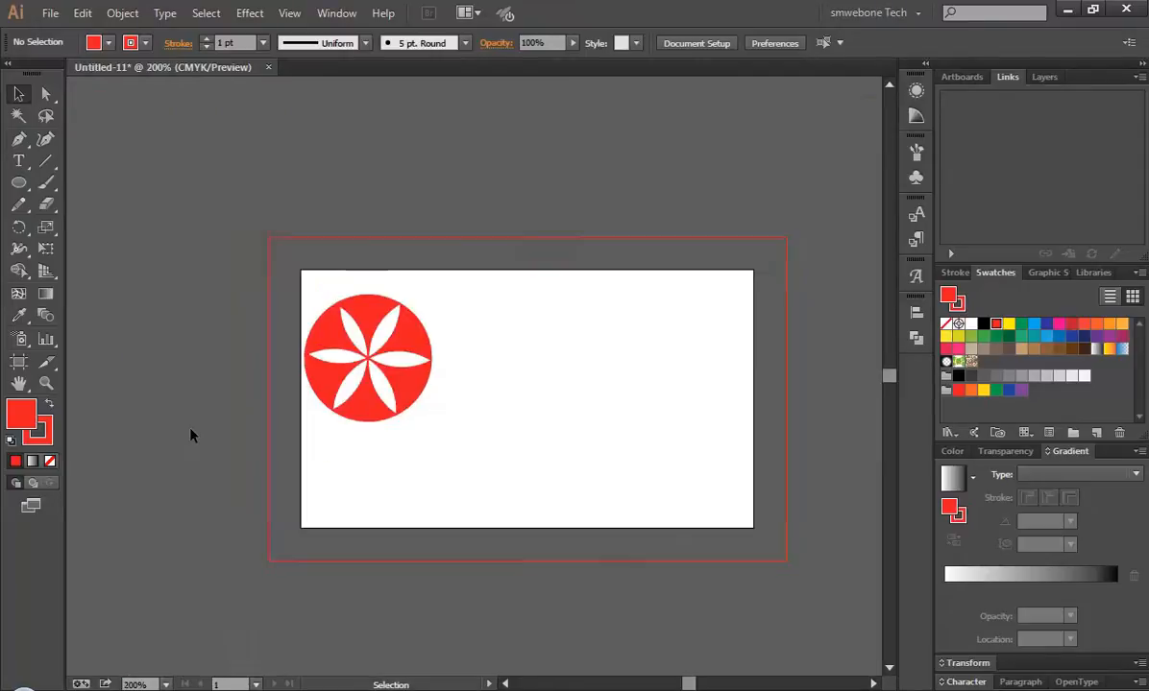
pyautogui.moveTo(322, 296)
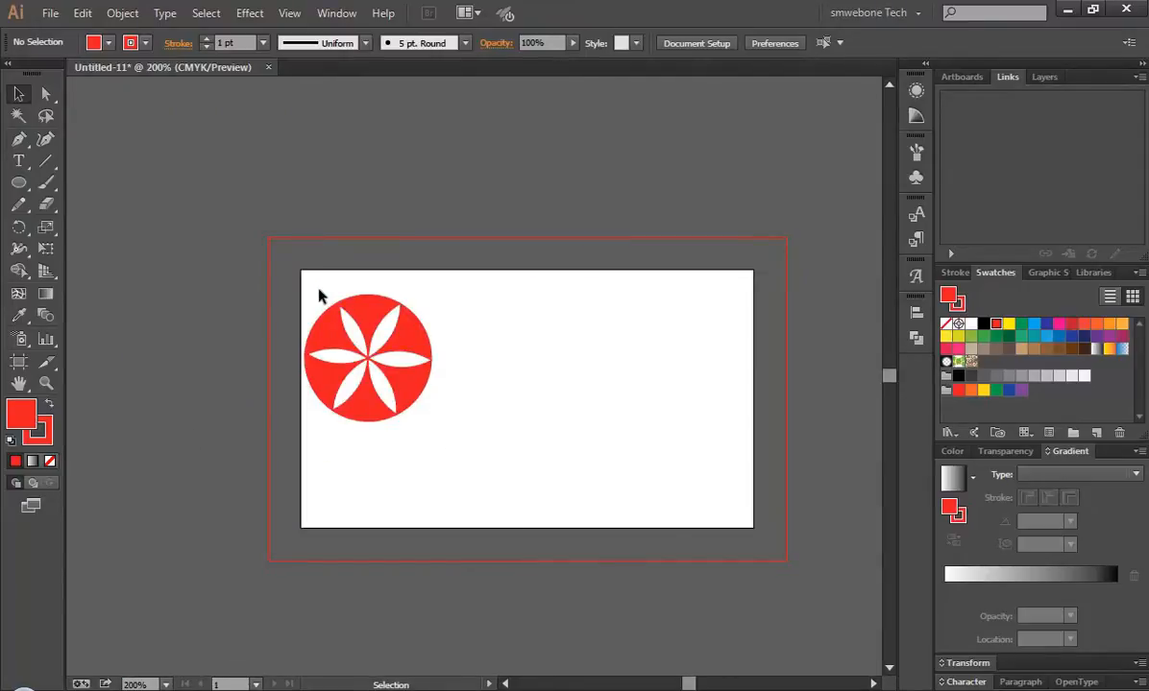
pyautogui.click(368, 357)
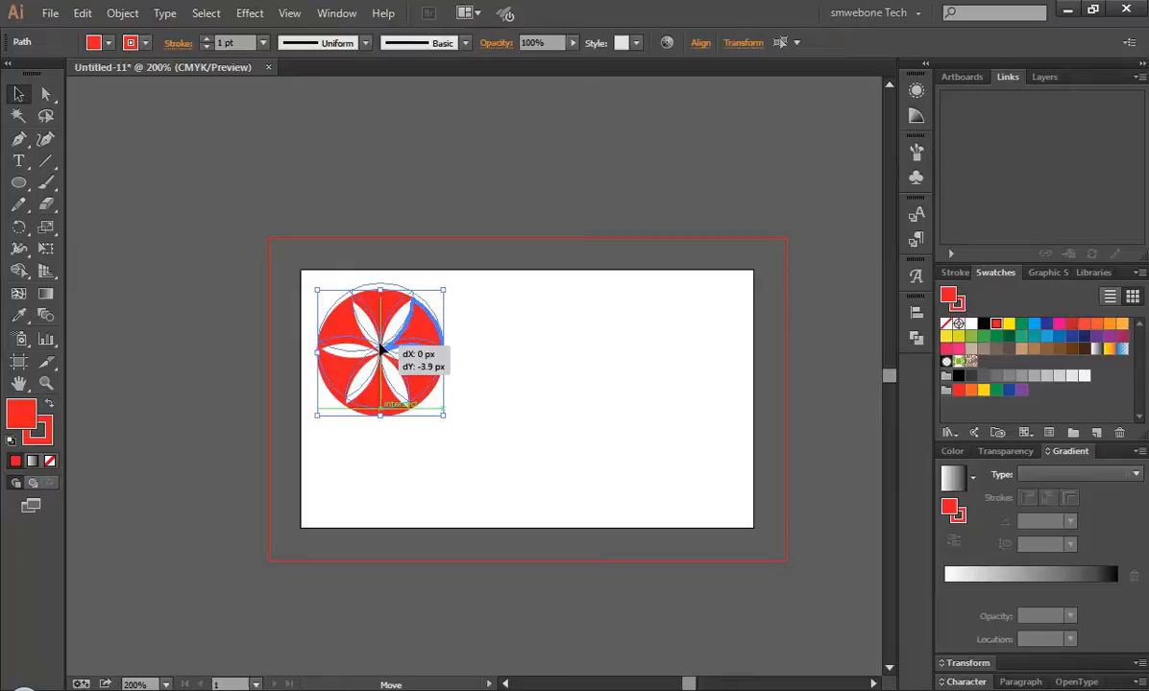
pyautogui.click(538, 509)
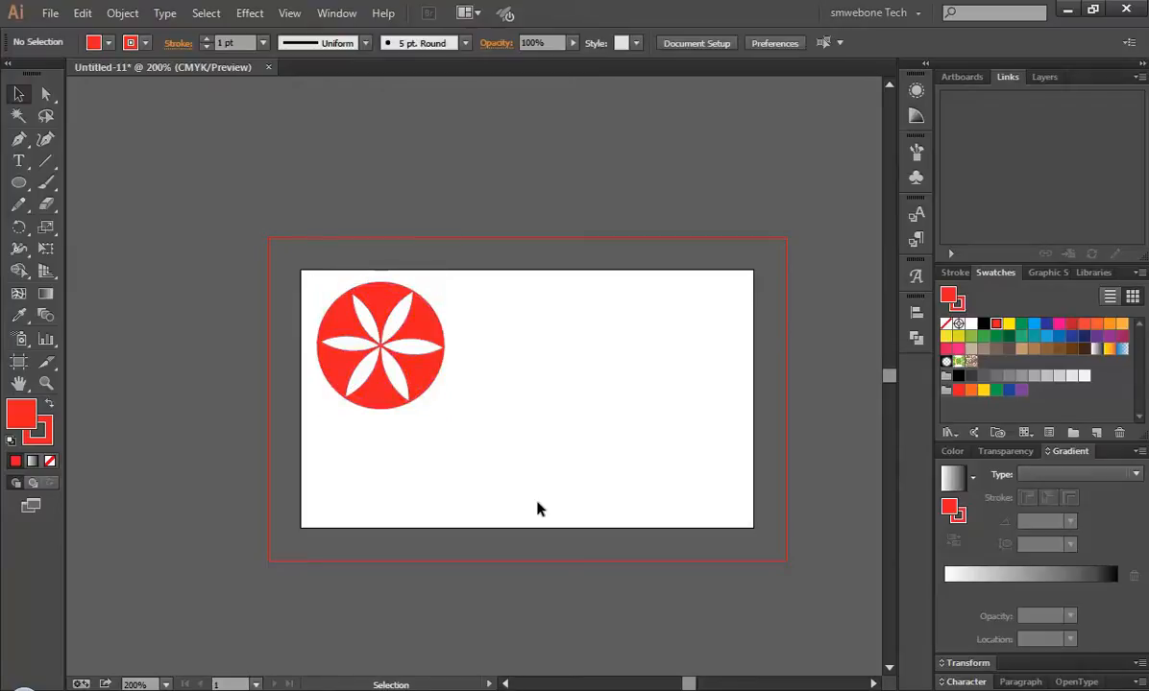
pyautogui.moveTo(471, 648)
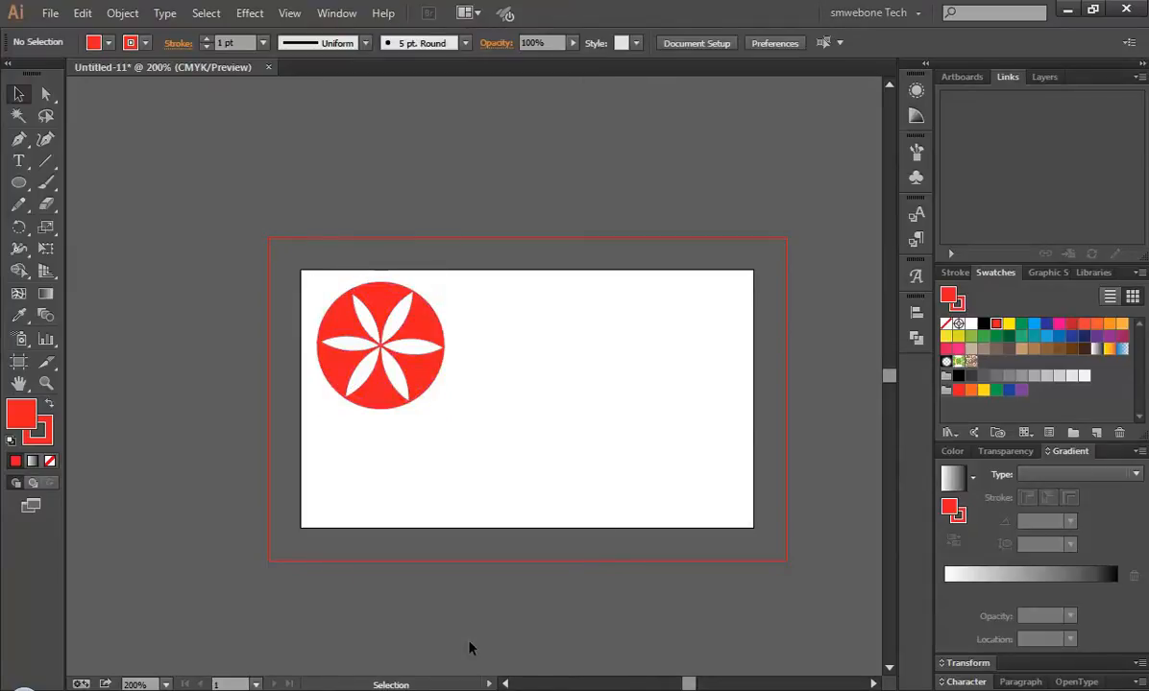
pyautogui.moveTo(448, 357)
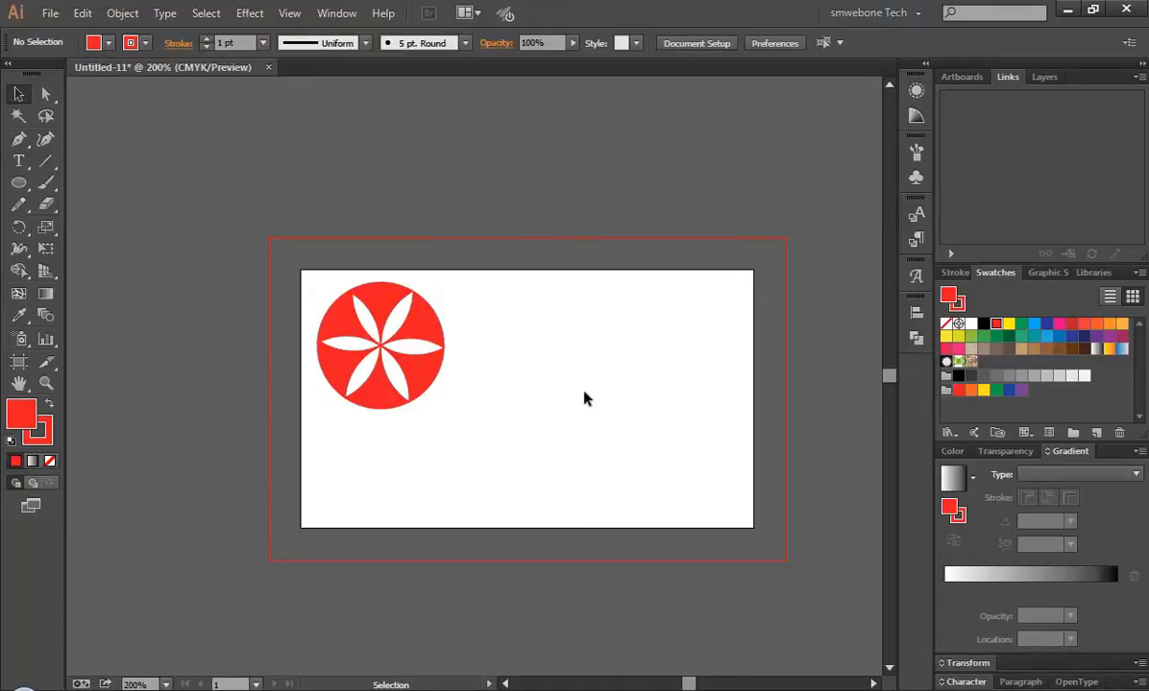
pyautogui.moveTo(429, 410)
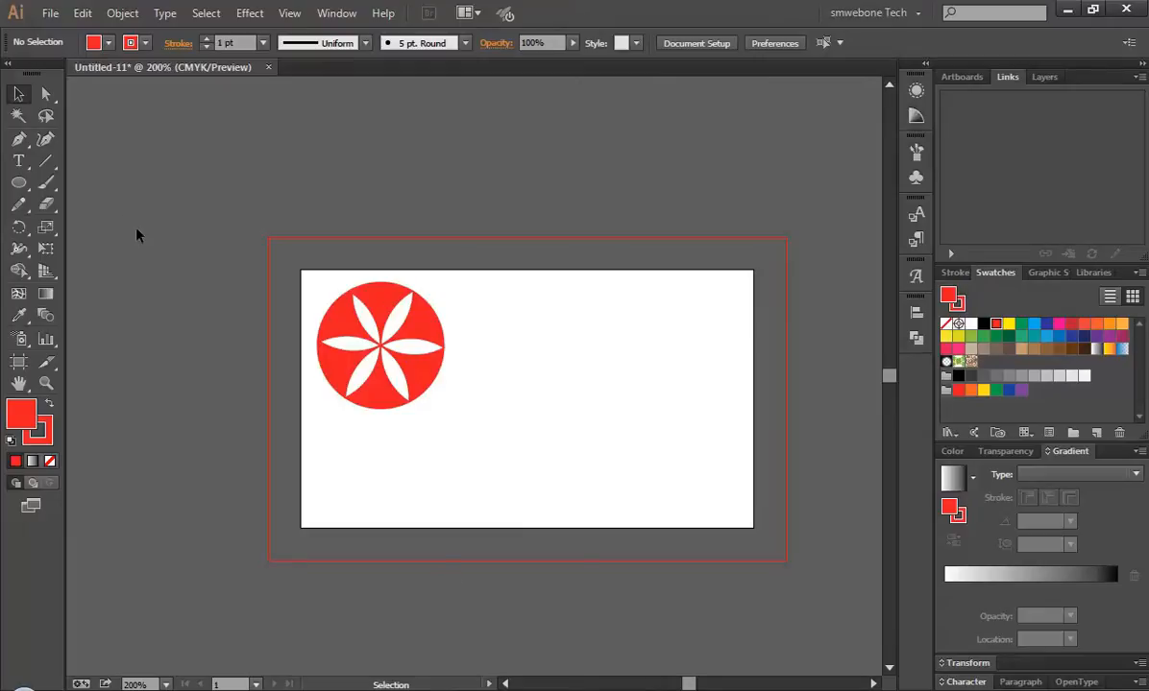
pyautogui.moveTo(19, 161)
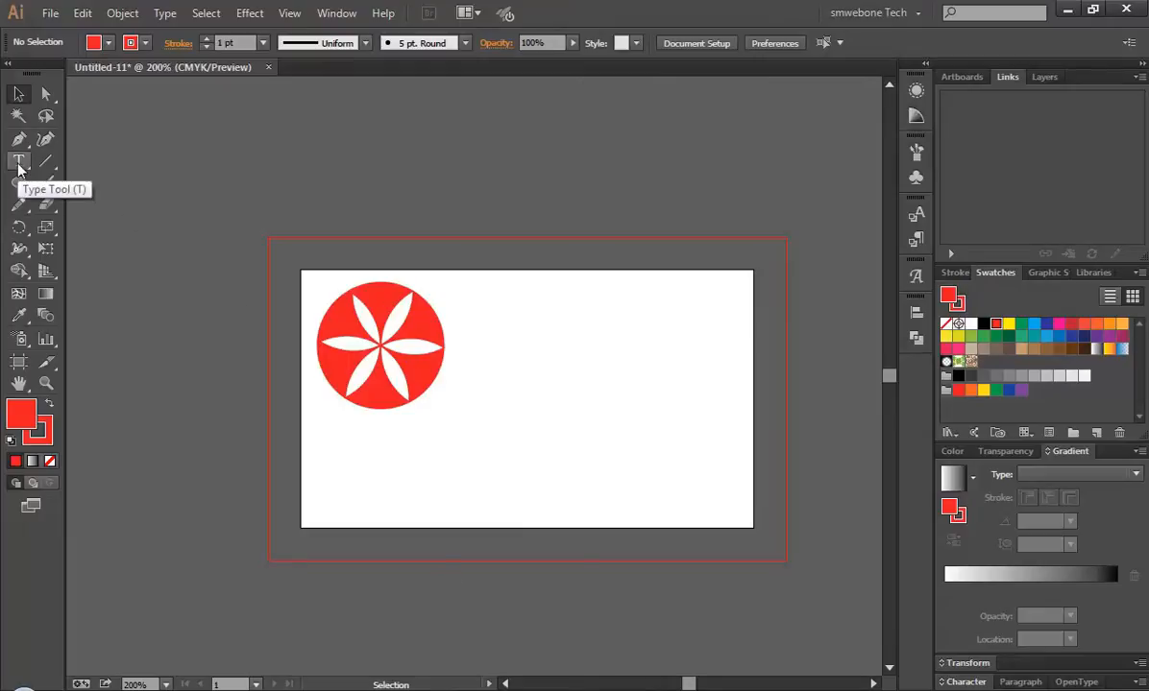
pyautogui.moveTo(323, 291)
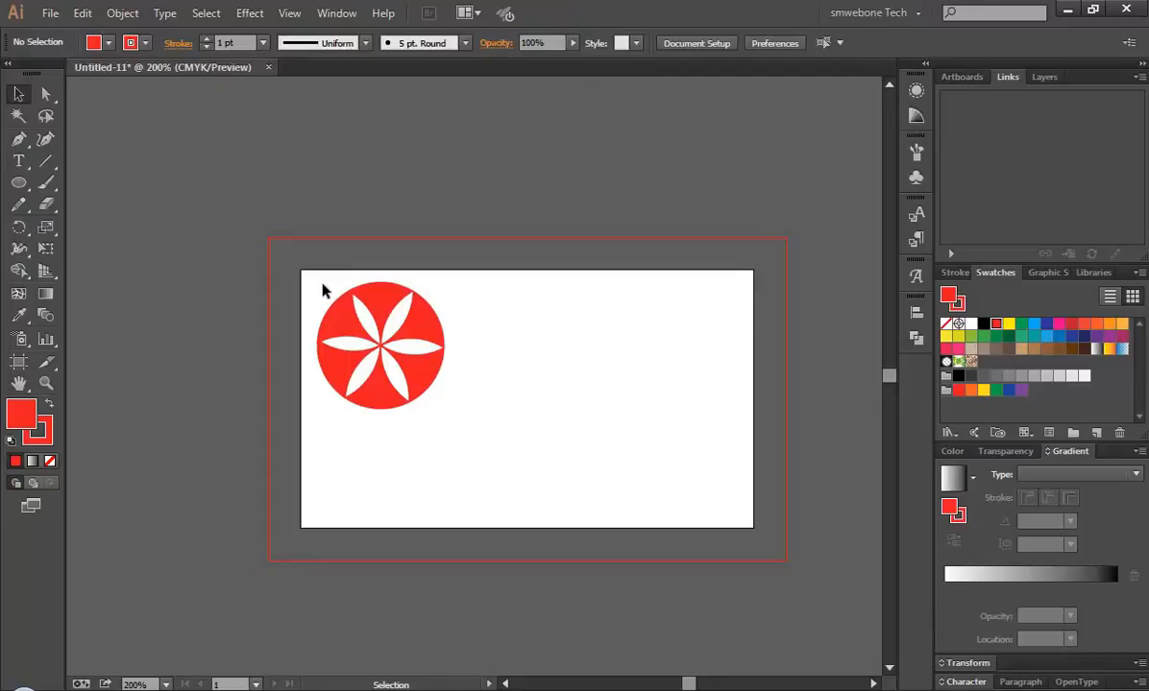
# - Move the small flower copy into the card's bottom-right corner
pyautogui.click(413, 330)
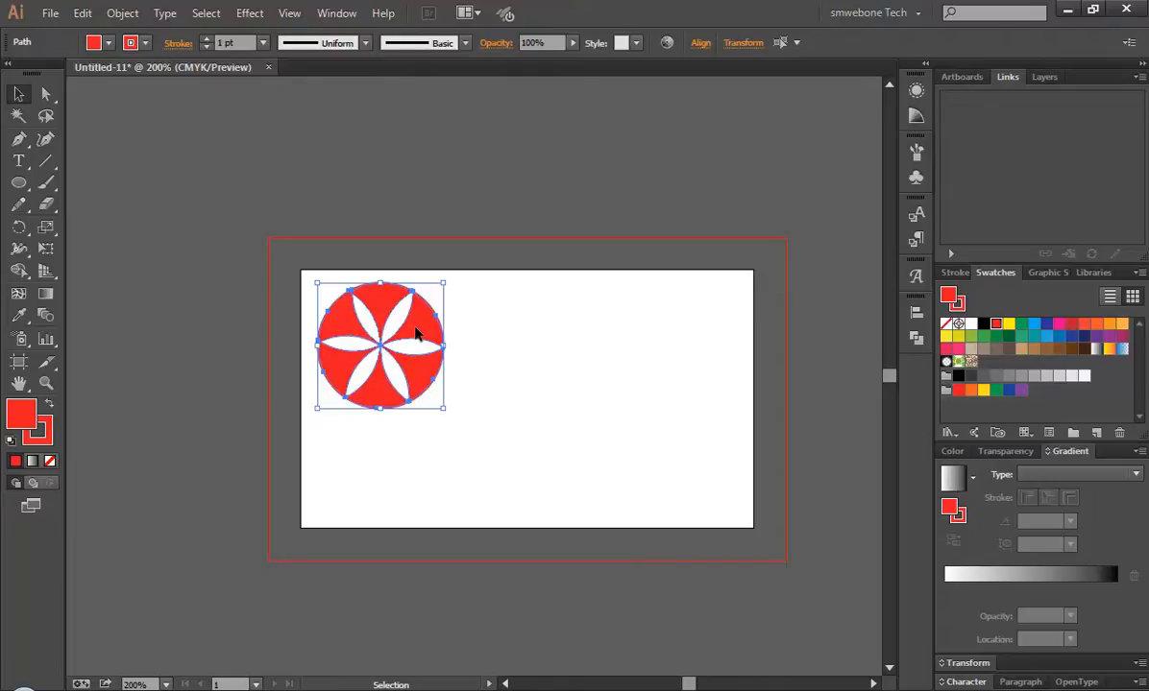
pyautogui.moveTo(380, 346); pyautogui.dragTo(639, 469)
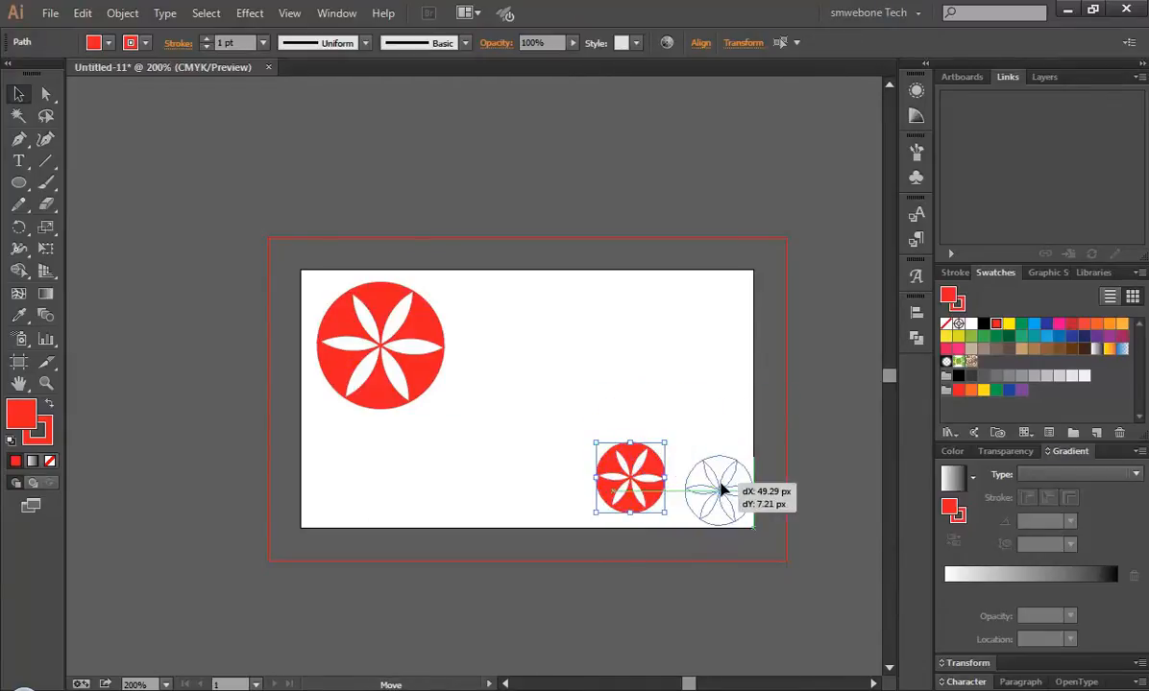
pyautogui.moveTo(629, 480); pyautogui.dragTo(711, 490)
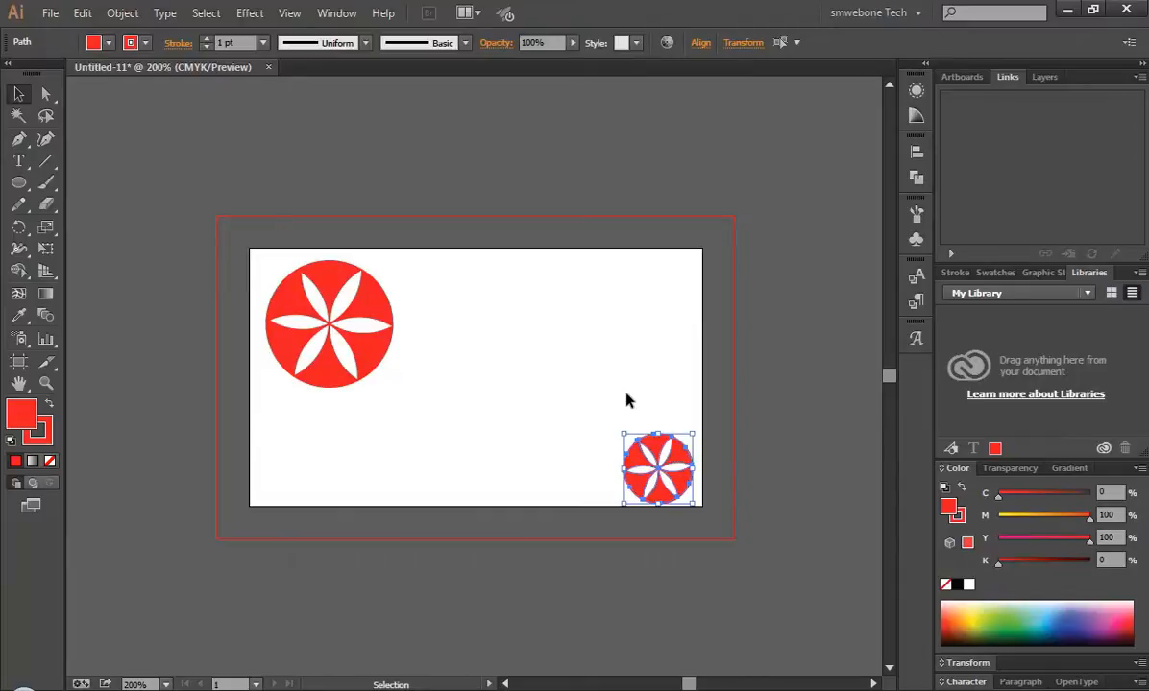
pyautogui.click(343, 423)
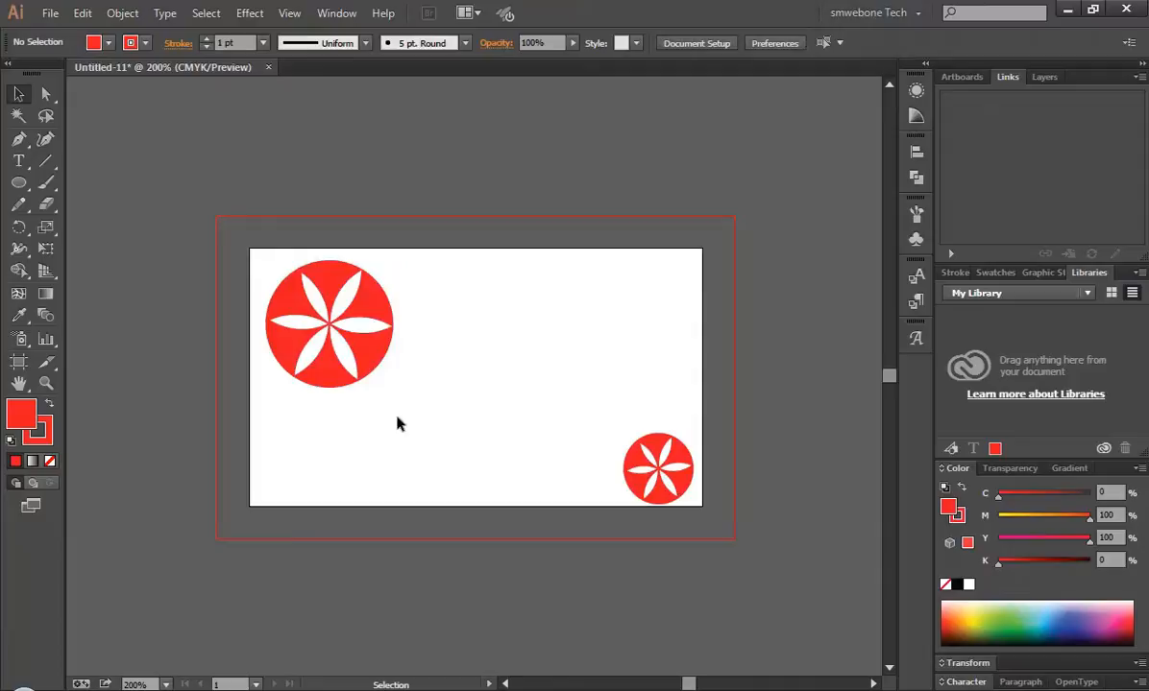
# - Nudge the large flower up and left toward the top-left corner
pyautogui.click(329, 323)
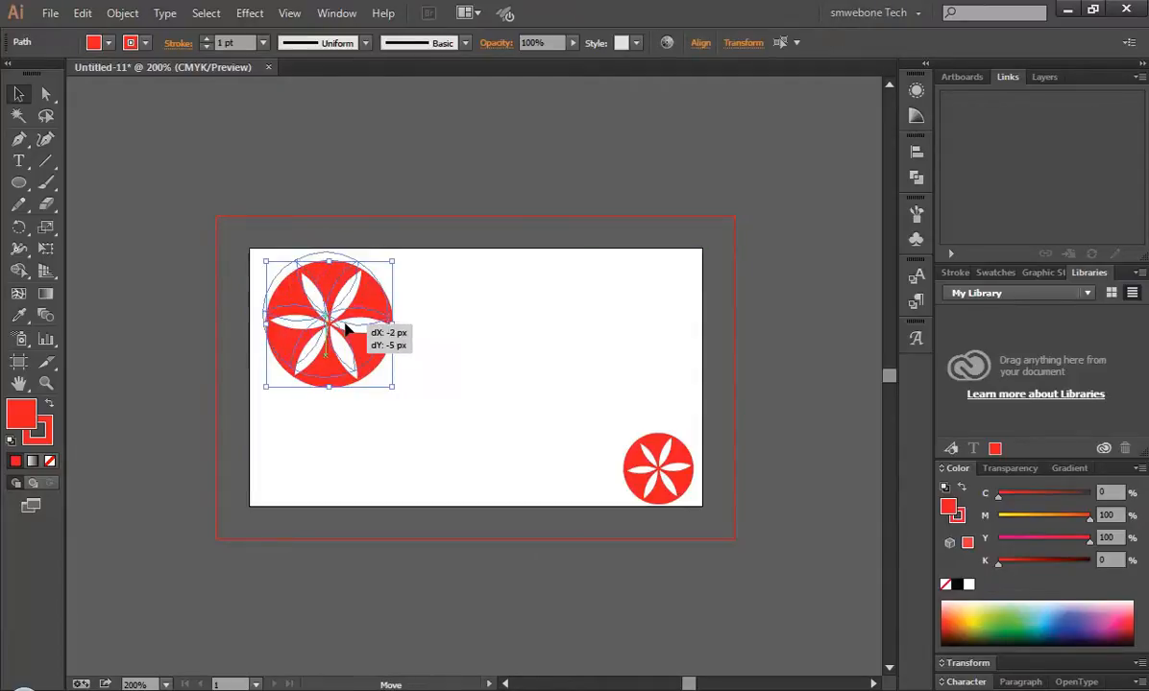
pyautogui.moveTo(346, 331); pyautogui.dragTo(341, 325)
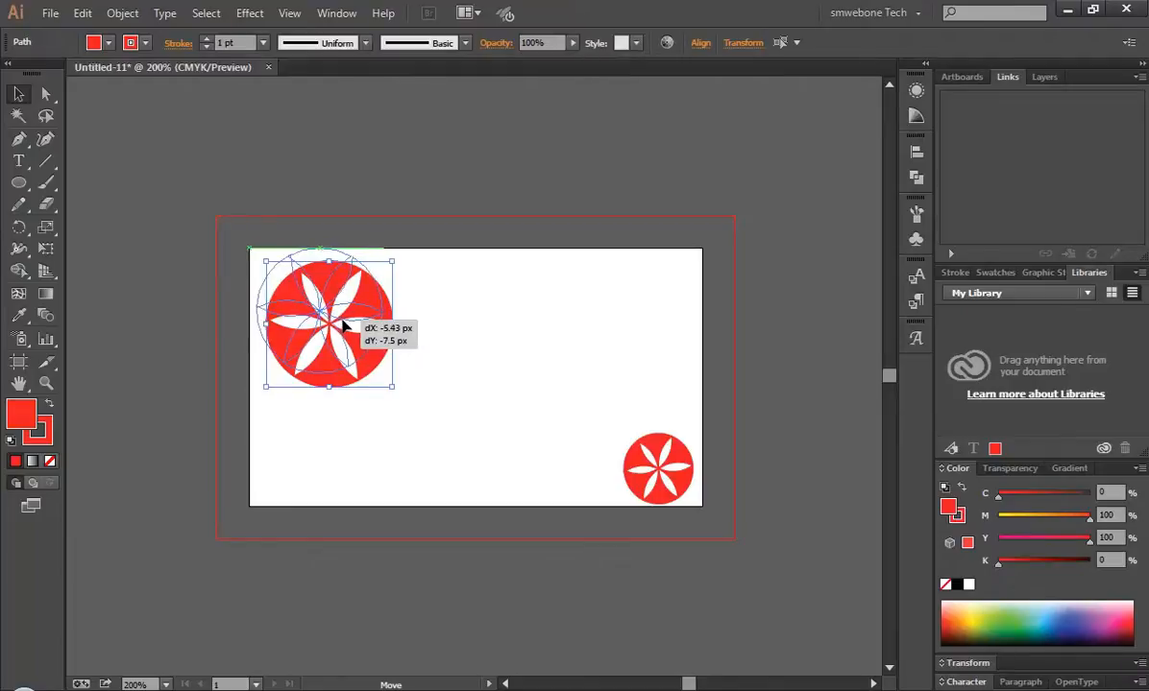
pyautogui.moveTo(332, 326); pyautogui.dragTo(341, 336)
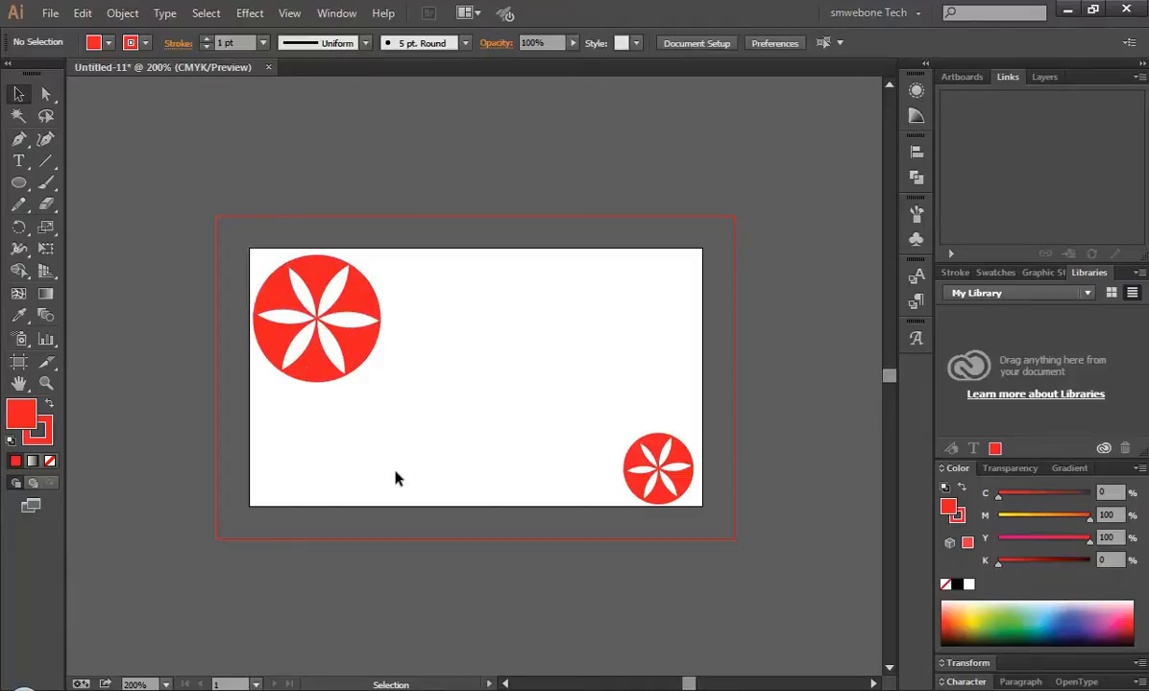
pyautogui.moveTo(19, 161)
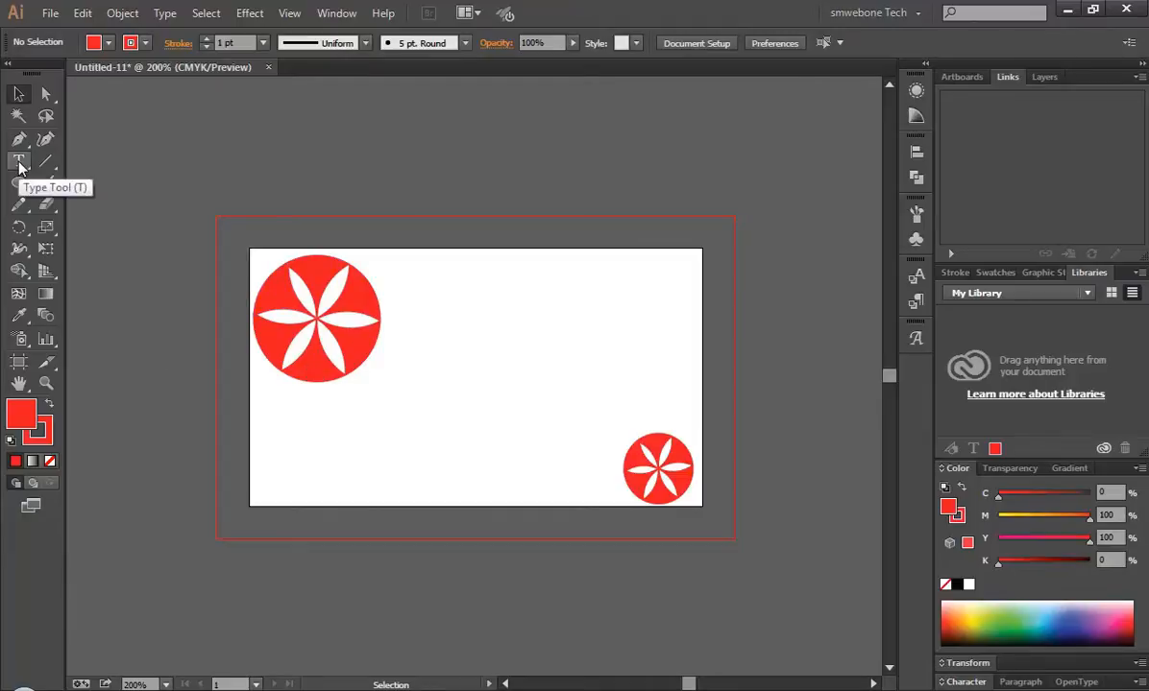
# - Type the name line beside the large flower with the Type Tool
pyautogui.click(19, 161)
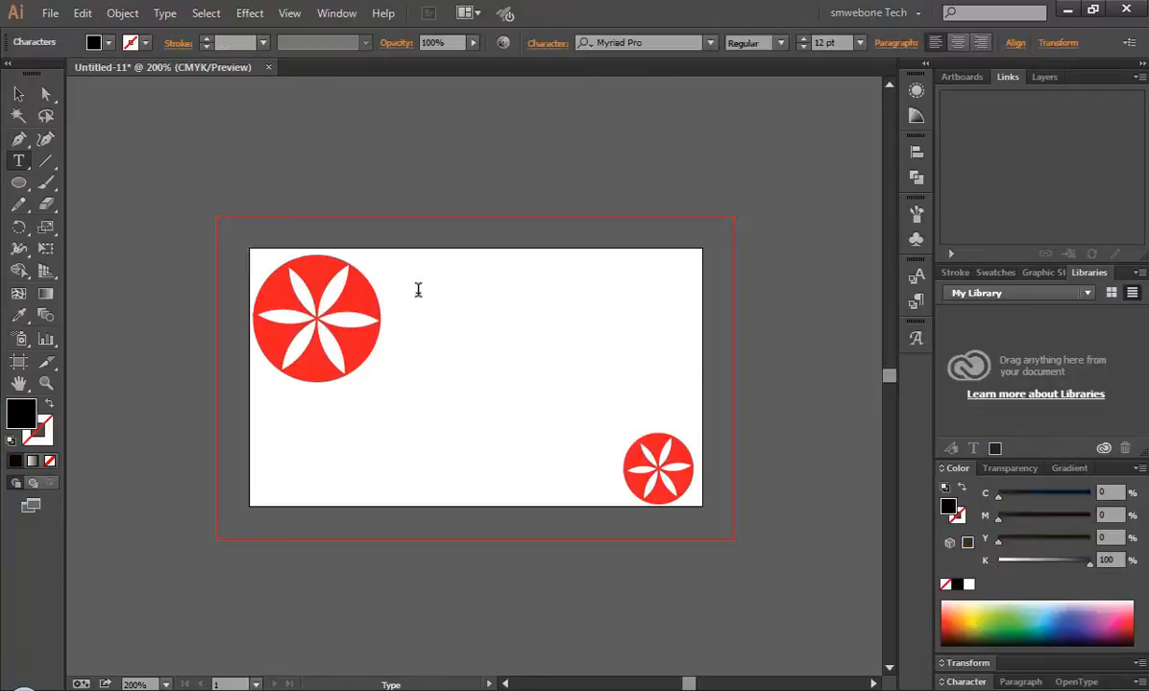
pyautogui.write('WEB D')
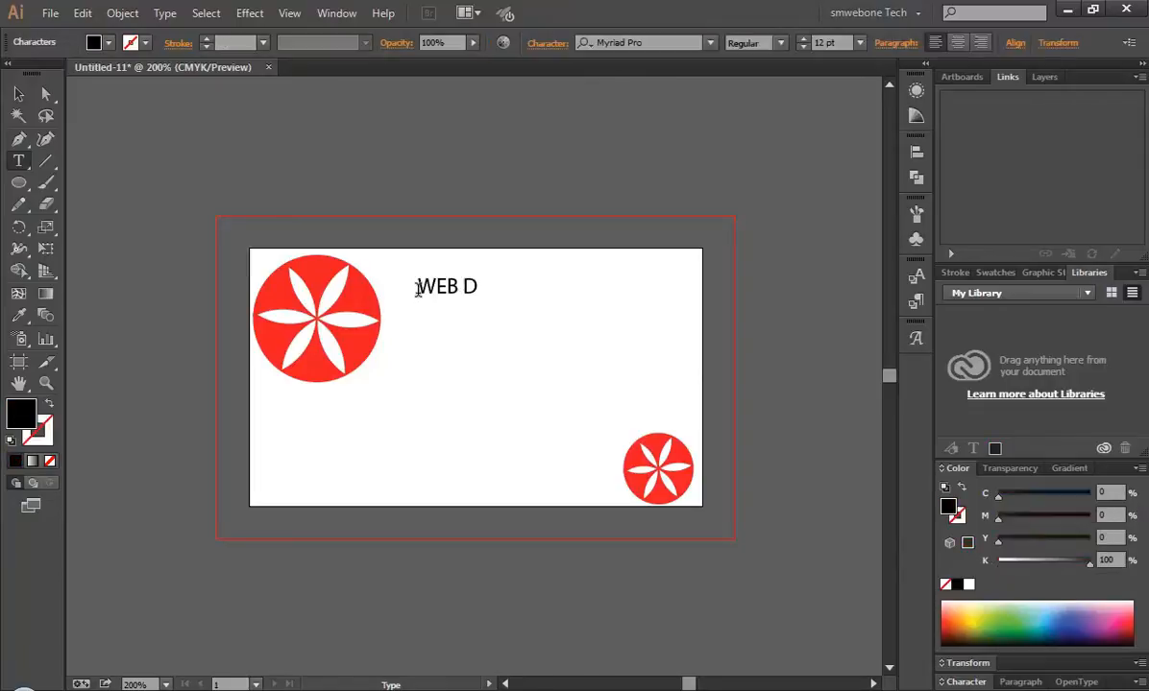
pyautogui.write('ESIGN')
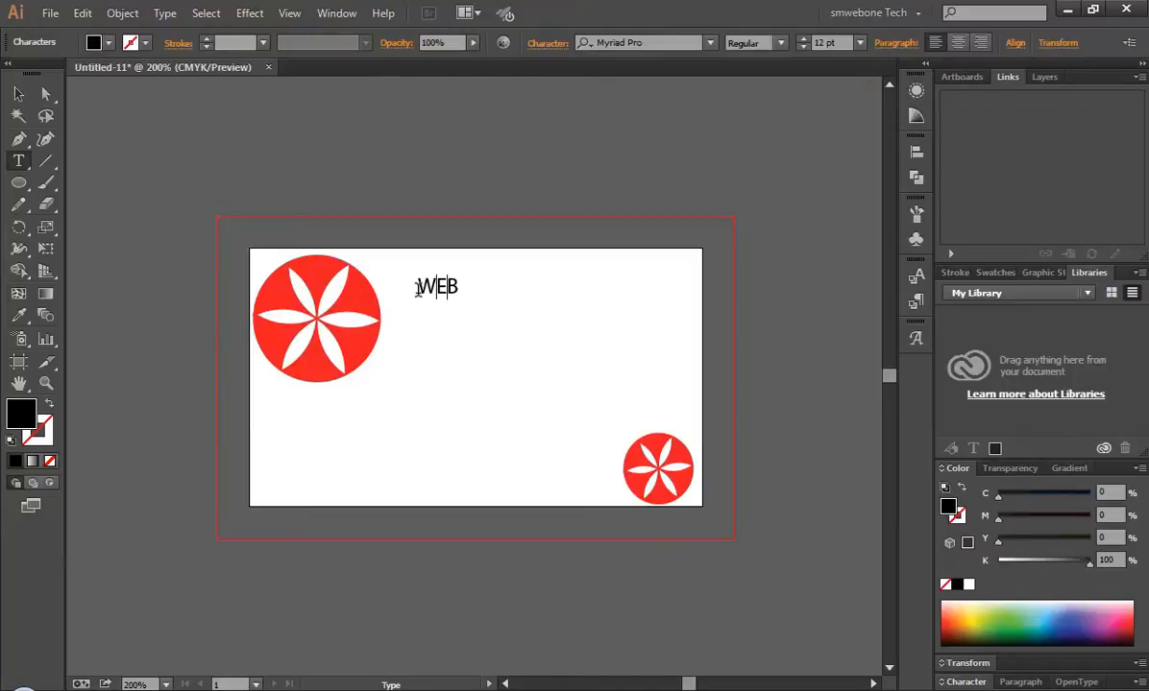
pyautogui.write('Mr')
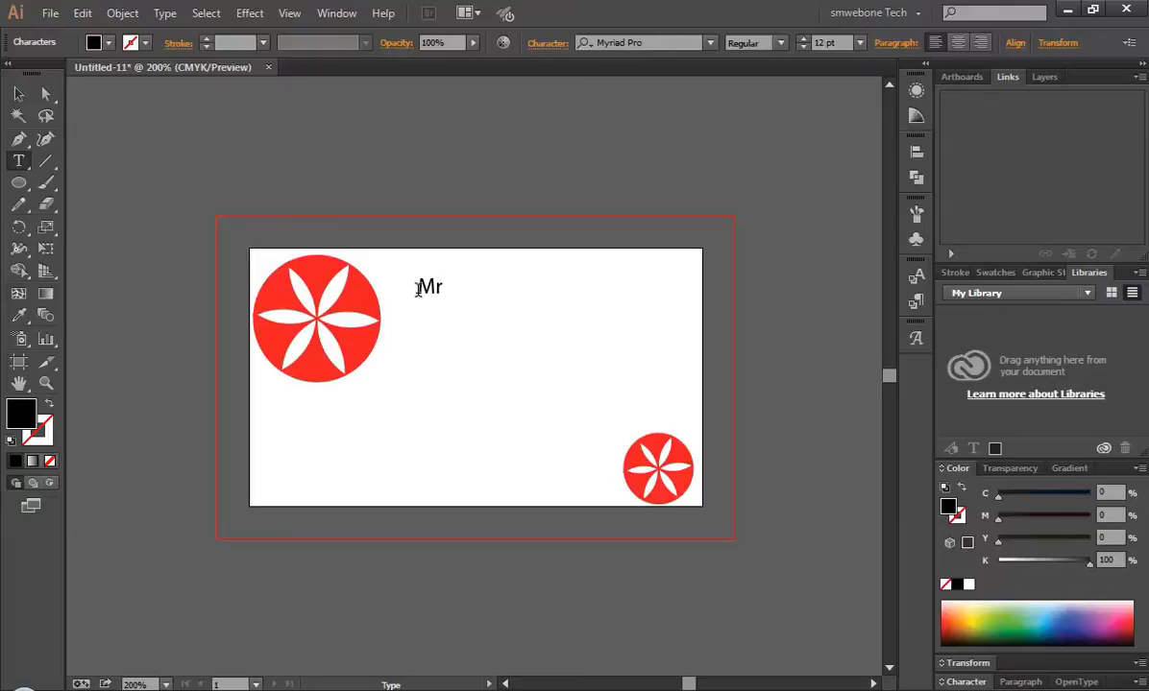
pyautogui.write('WE')
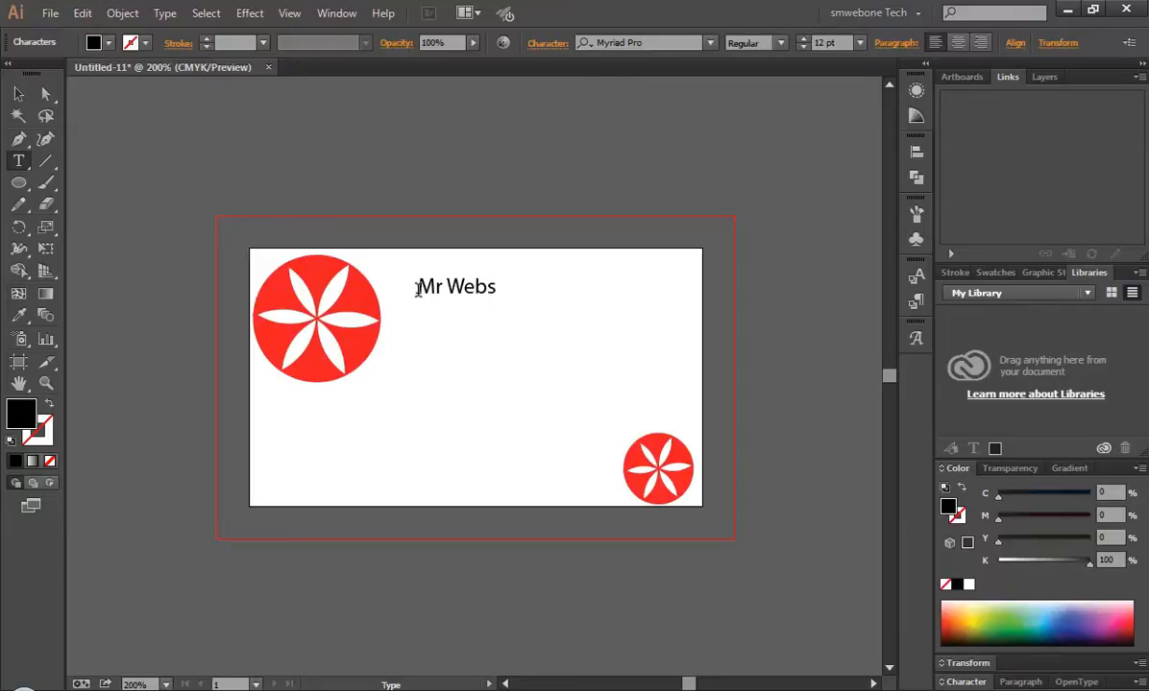
pyautogui.write('design')
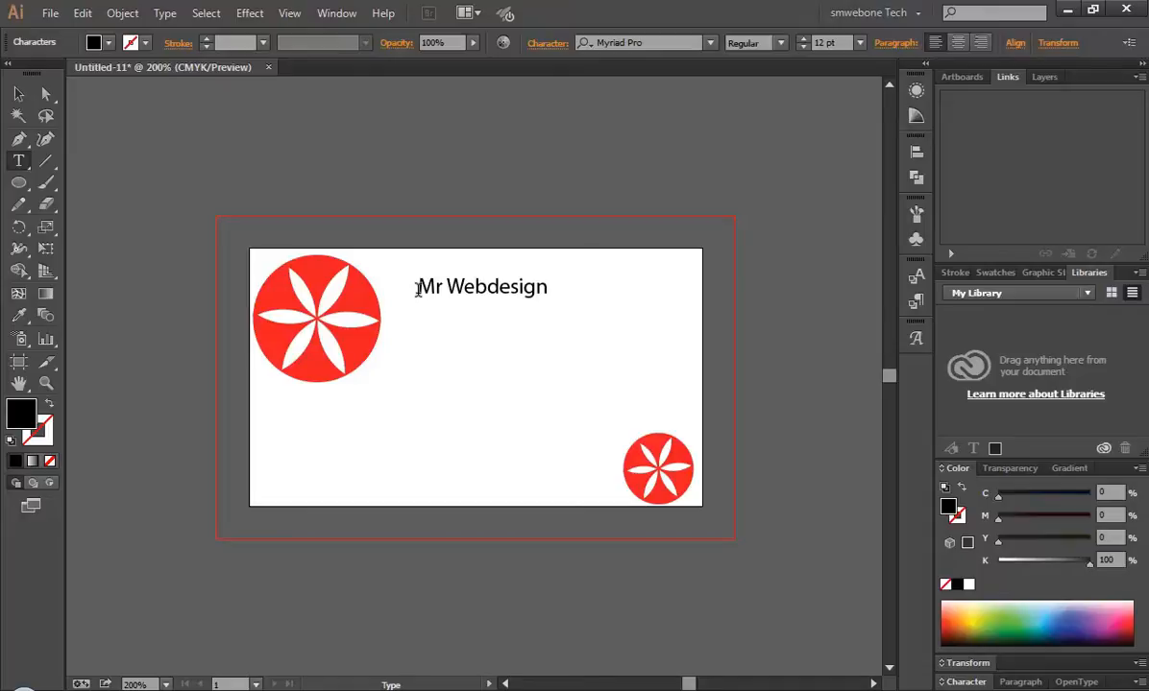
pyautogui.write('Guy')
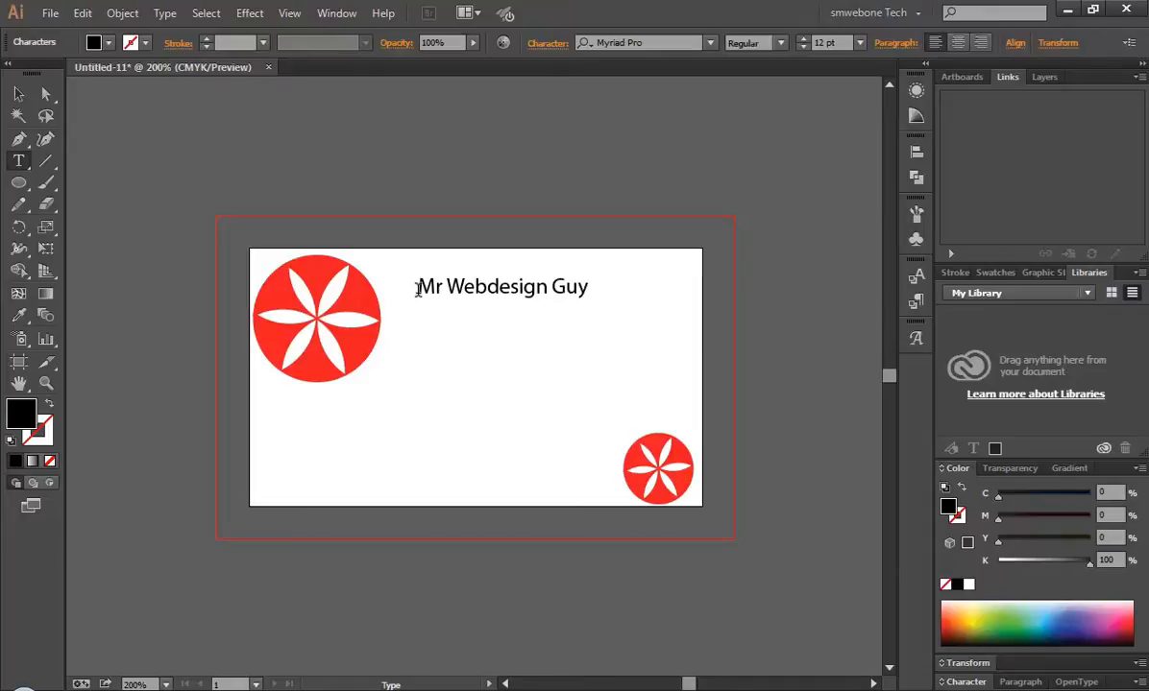
pyautogui.click(16, 95)
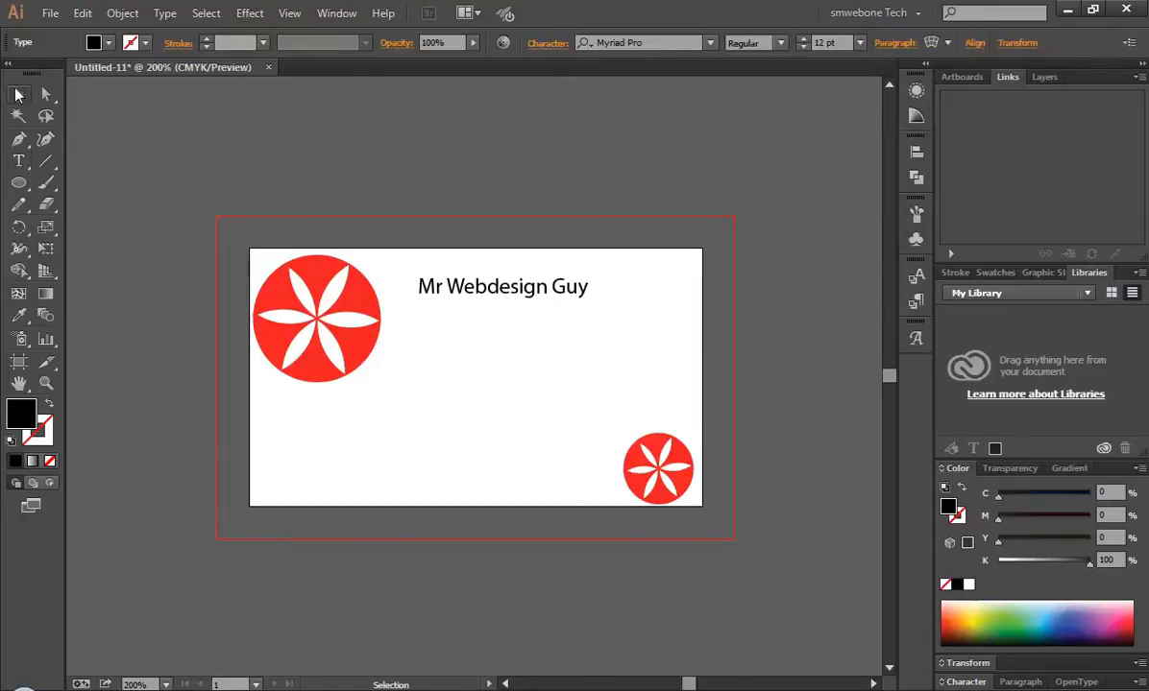
# - Complete the name as 'Mr smtutor' and nudge it further right
pyautogui.moveTo(499, 286); pyautogui.dragTo(512, 285)
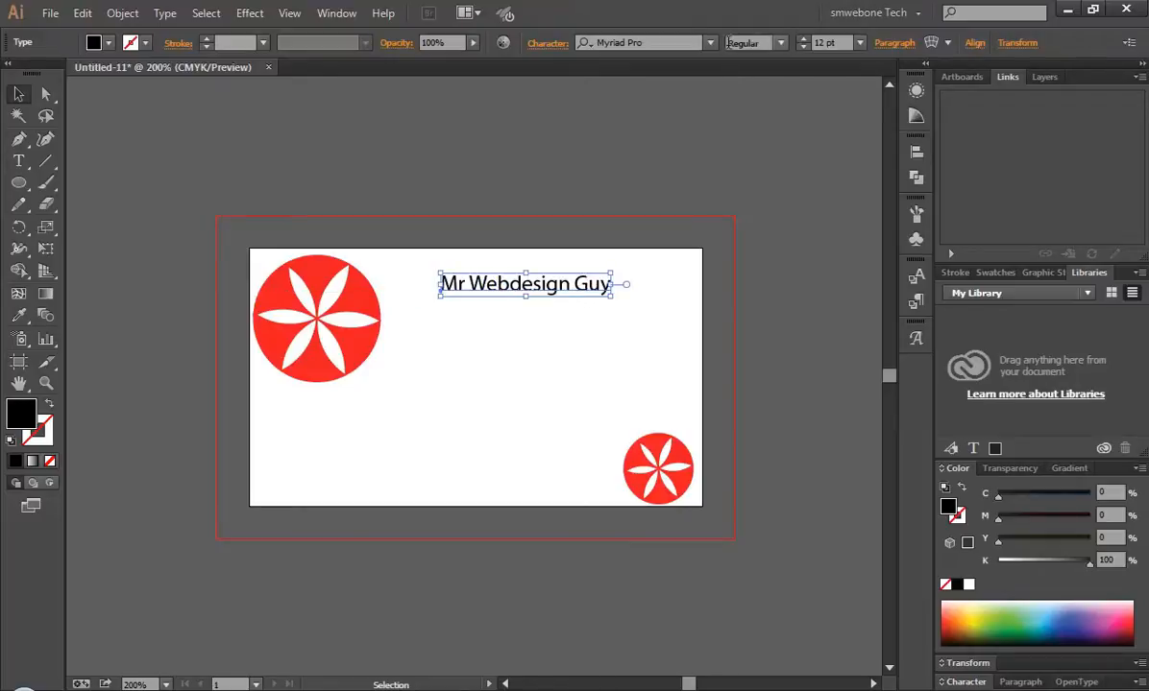
pyautogui.moveTo(805, 42)
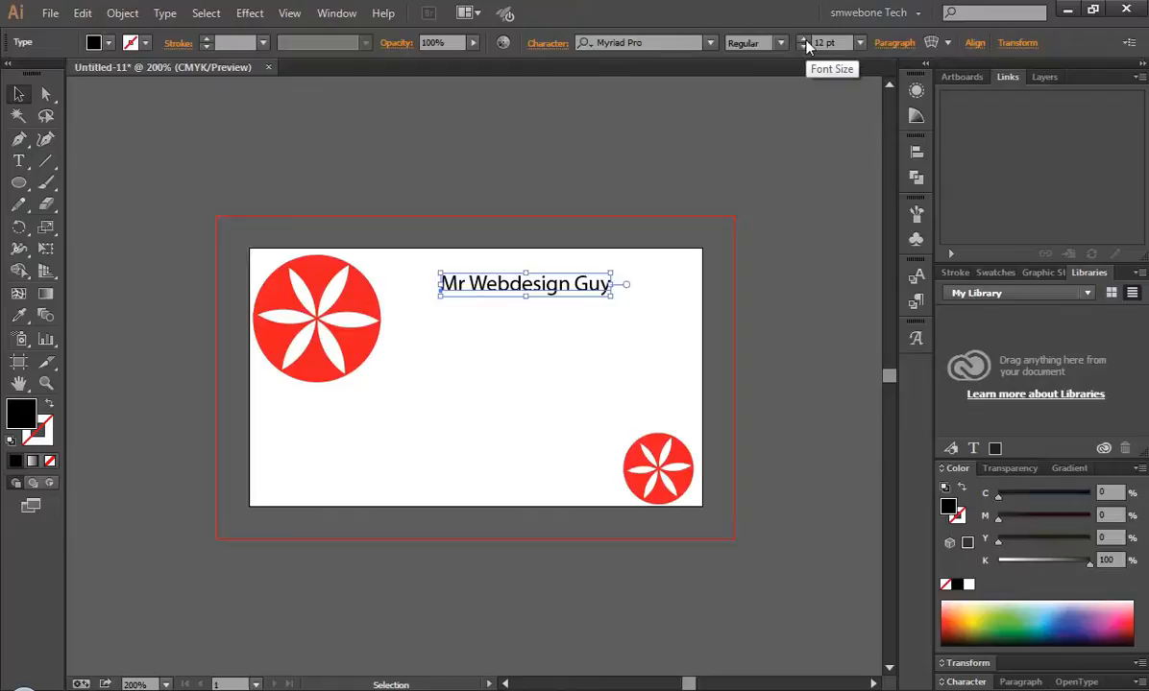
pyautogui.moveTo(887, 247)
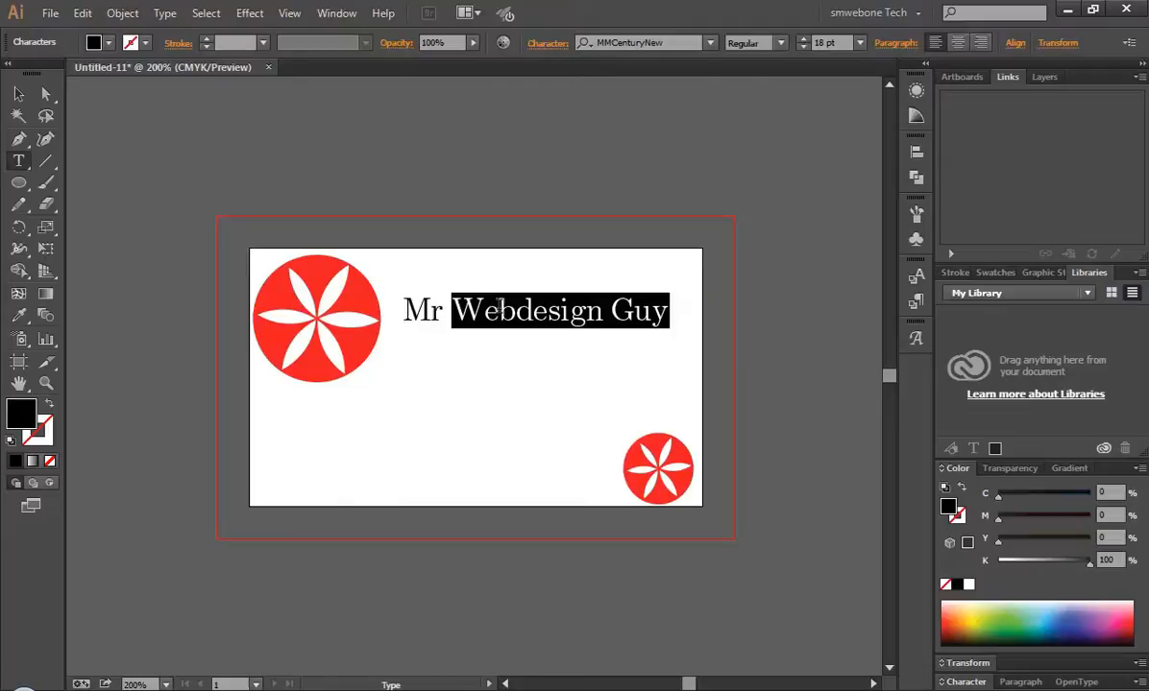
pyautogui.write('smtutor')
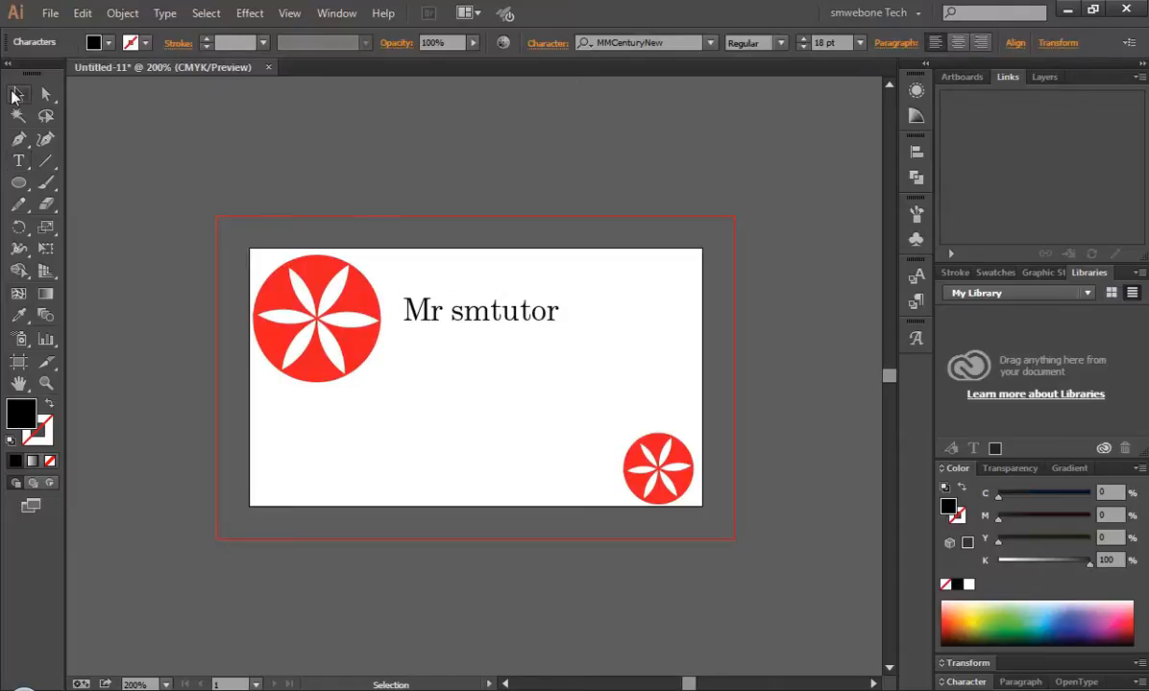
pyautogui.moveTo(480, 310); pyautogui.dragTo(495, 309)
pyautogui.write('Mr')
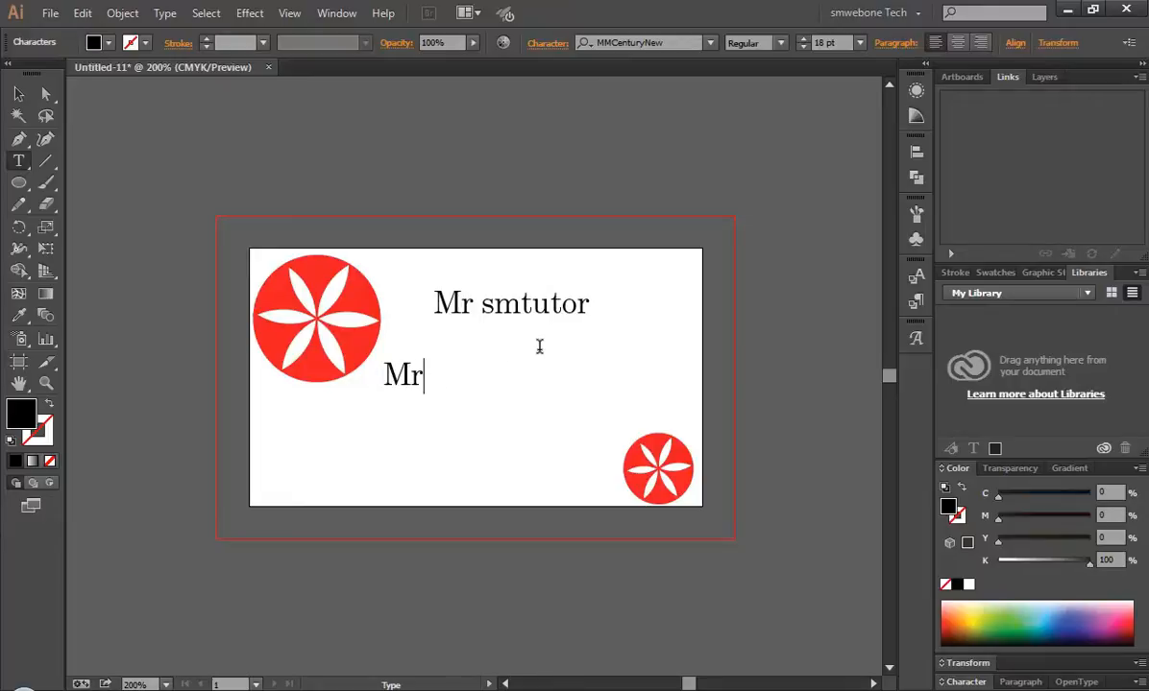
# - Type 'Web Design' below the name heading and select the finished text
pyautogui.write('We')
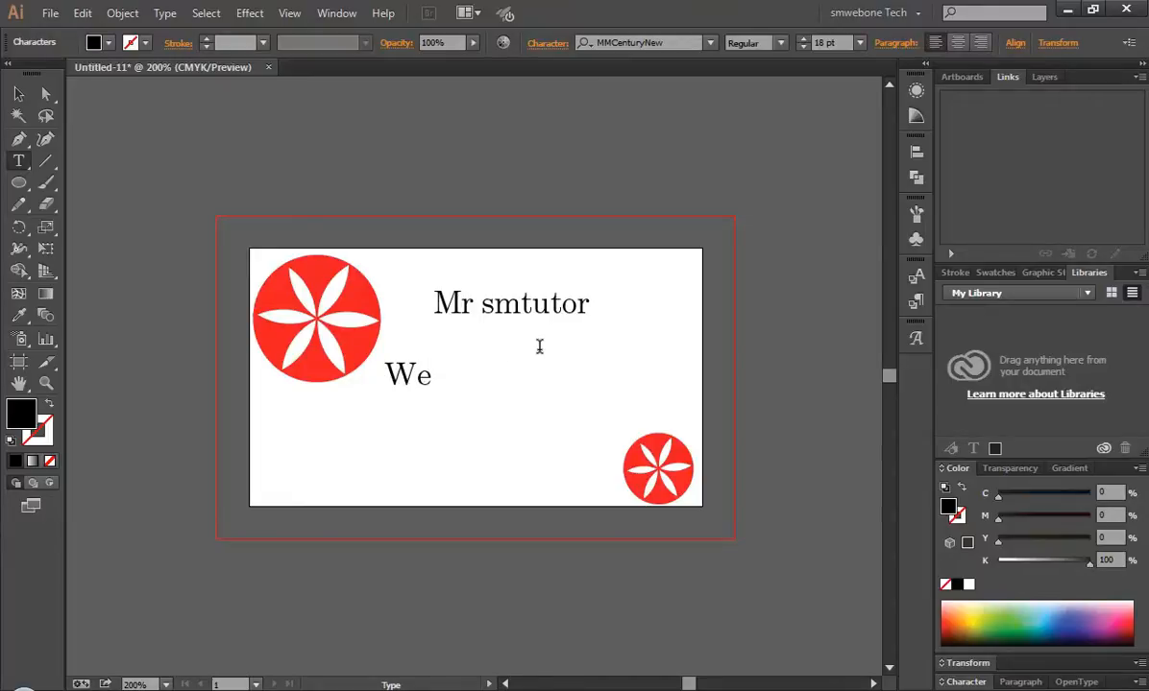
pyautogui.write('nb')
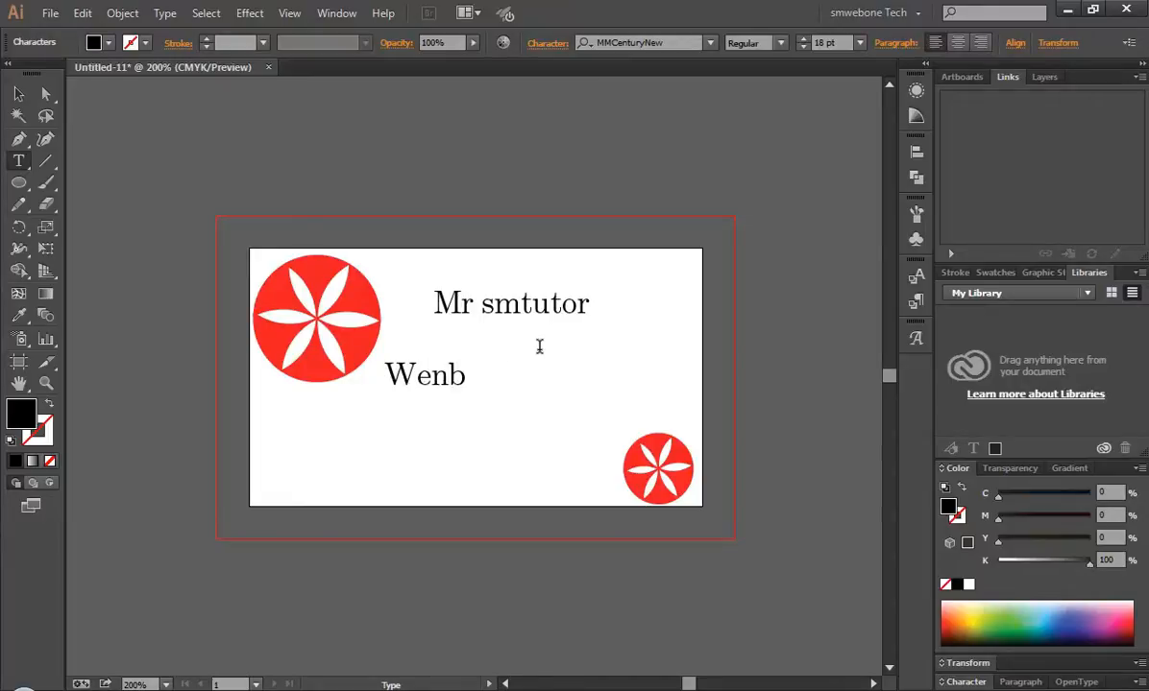
pyautogui.write('Web Desig')
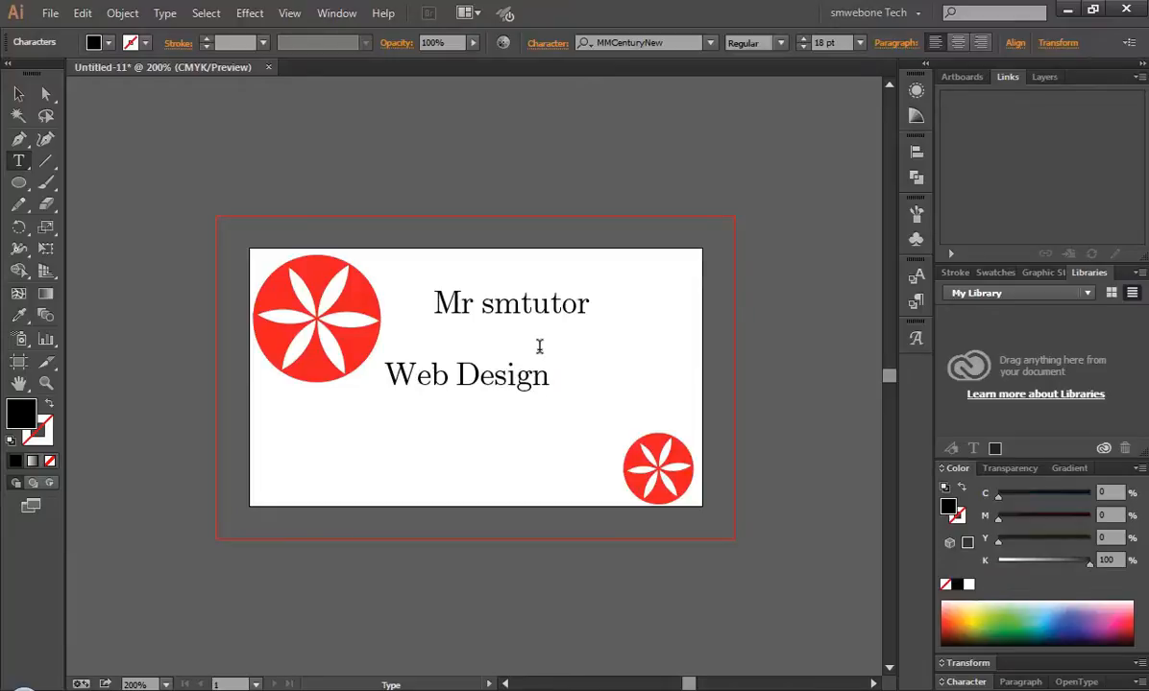
pyautogui.click(468, 373)
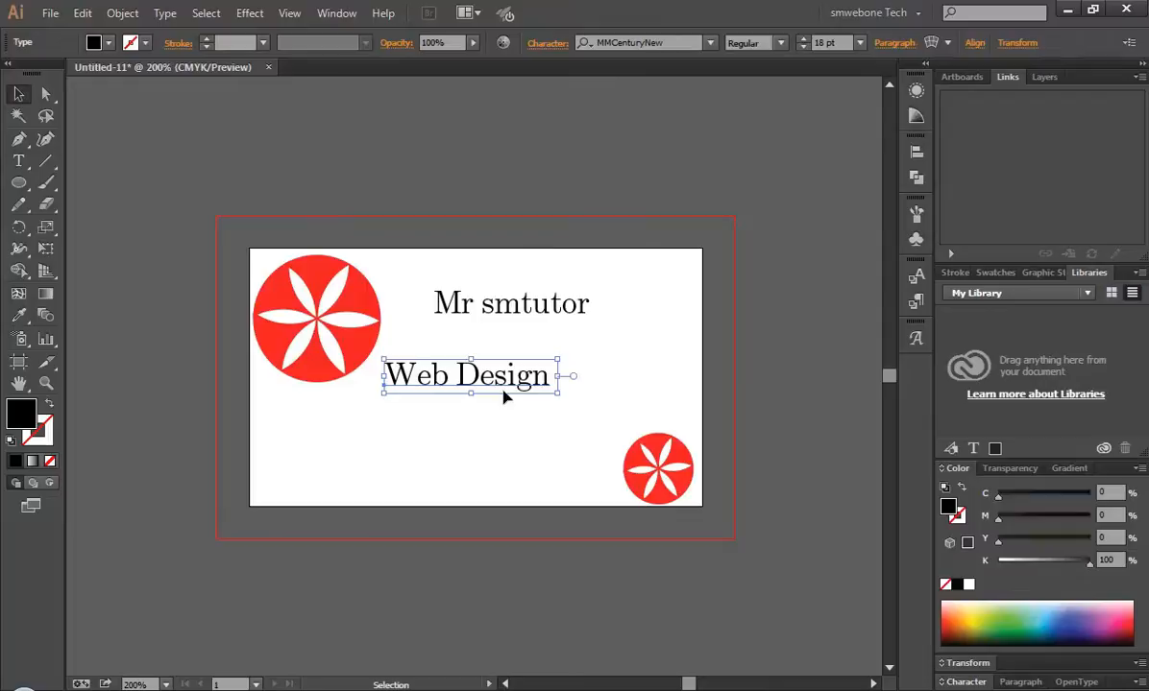
# - Settle Web Design under the name and Alt-drag a copy just below it
pyautogui.moveTo(469, 375); pyautogui.dragTo(464, 369)
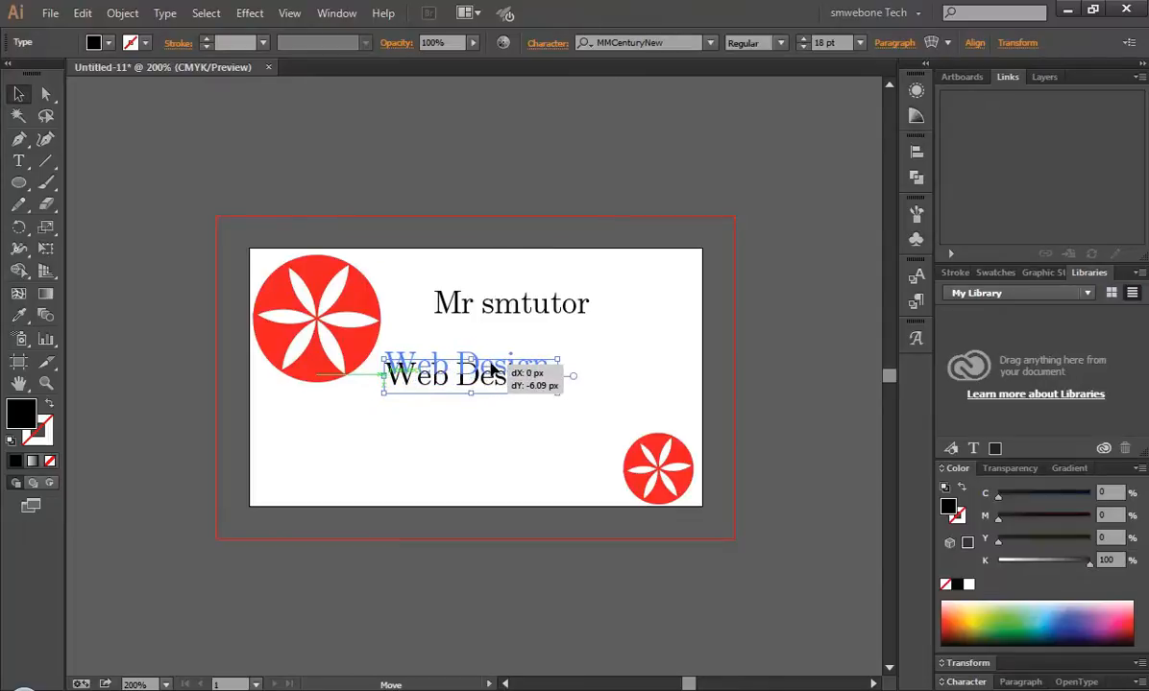
pyautogui.moveTo(447, 376); pyautogui.dragTo(468, 364)
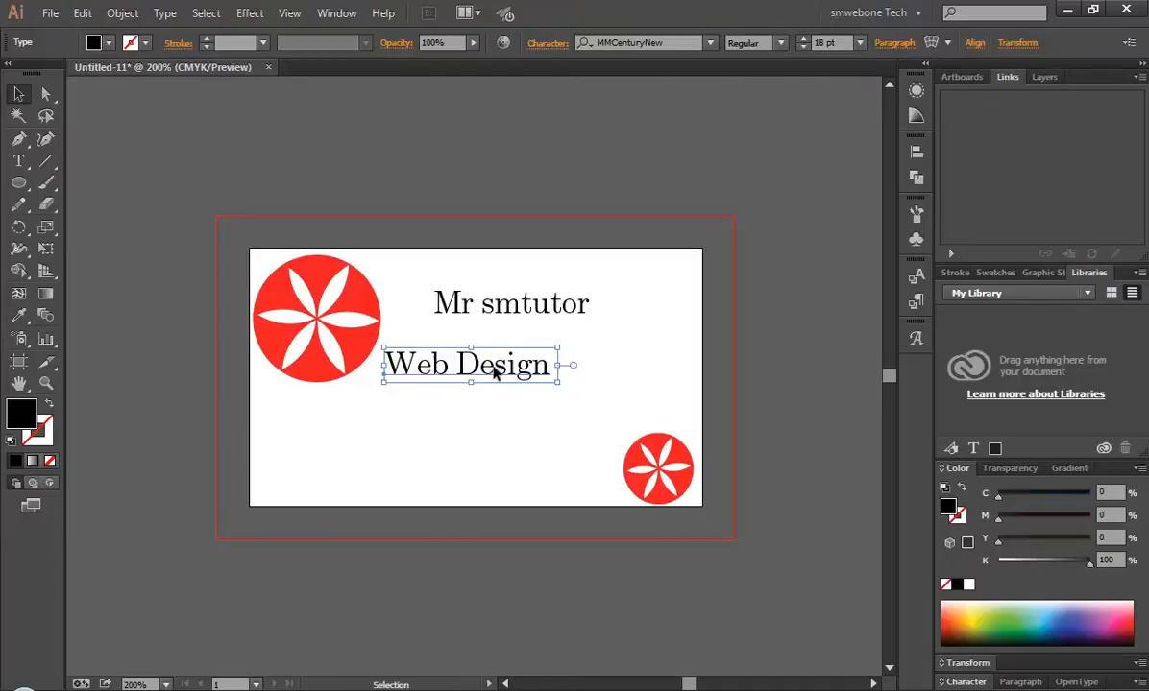
pyautogui.moveTo(470, 364); pyautogui.dragTo(474, 392)
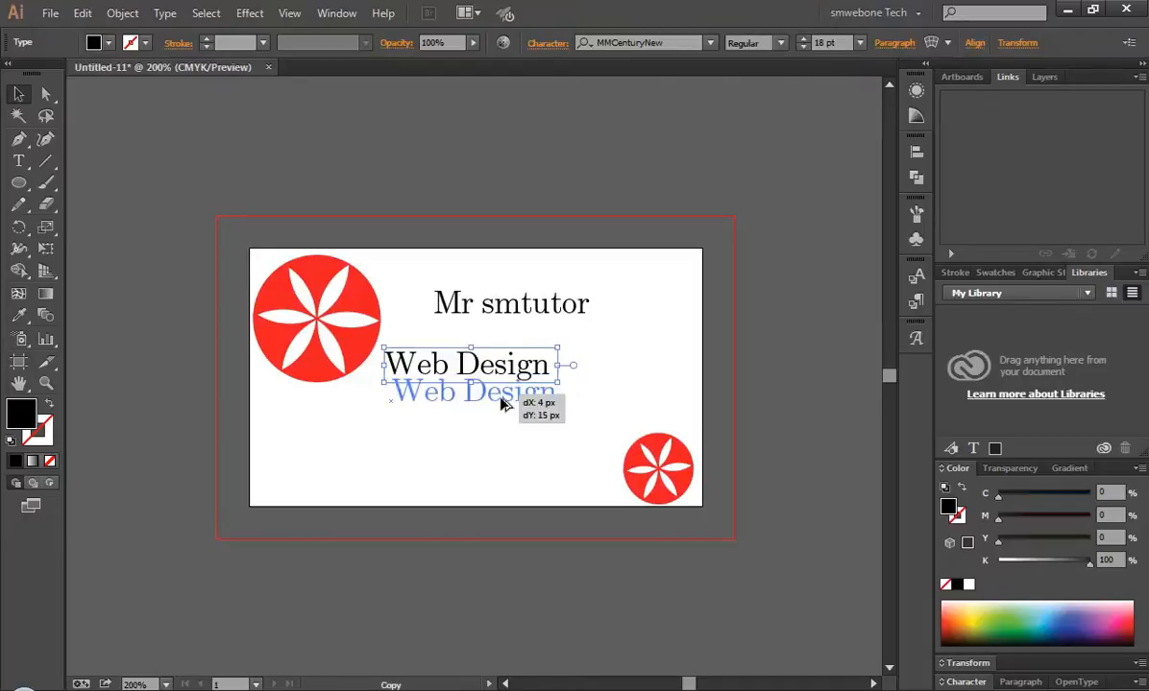
pyautogui.moveTo(470, 390); pyautogui.dragTo(471, 414)
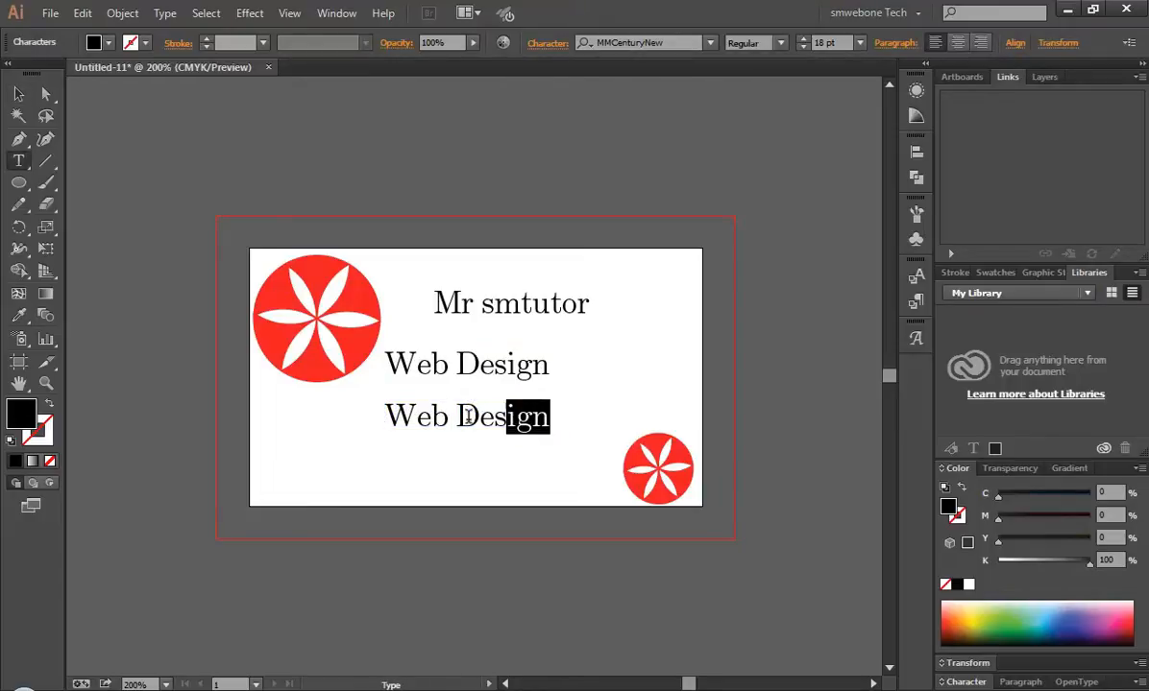
# - Retype the copy as 'Graphic Design' and duplicate it below for Logo Design
pyautogui.write('Gr')
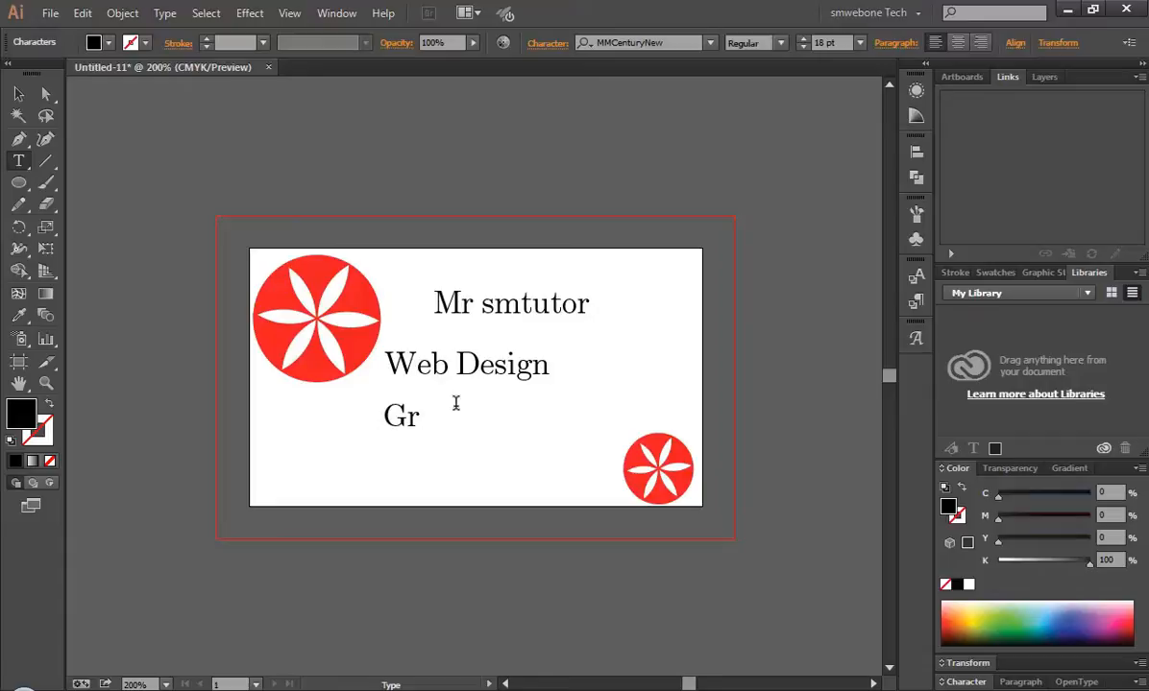
pyautogui.write('a')
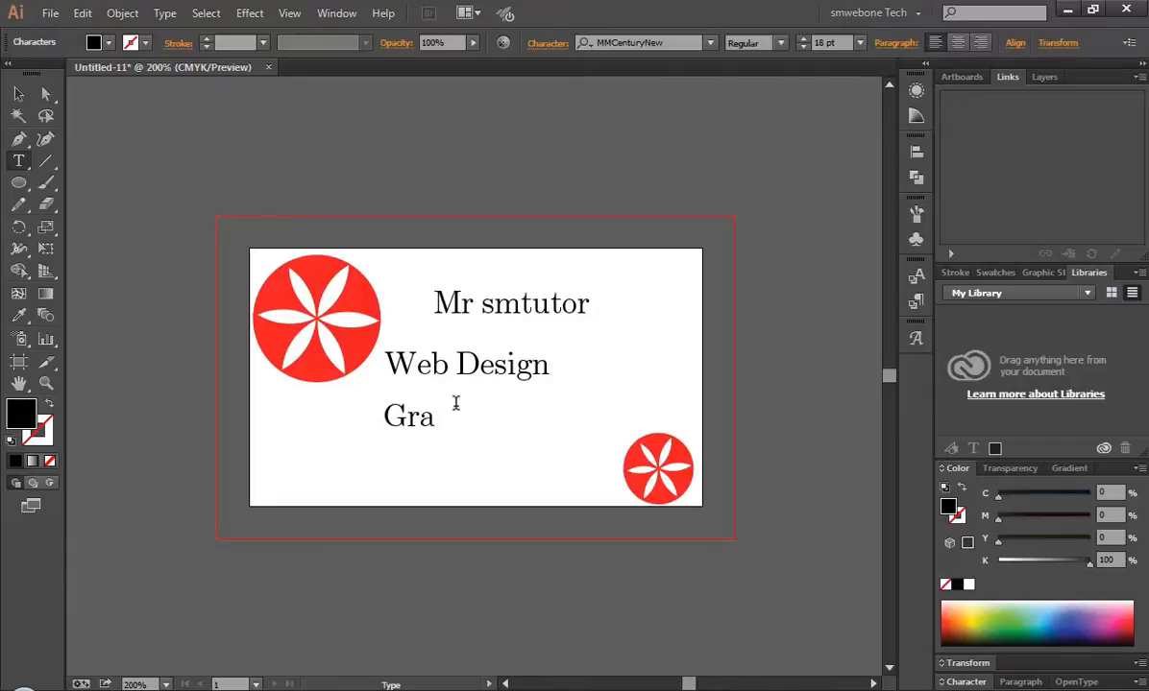
pyautogui.write('phic')
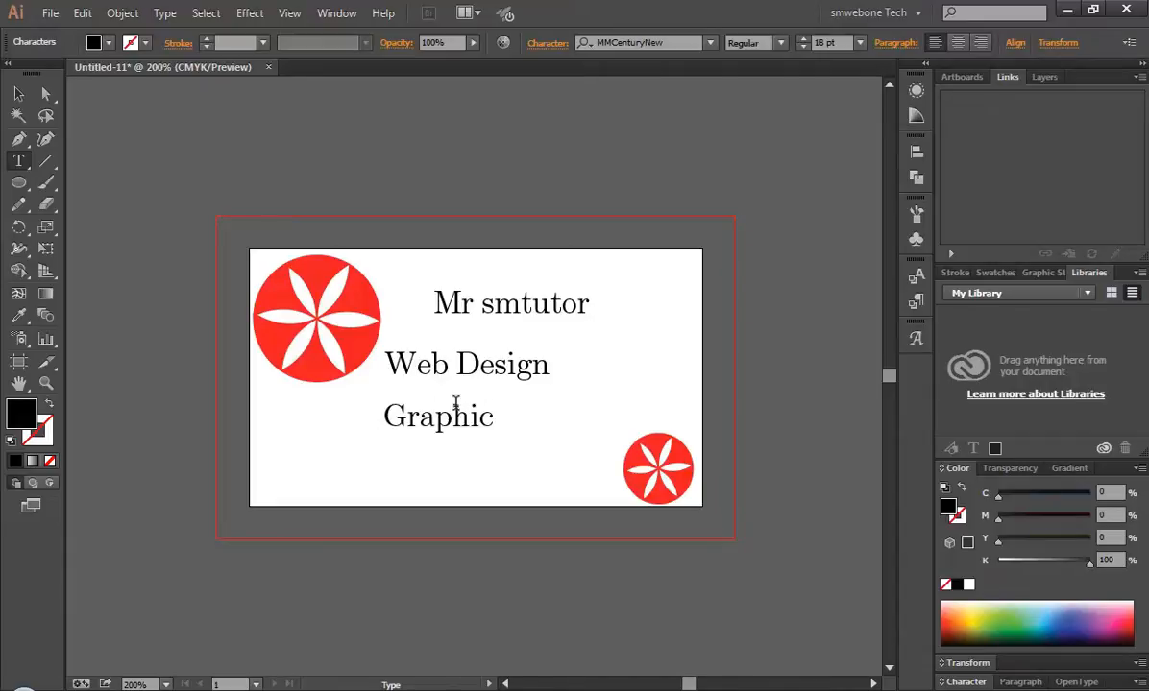
pyautogui.write('Design')
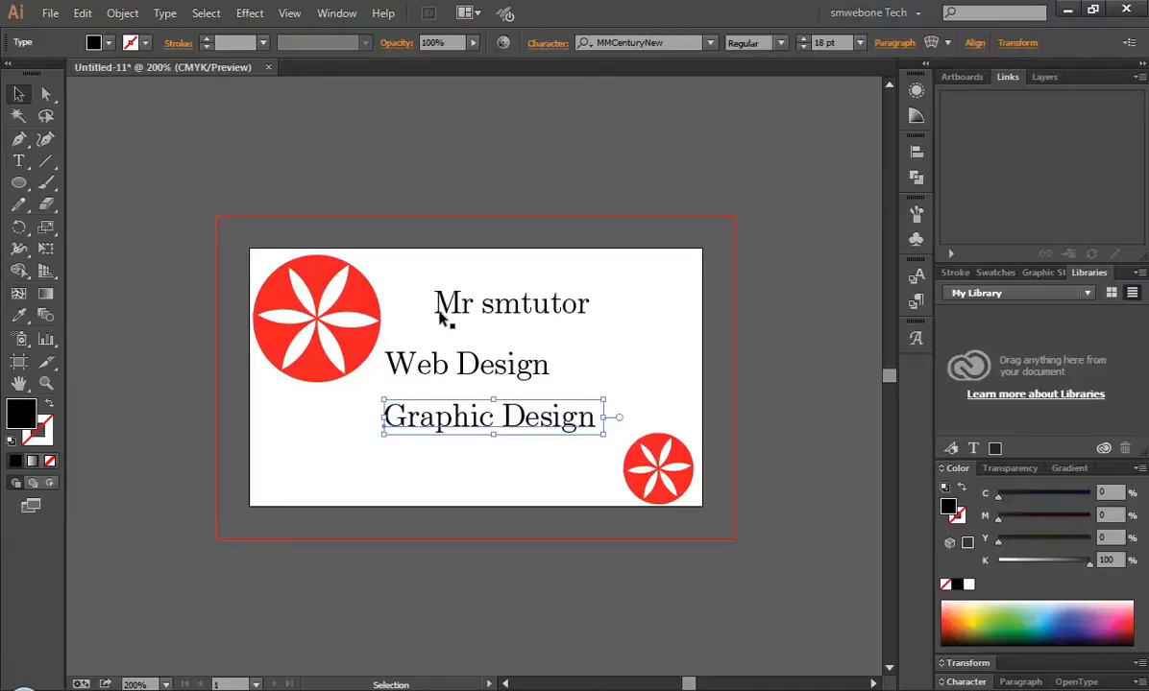
pyautogui.moveTo(493, 416); pyautogui.dragTo(487, 445)
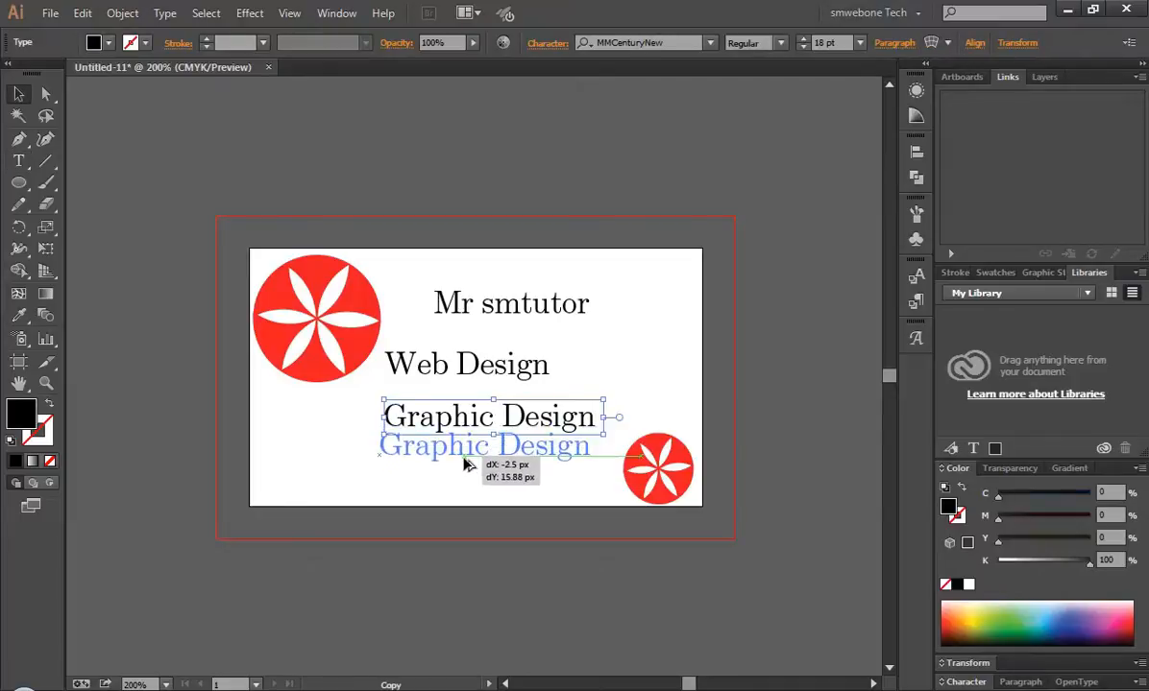
pyautogui.moveTo(485, 444); pyautogui.dragTo(492, 460)
pyautogui.write('Logo')
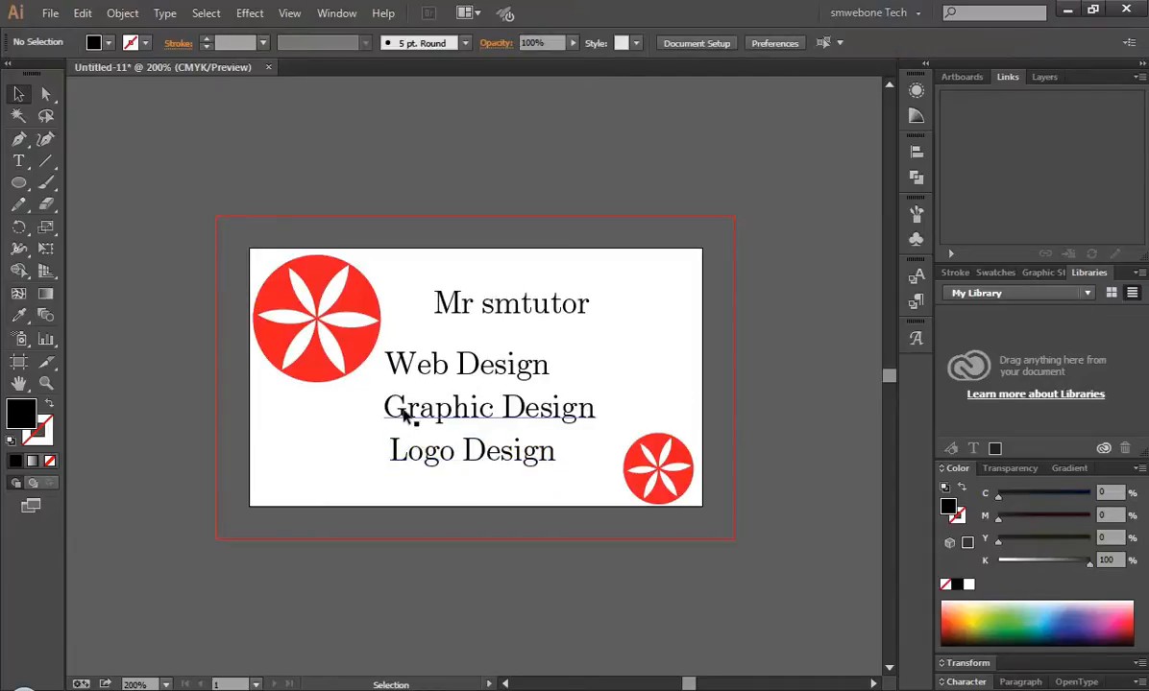
pyautogui.moveTo(471, 422)
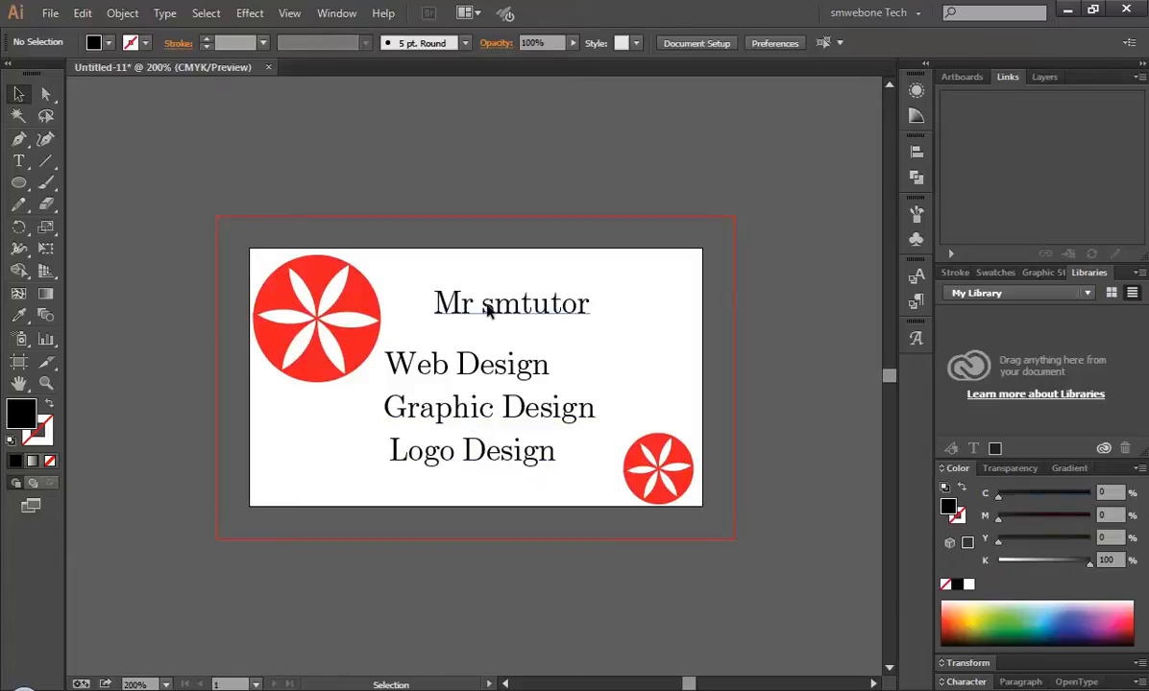
# - Copy the name text to the bottom-left and change it to 'smtutor.com'
pyautogui.moveTo(511, 302); pyautogui.dragTo(331, 490)
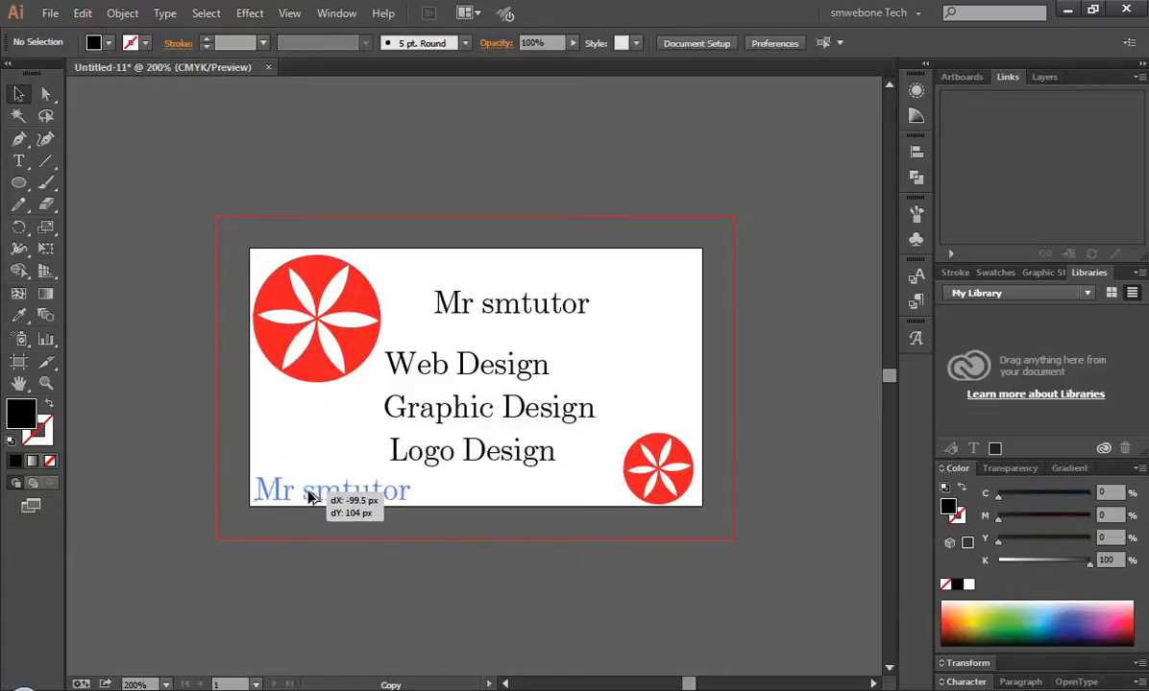
pyautogui.click(332, 490)
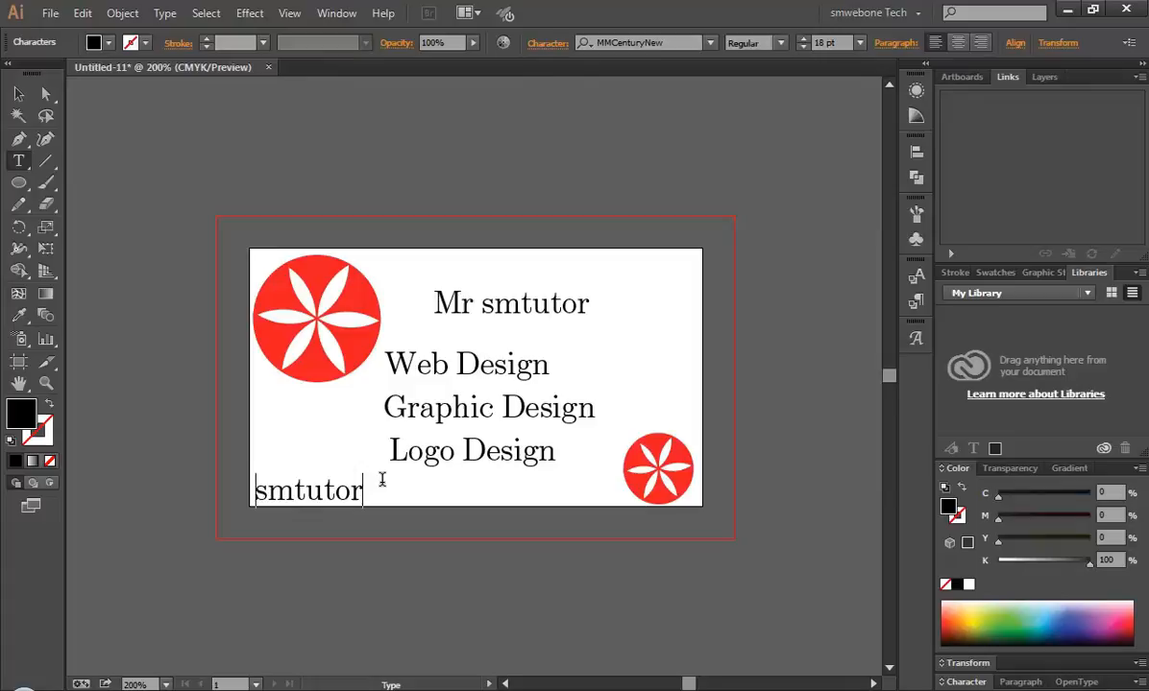
pyautogui.write('.com')
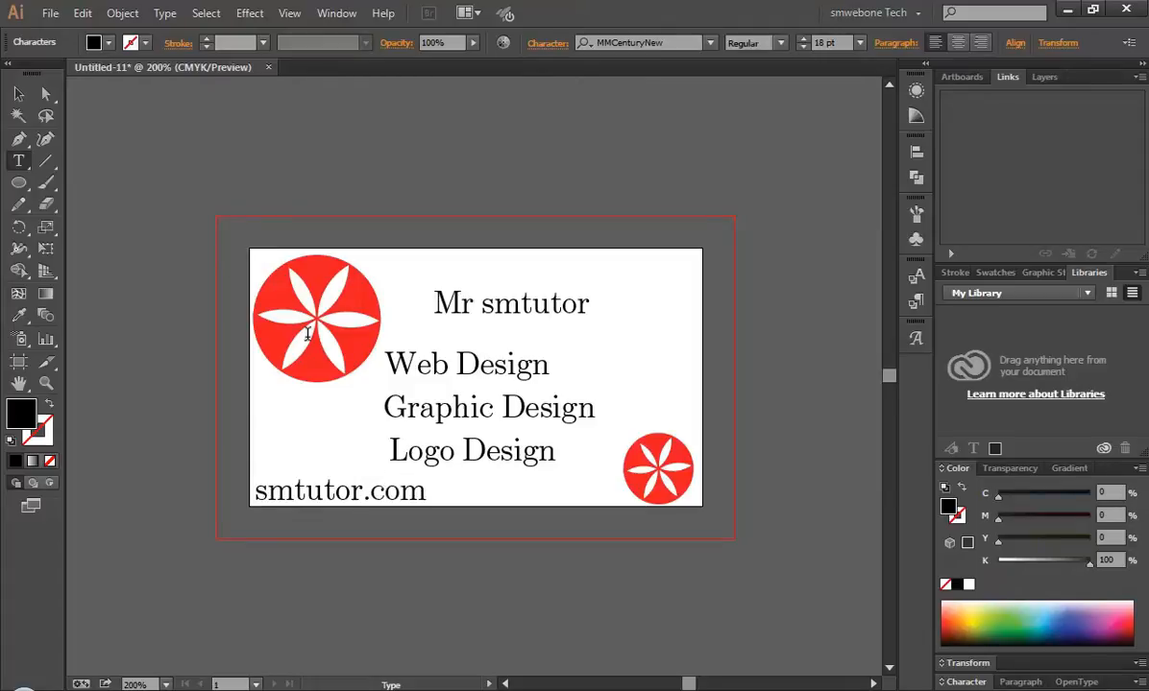
pyautogui.click(339, 490)
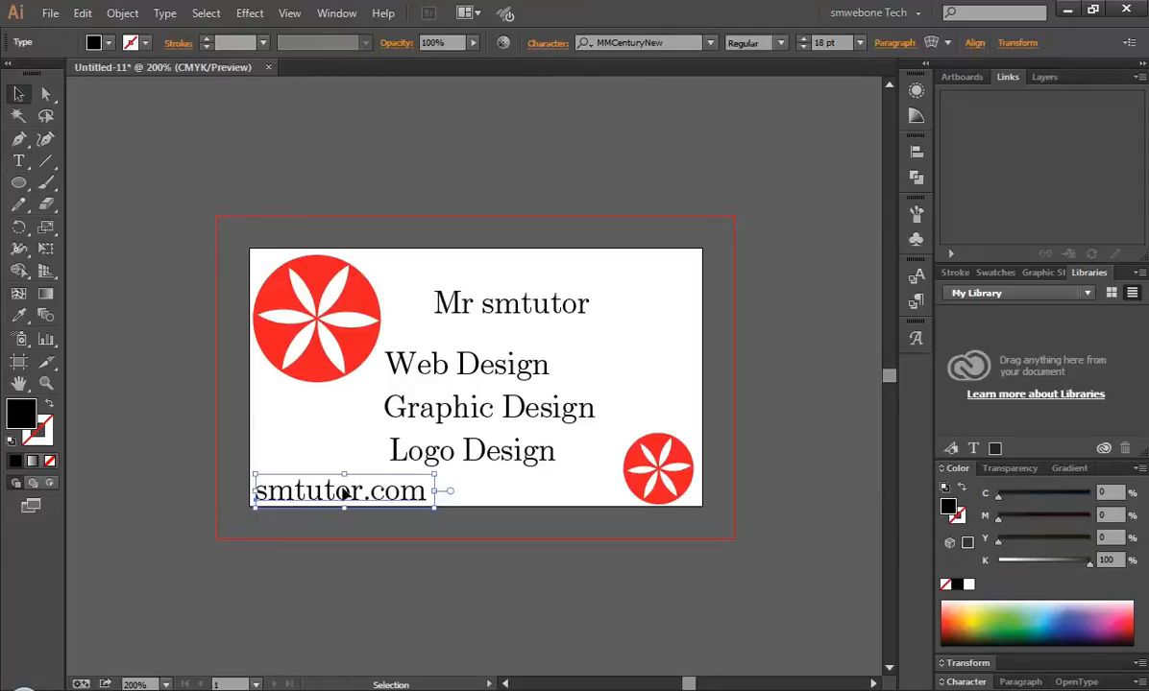
# - Centre smtutor.com at the bottom, move the name top-right, raise Logo Design
pyautogui.moveTo(342, 491); pyautogui.dragTo(456, 491)
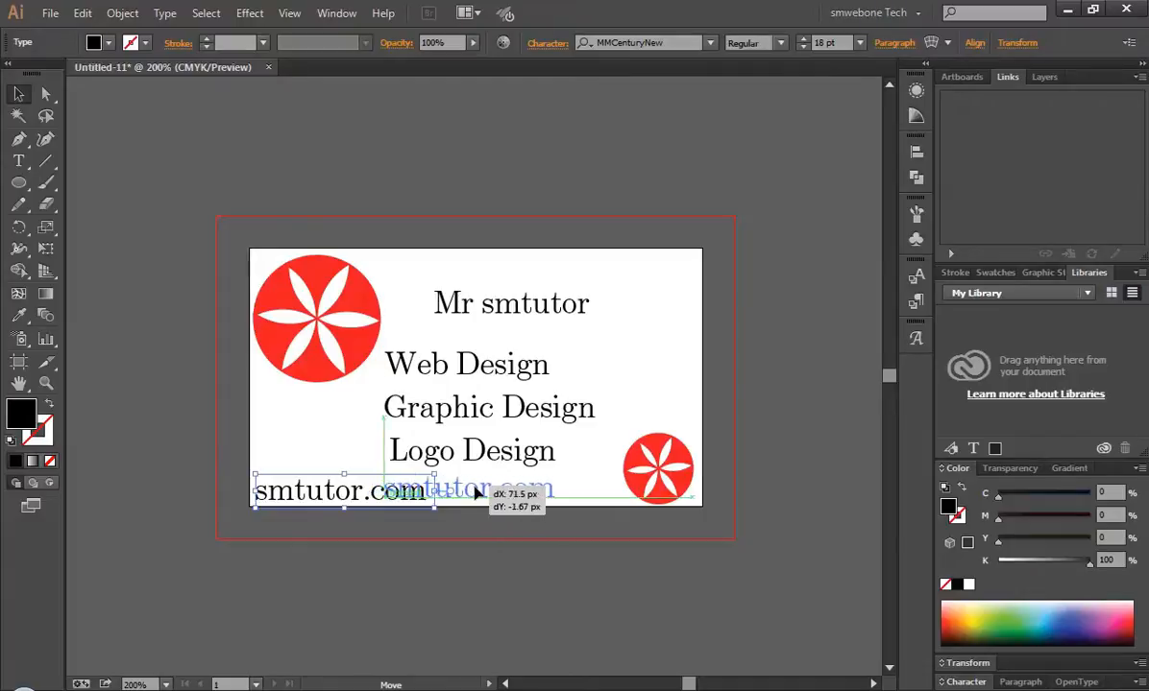
pyautogui.moveTo(342, 490); pyautogui.dragTo(473, 491)
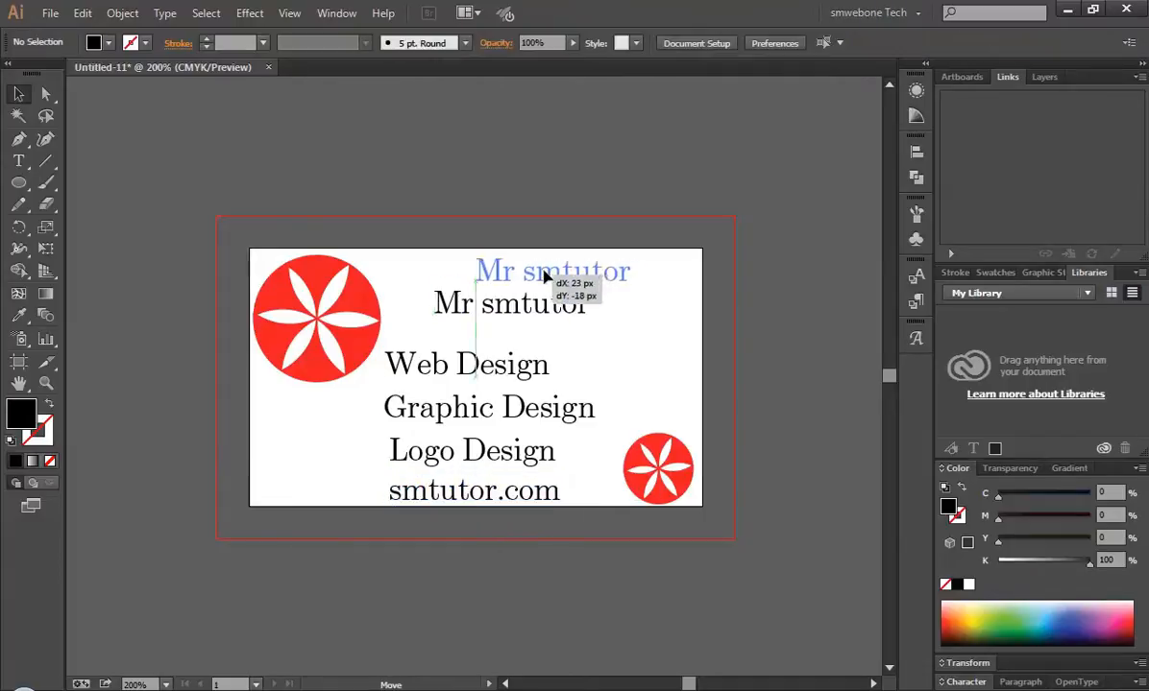
pyautogui.moveTo(552, 271); pyautogui.dragTo(605, 269)
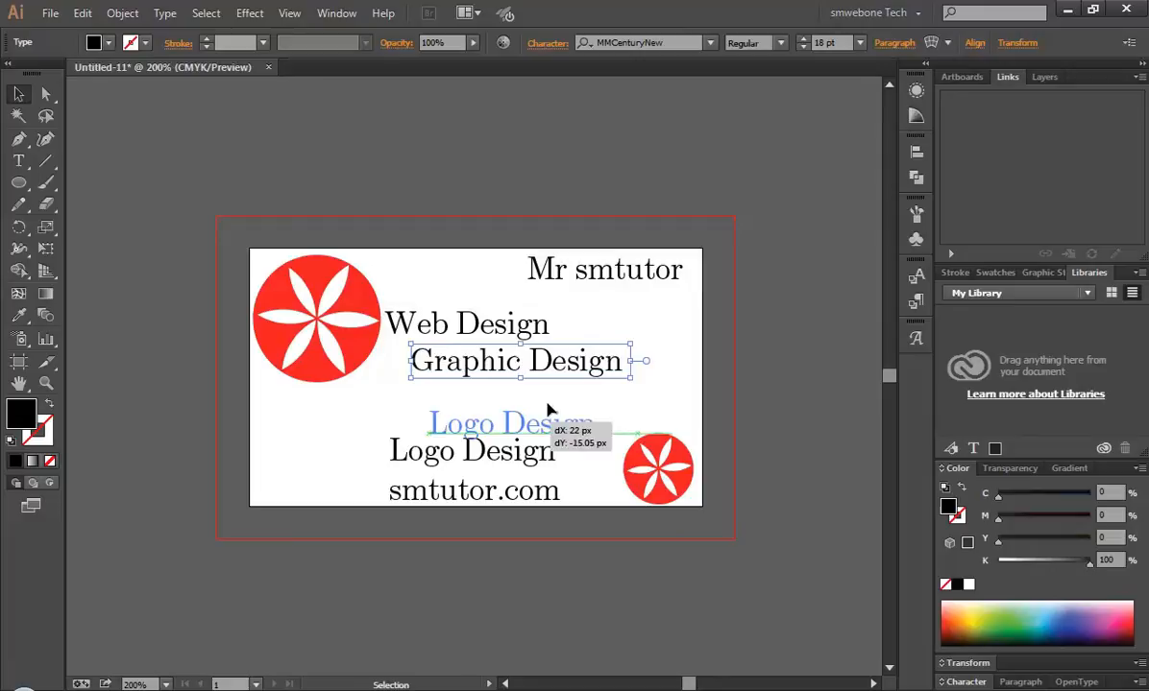
pyautogui.moveTo(509, 423); pyautogui.dragTo(514, 401)
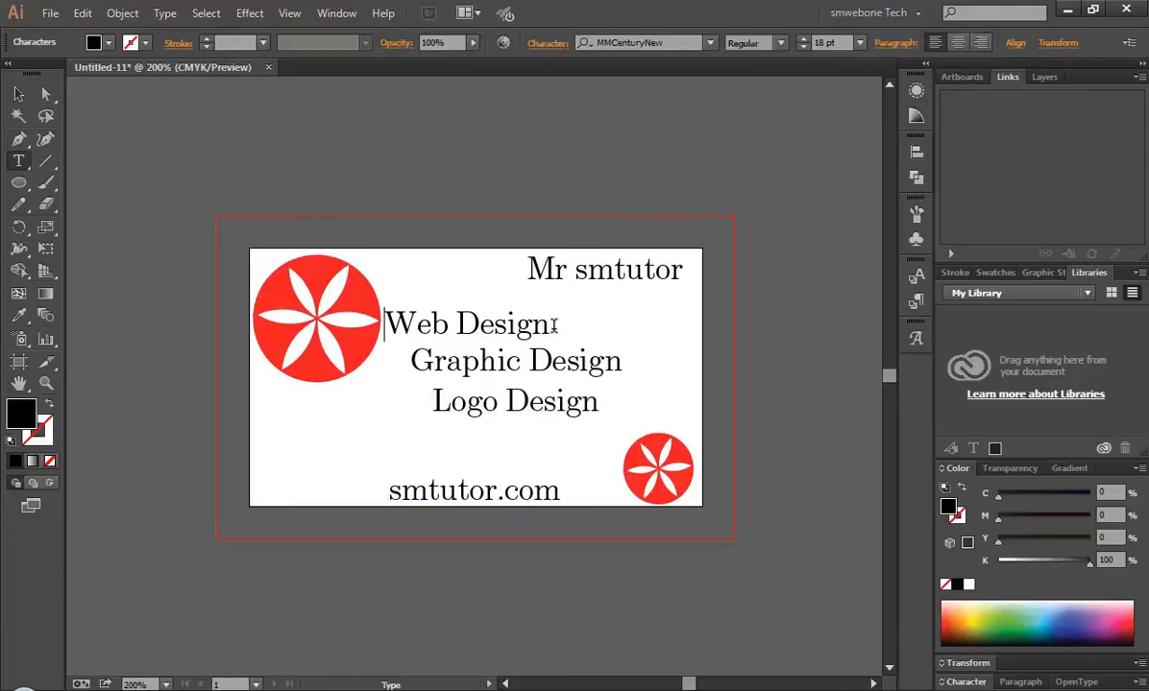
# - Make Web Design red from the Fill swatches, then select the Graphic Design line
pyautogui.doubleClick(468, 323)
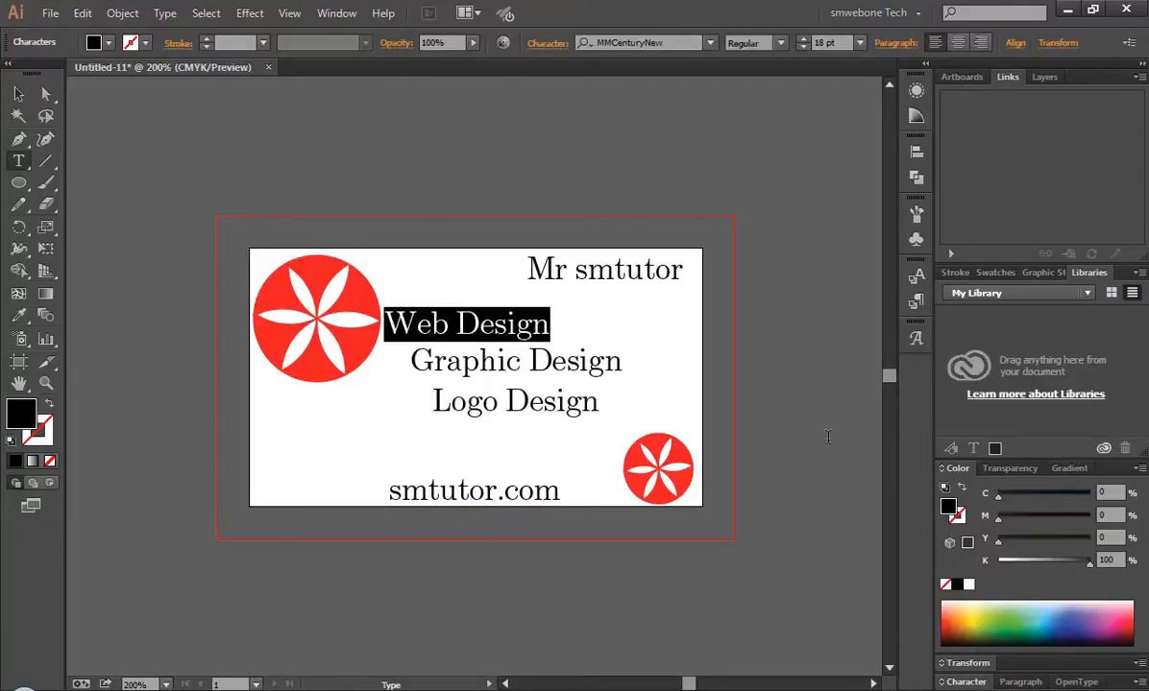
pyautogui.click(108, 42)
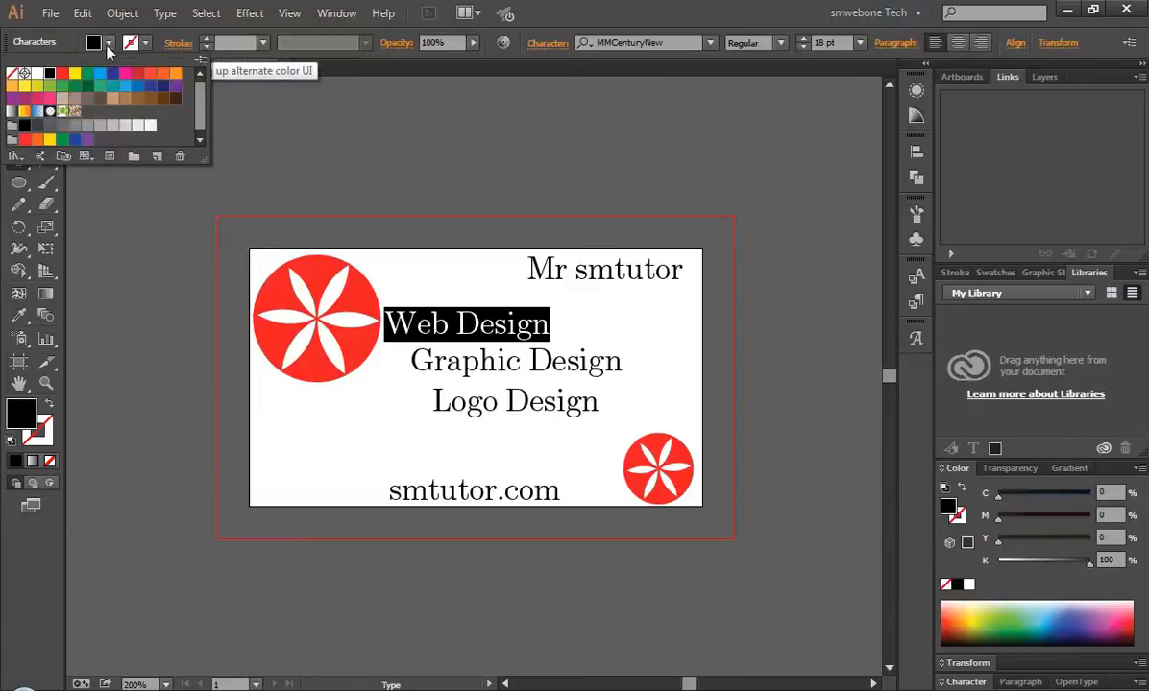
pyautogui.click(93, 42)
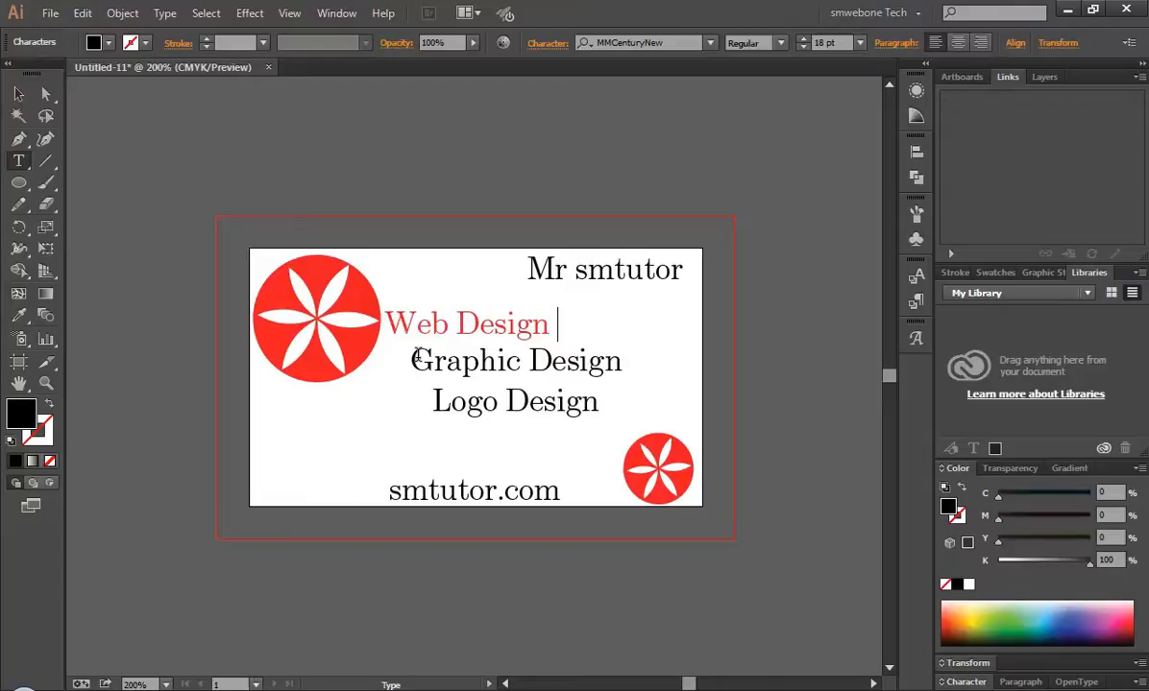
pyautogui.tripleClick(516, 360)
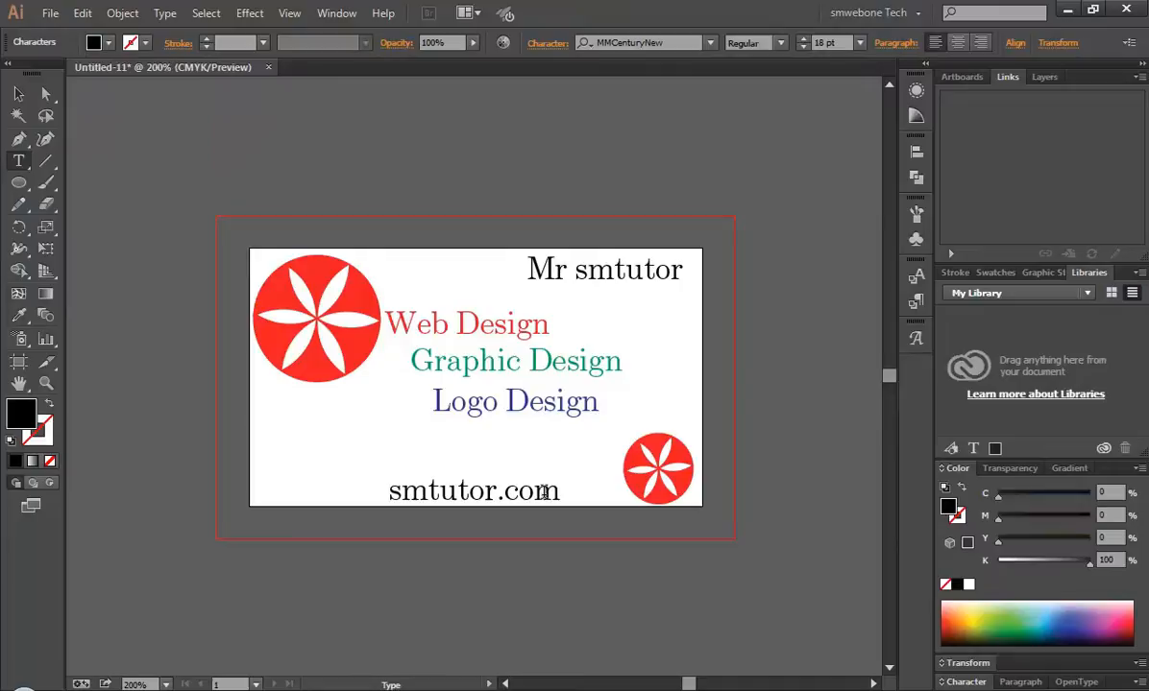
# - Increase the smtutor.com font size and set its font style to Bold
pyautogui.tripleClick(472, 491)
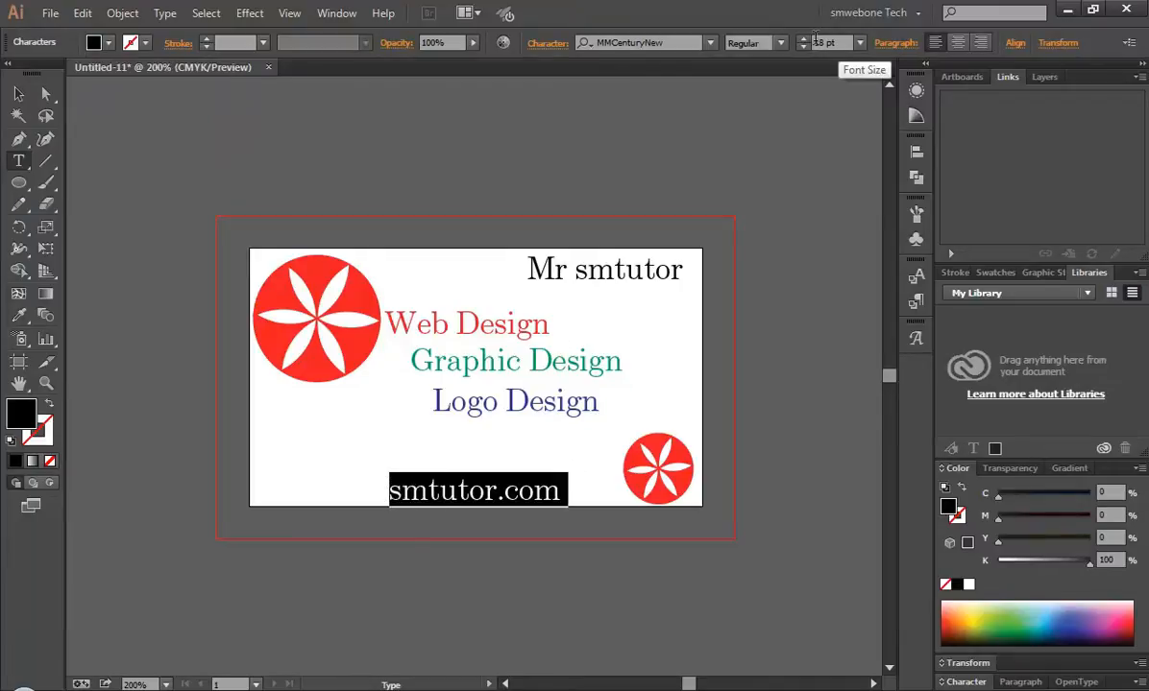
pyautogui.click(803, 38)
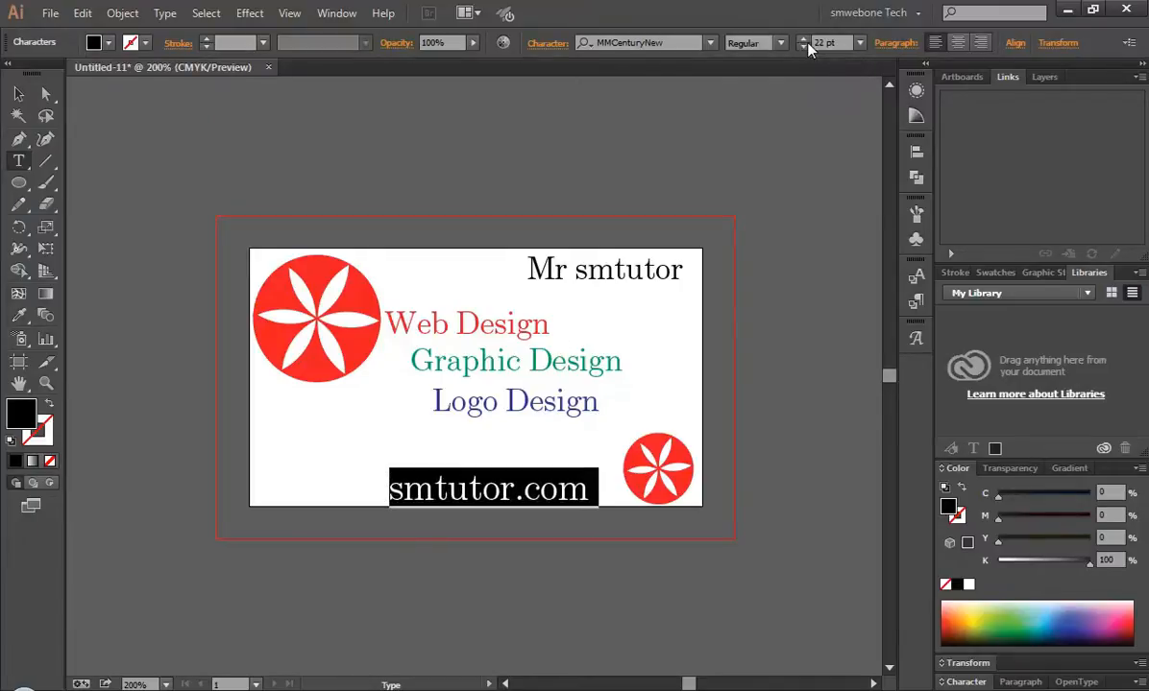
pyautogui.click(780, 43)
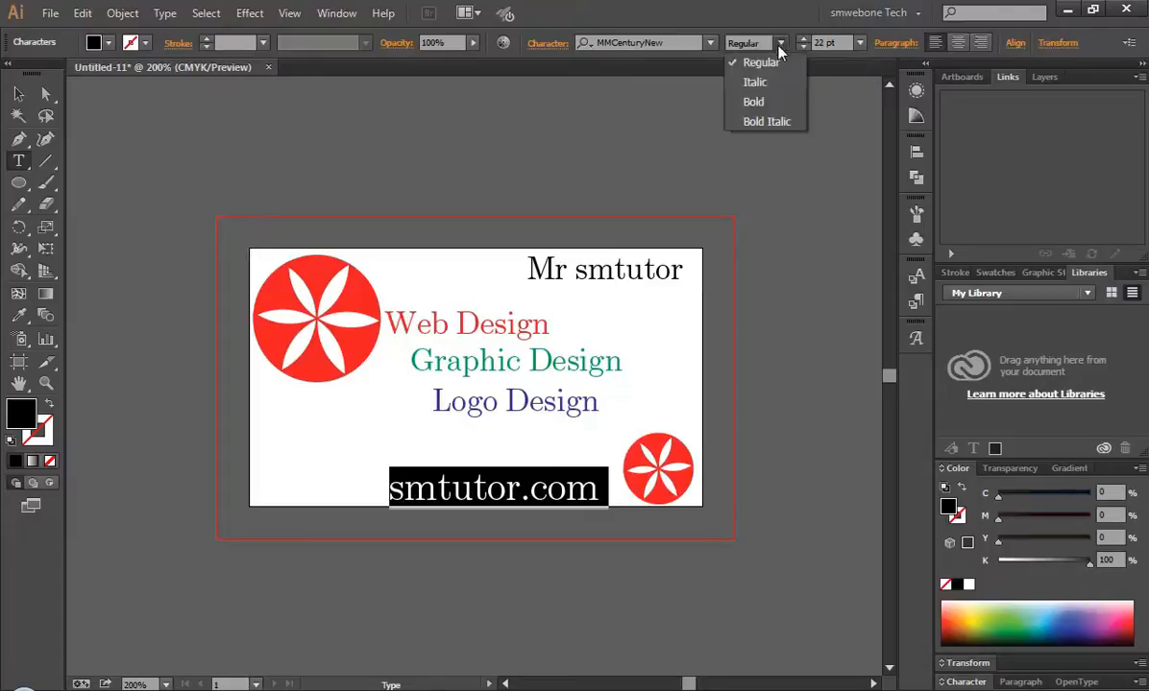
pyautogui.click(753, 101)
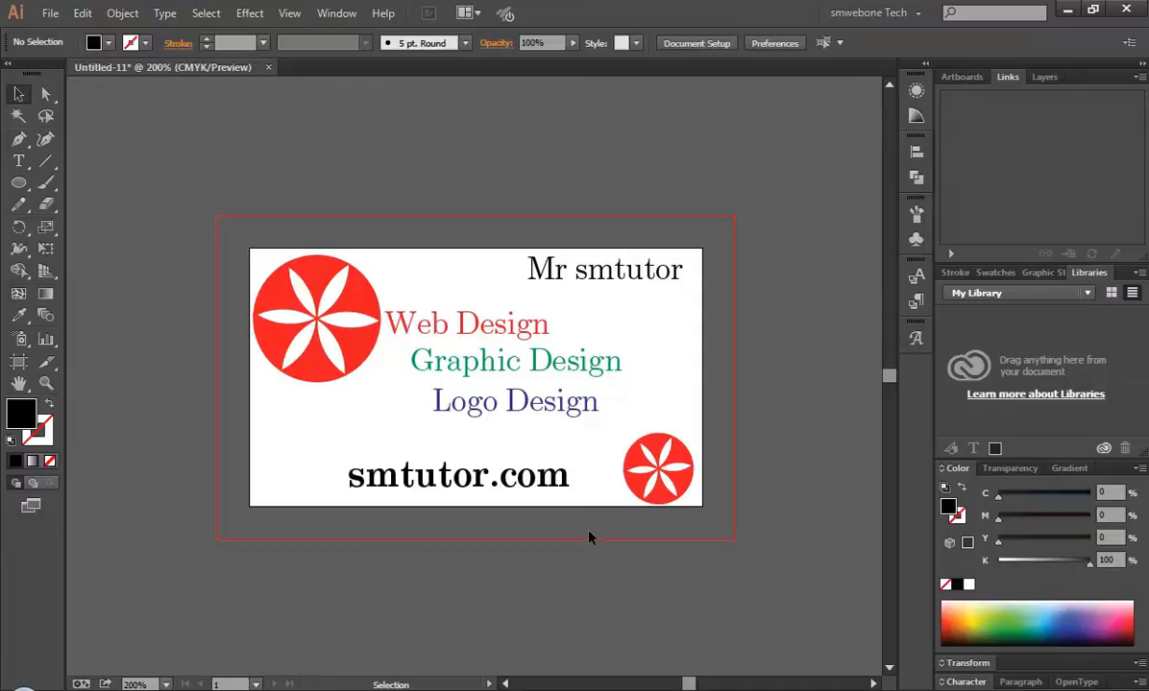
pyautogui.moveTo(322, 445)
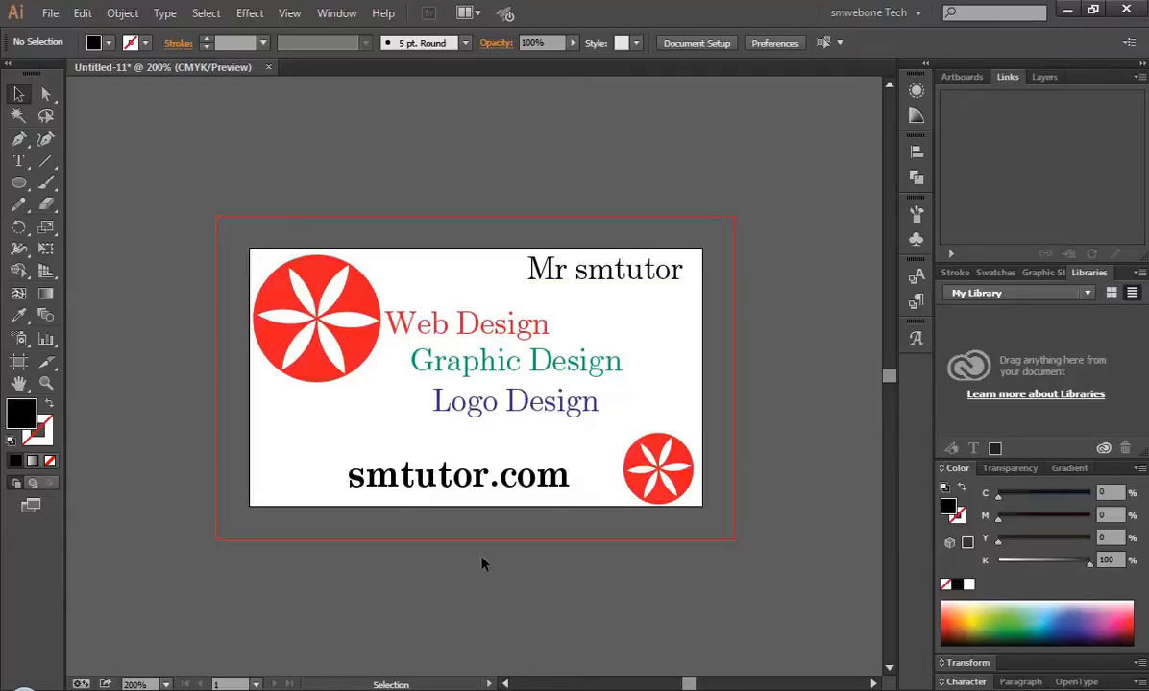
pyautogui.moveTo(519, 437)
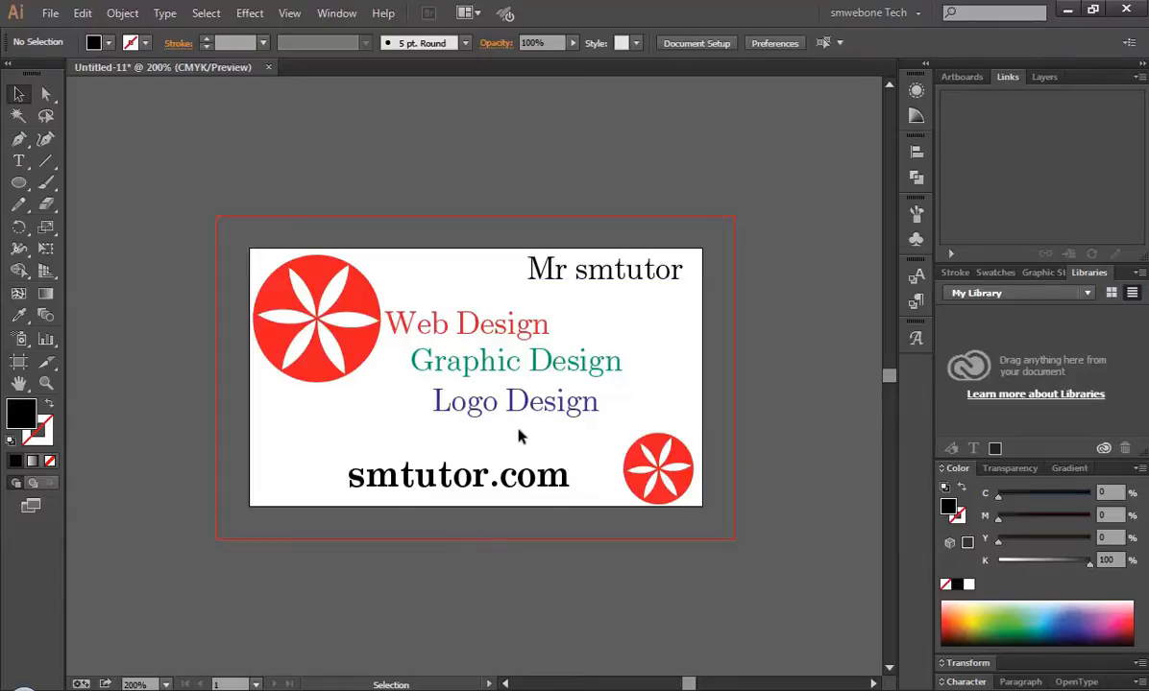
pyautogui.moveTo(522, 433)
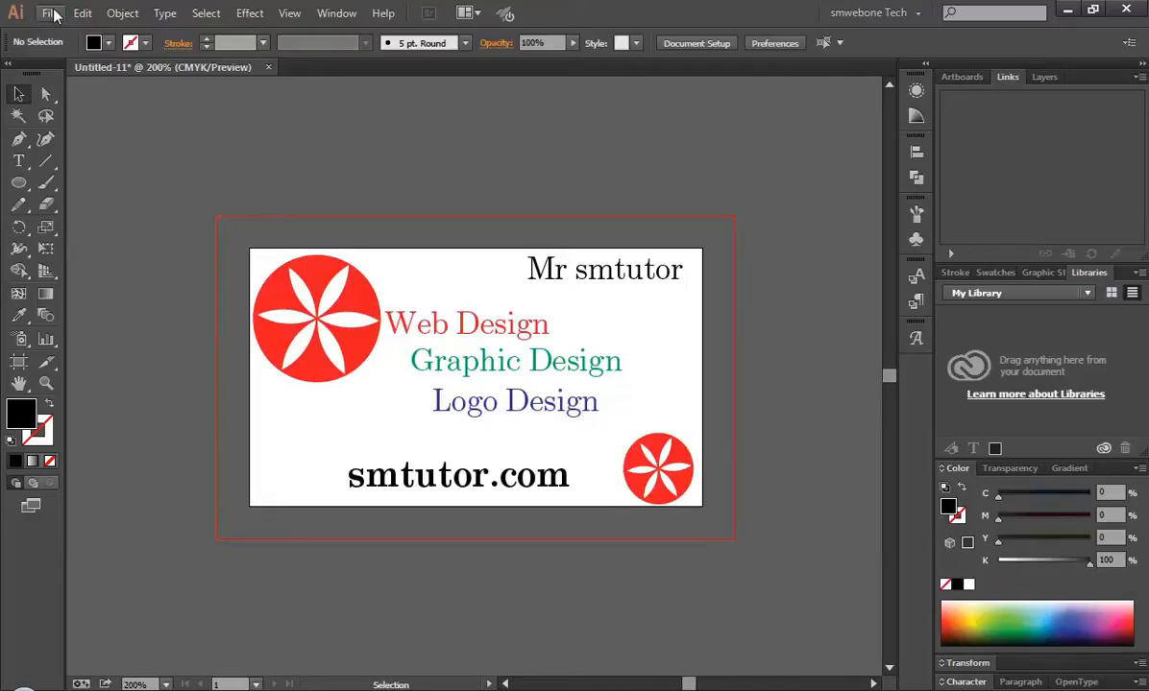
pyautogui.click(50, 13)
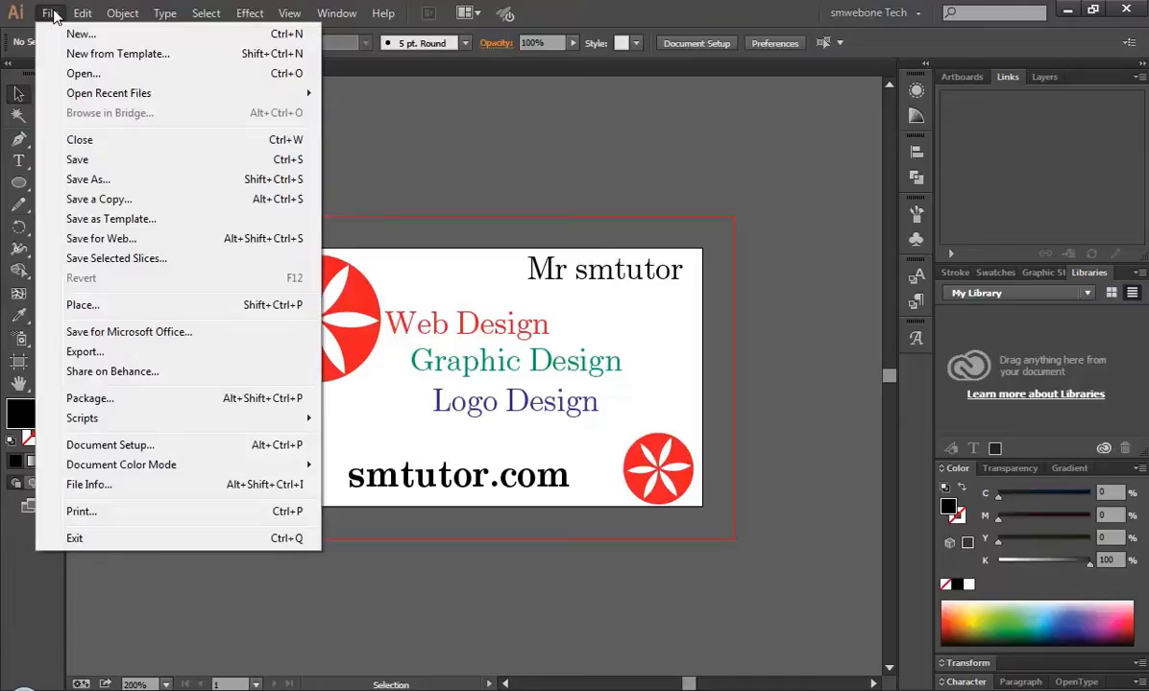
pyautogui.moveTo(110, 444)
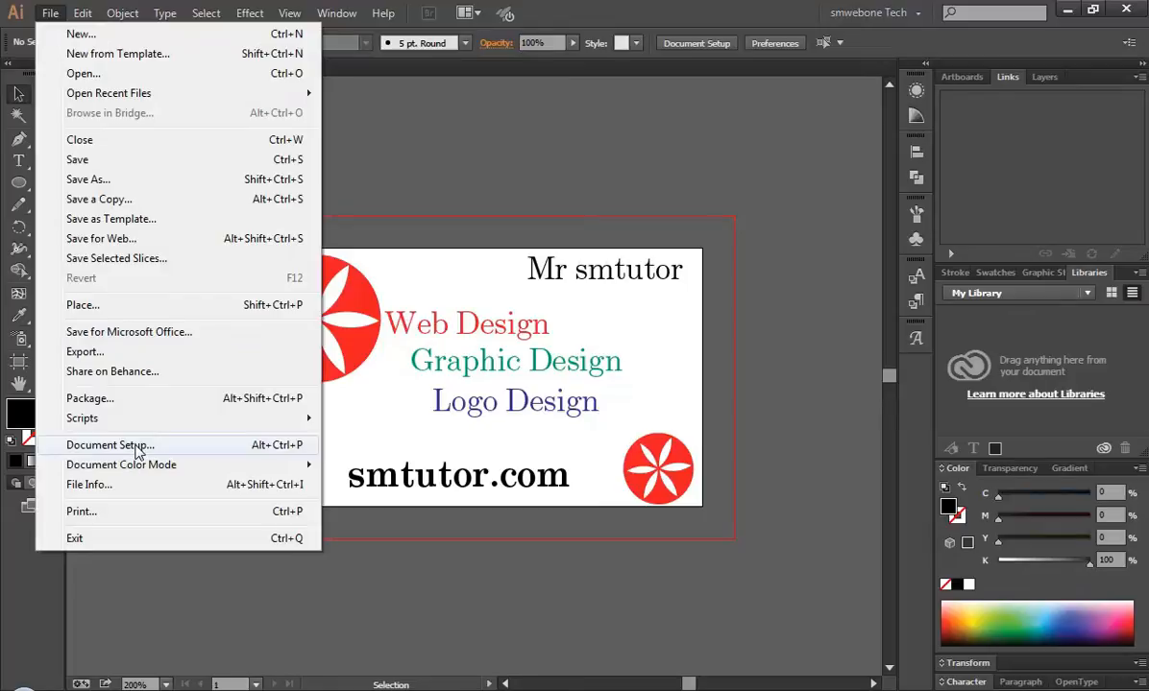
pyautogui.moveTo(126, 159)
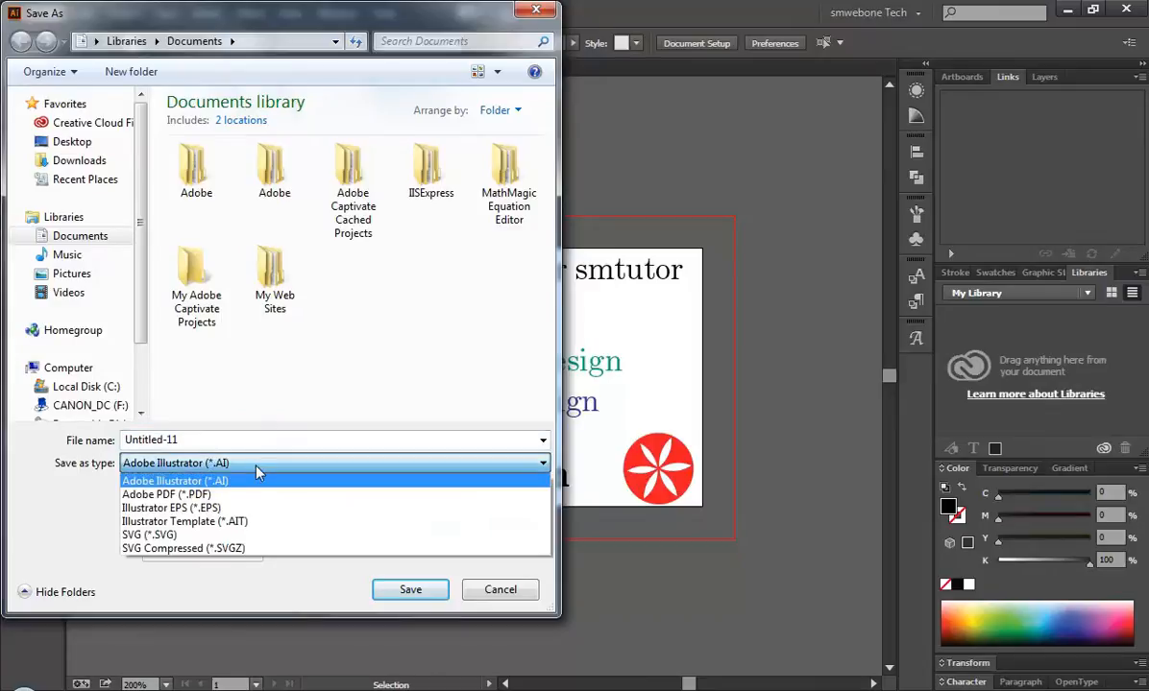
# - Save the card as an Adobe PDF named 'MybusinessCard'
pyautogui.click(167, 494)
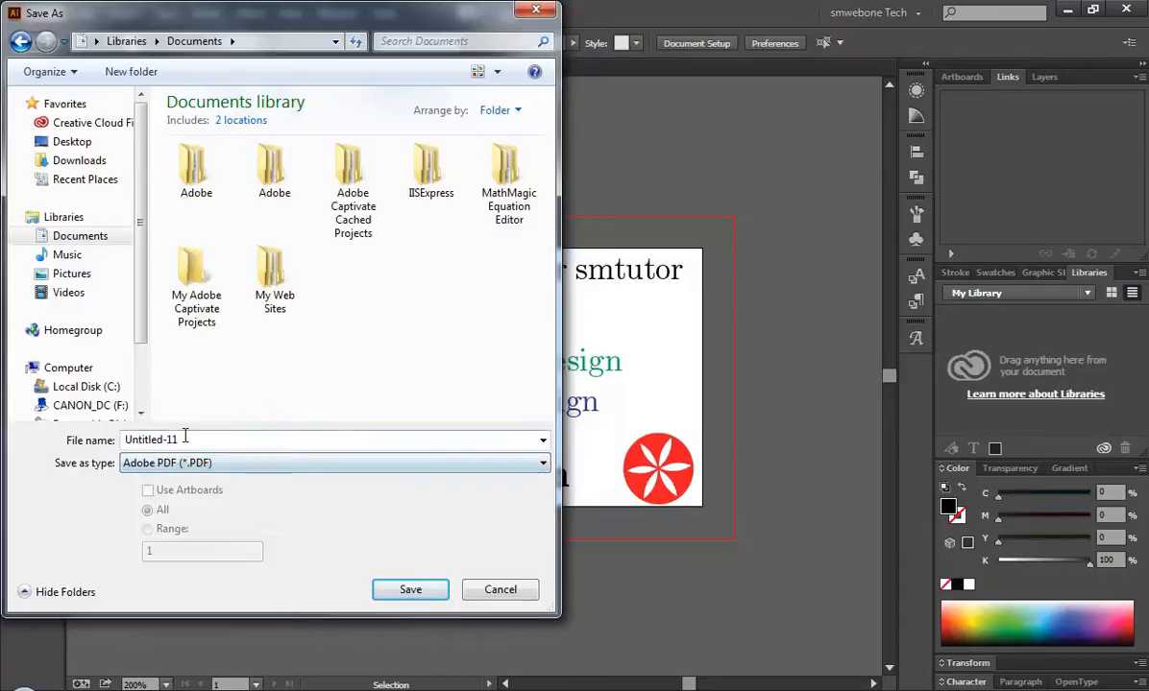
pyautogui.write('W')
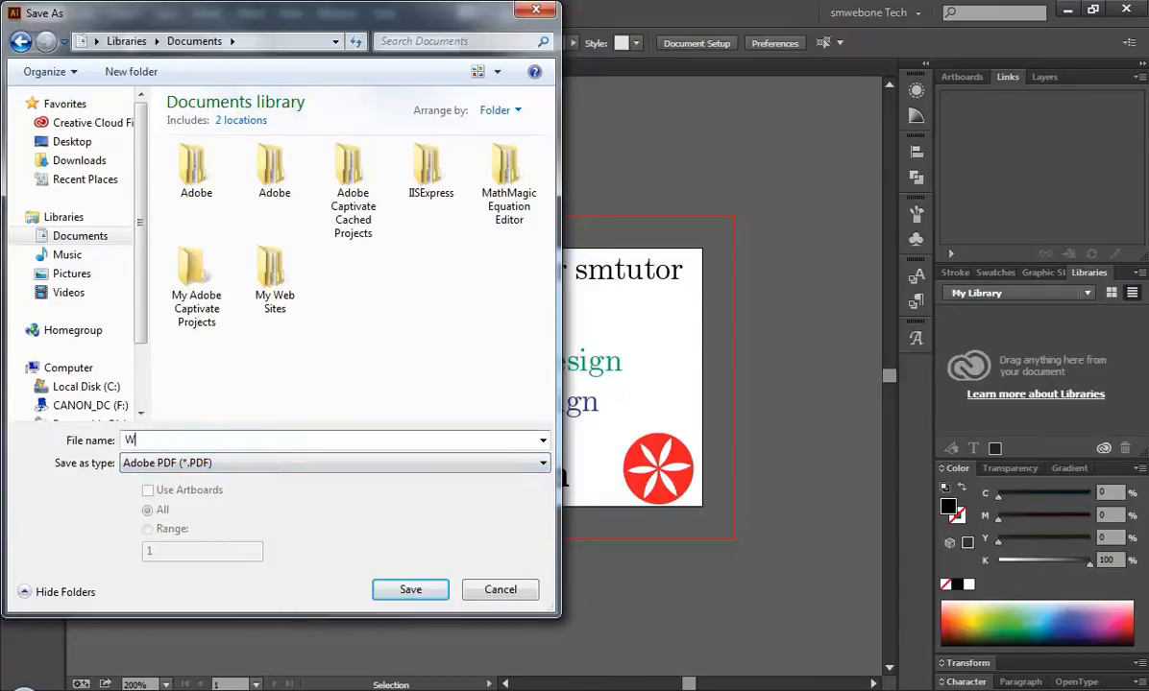
pyautogui.write('M')
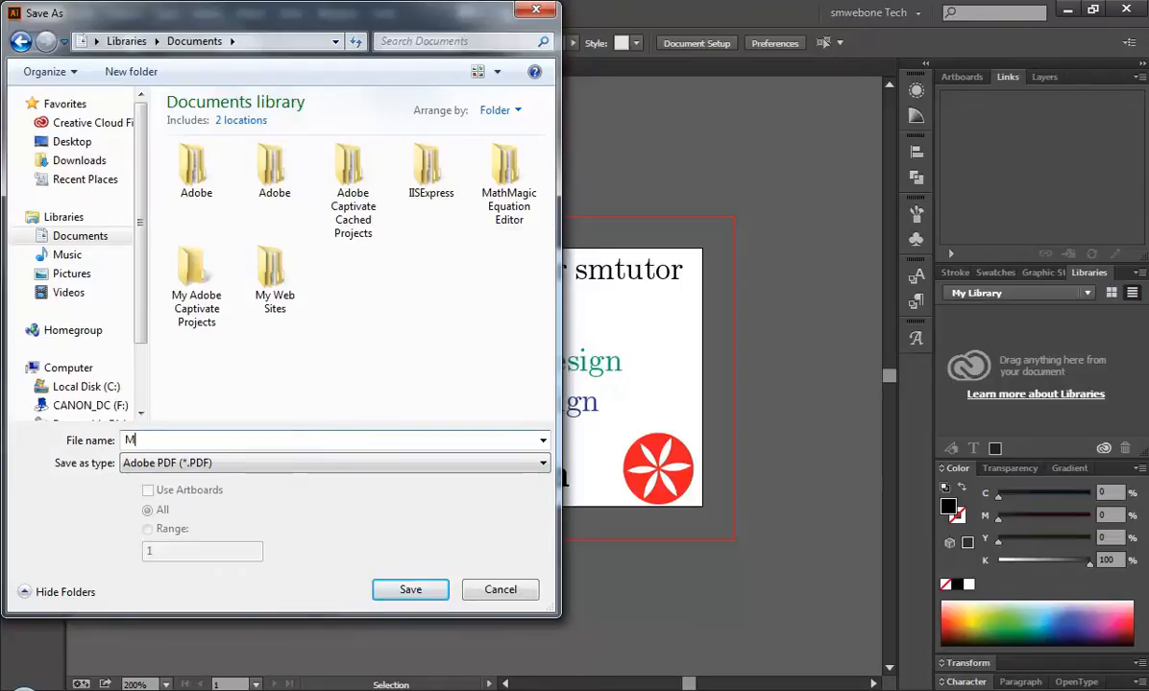
pyautogui.write('yb')
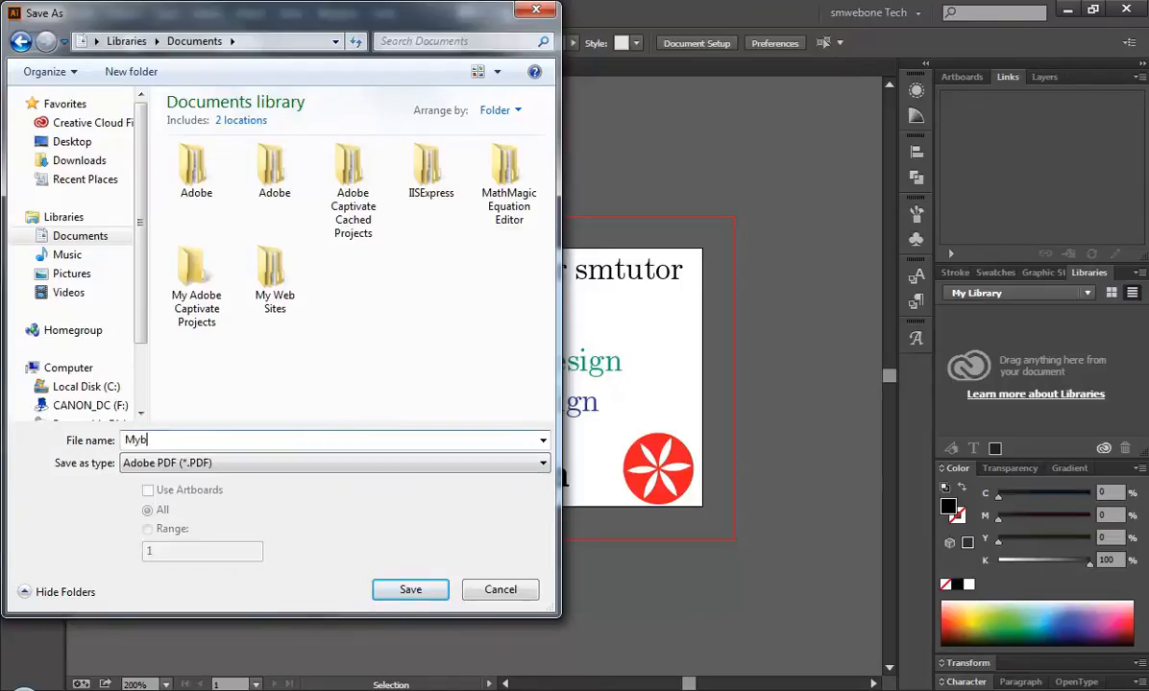
pyautogui.write('usinessCard')
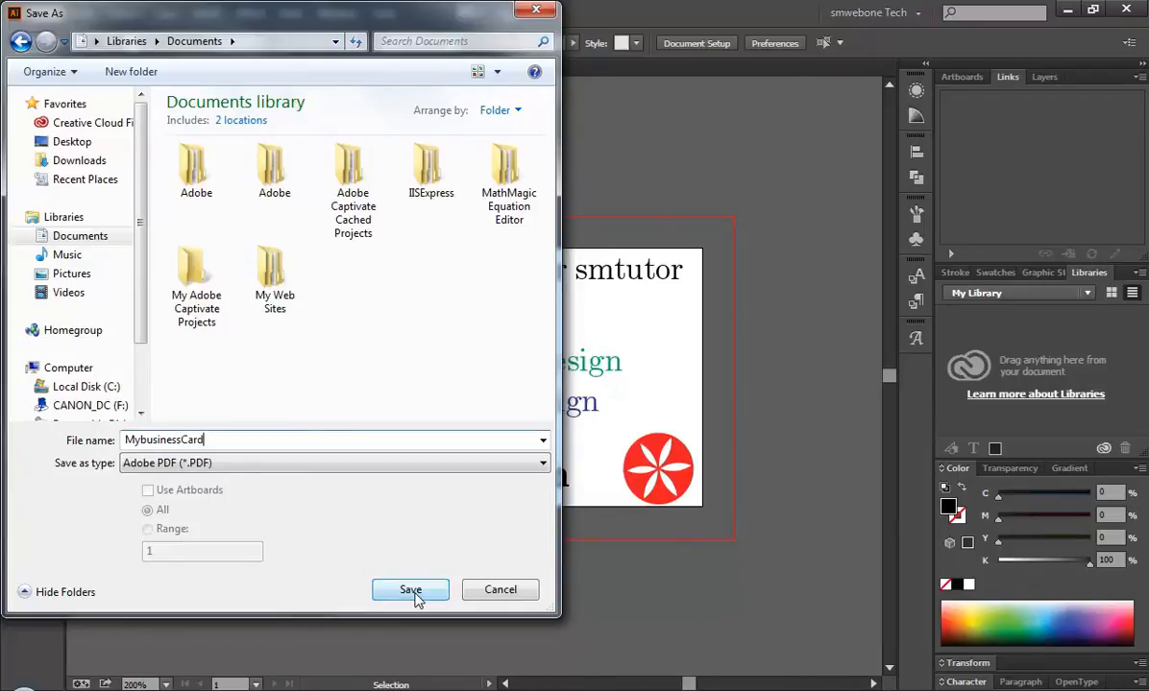
pyautogui.click(410, 590)
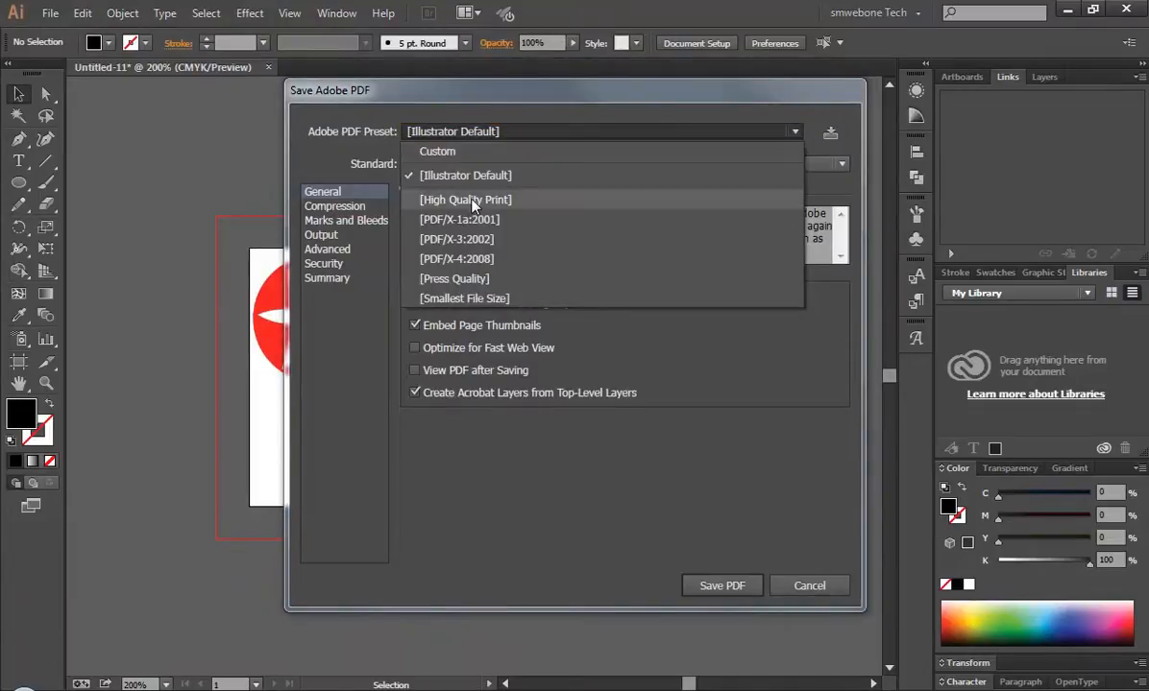
# - Save the PDF with High Quality Print, standard None, all printer's marks and document bleed
pyautogui.click(466, 199)
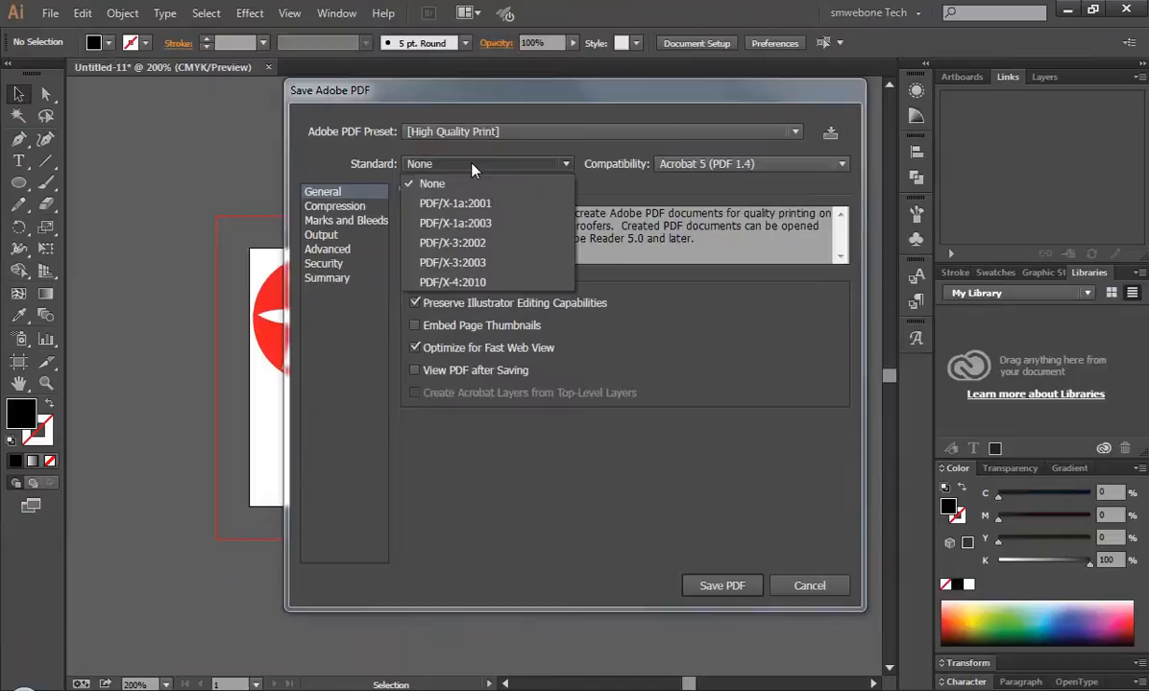
pyautogui.click(431, 183)
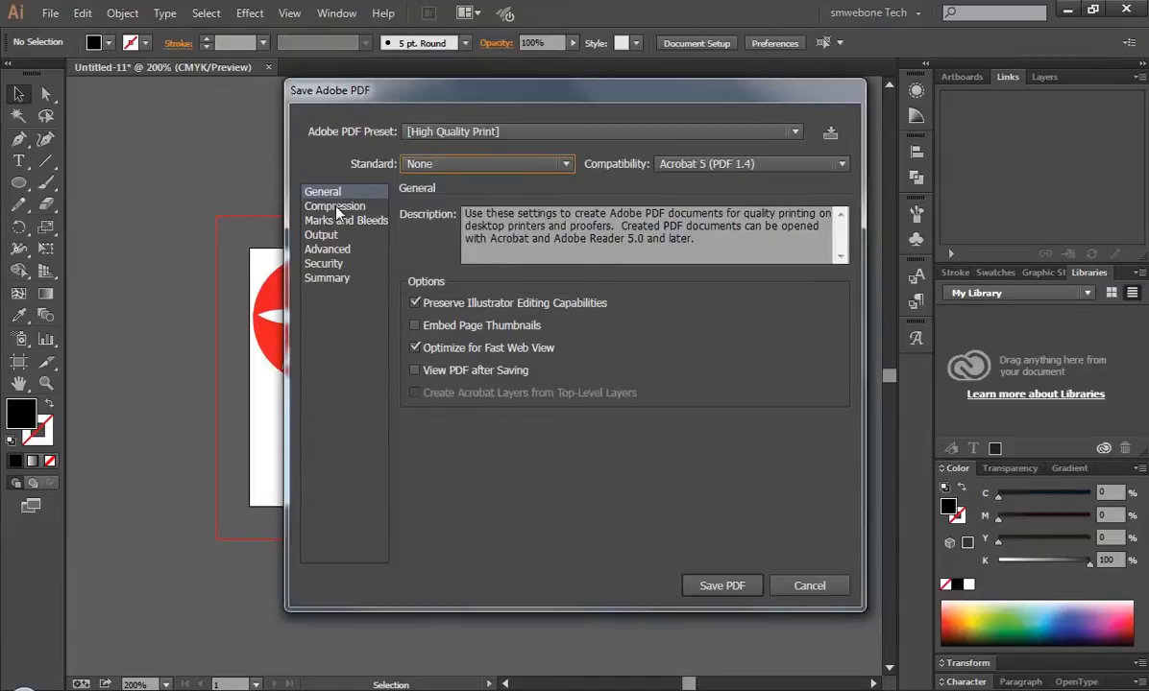
pyautogui.click(346, 220)
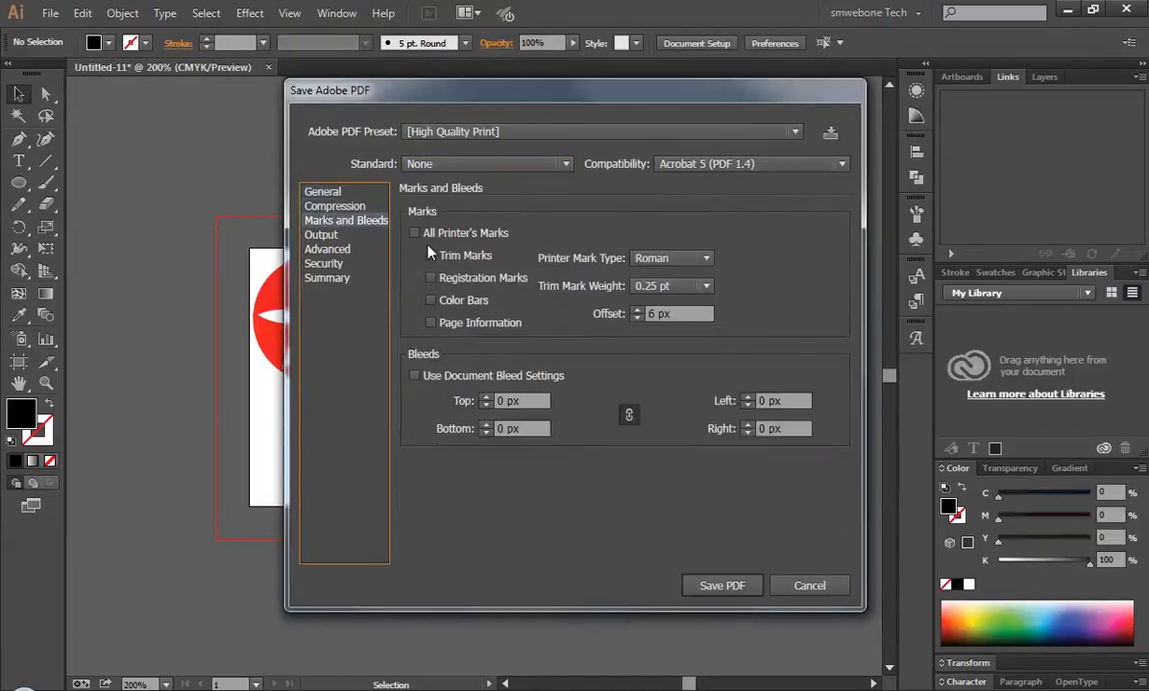
pyautogui.click(414, 232)
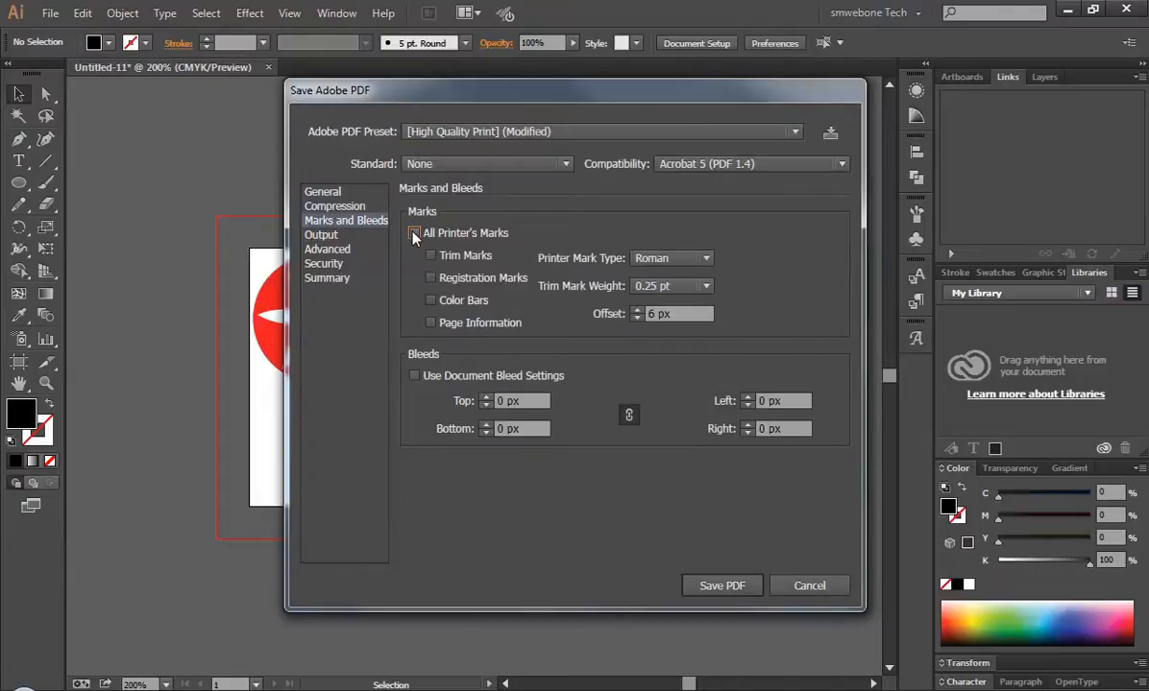
pyautogui.click(414, 233)
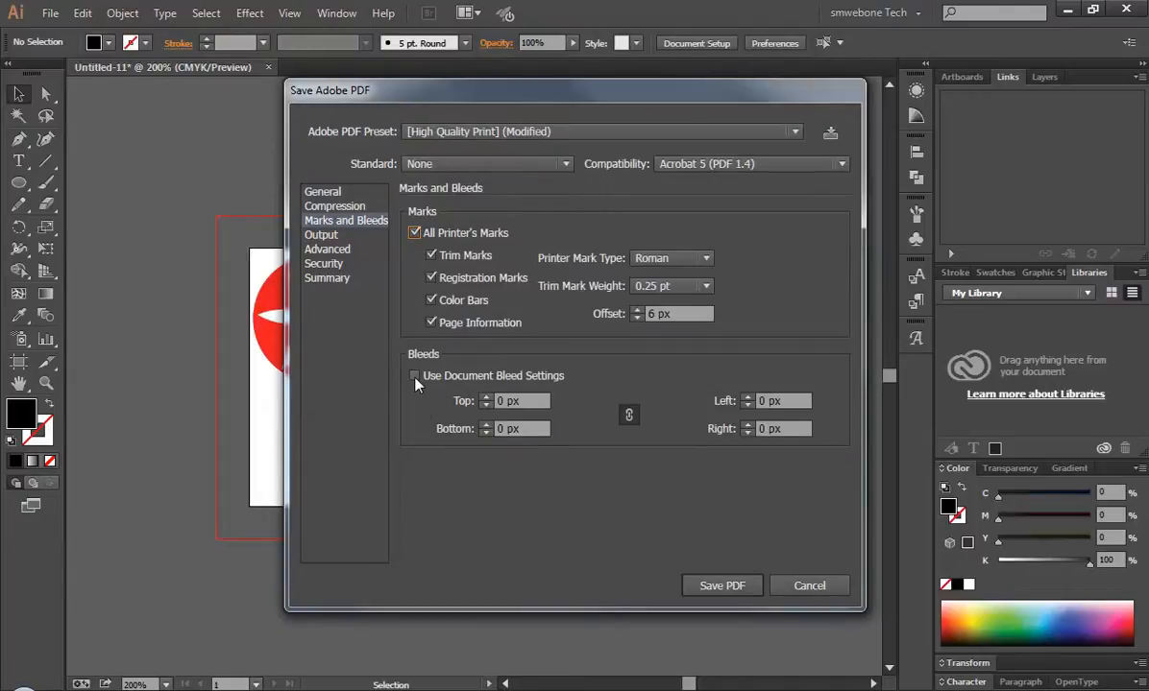
pyautogui.click(415, 375)
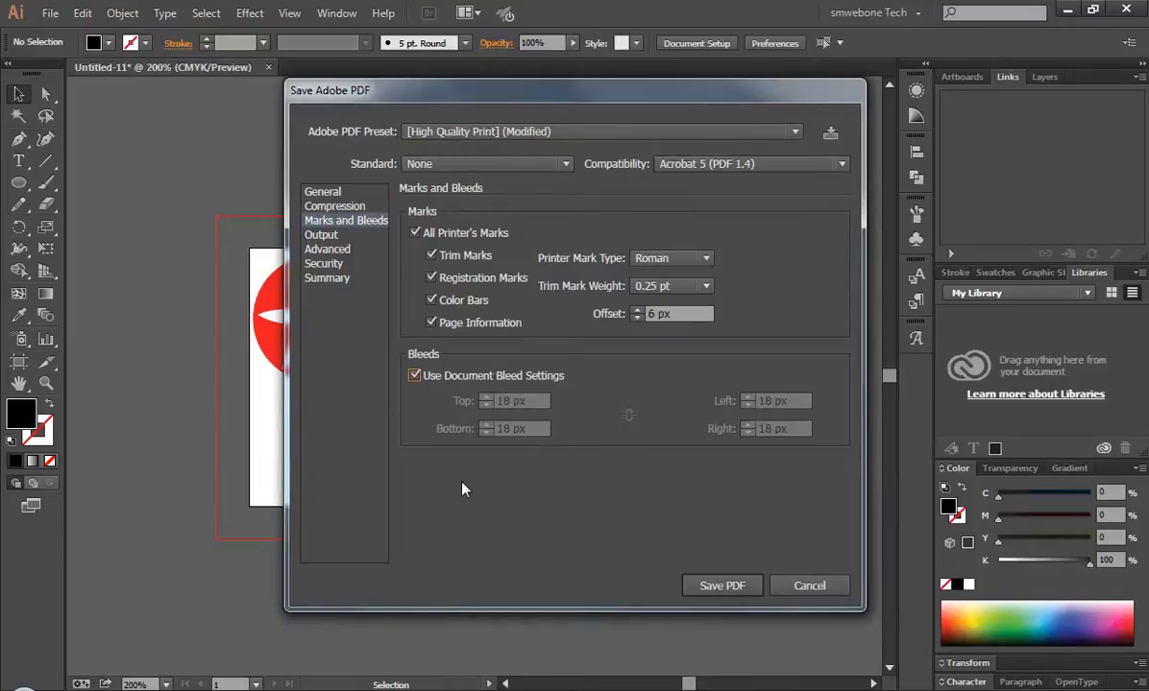
pyautogui.click(721, 585)
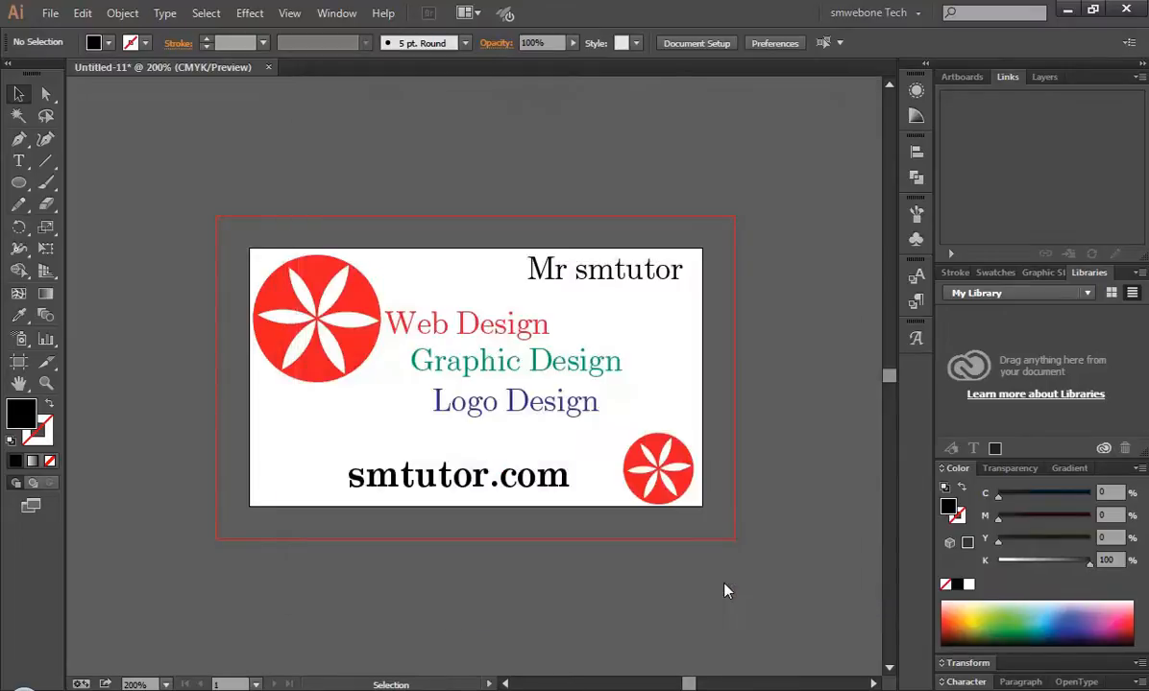
pyautogui.moveTo(732, 404)
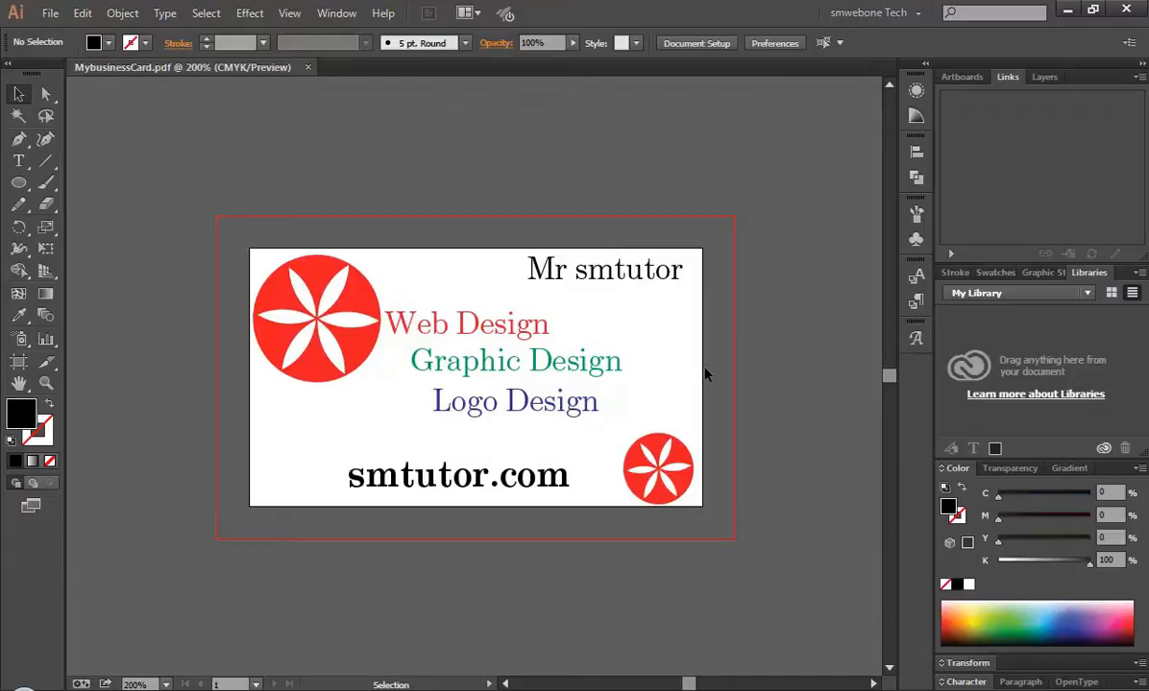
pyautogui.moveTo(692, 374)
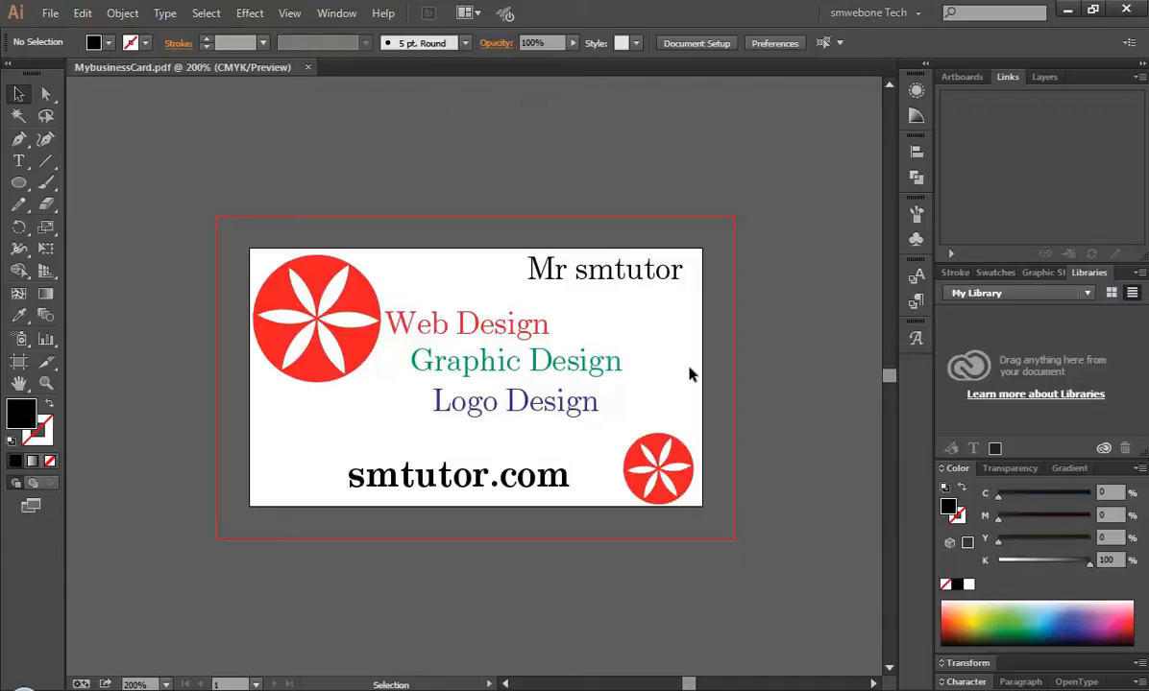
pyautogui.moveTo(670, 375)
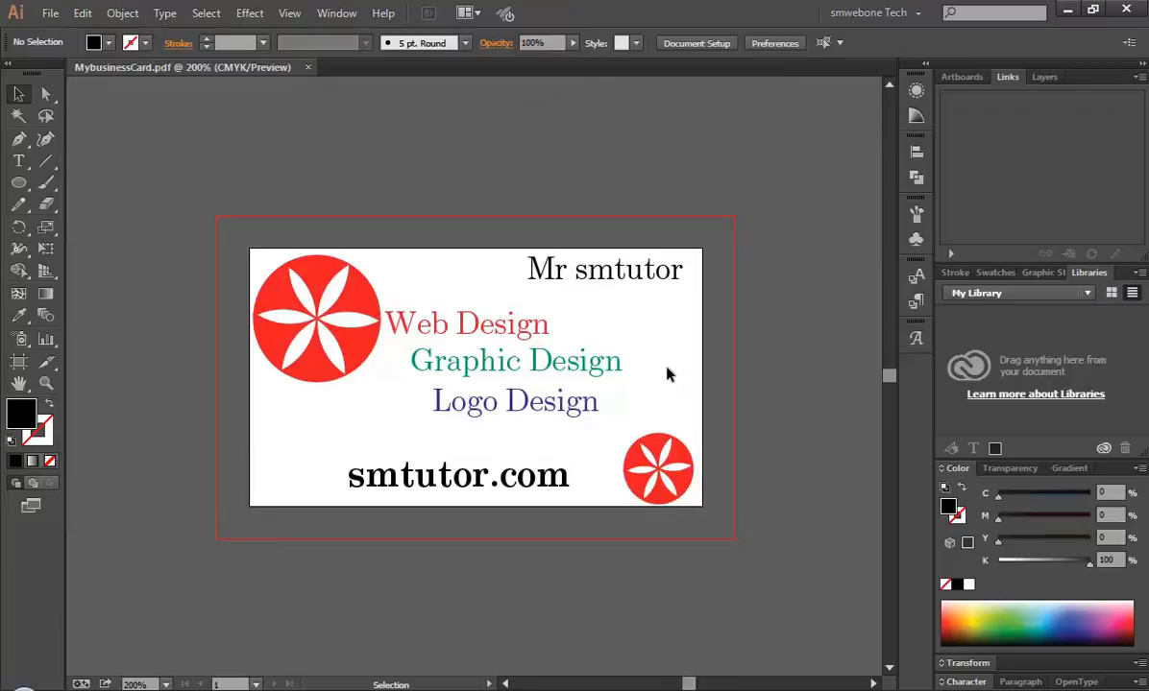
pyautogui.moveTo(651, 349)
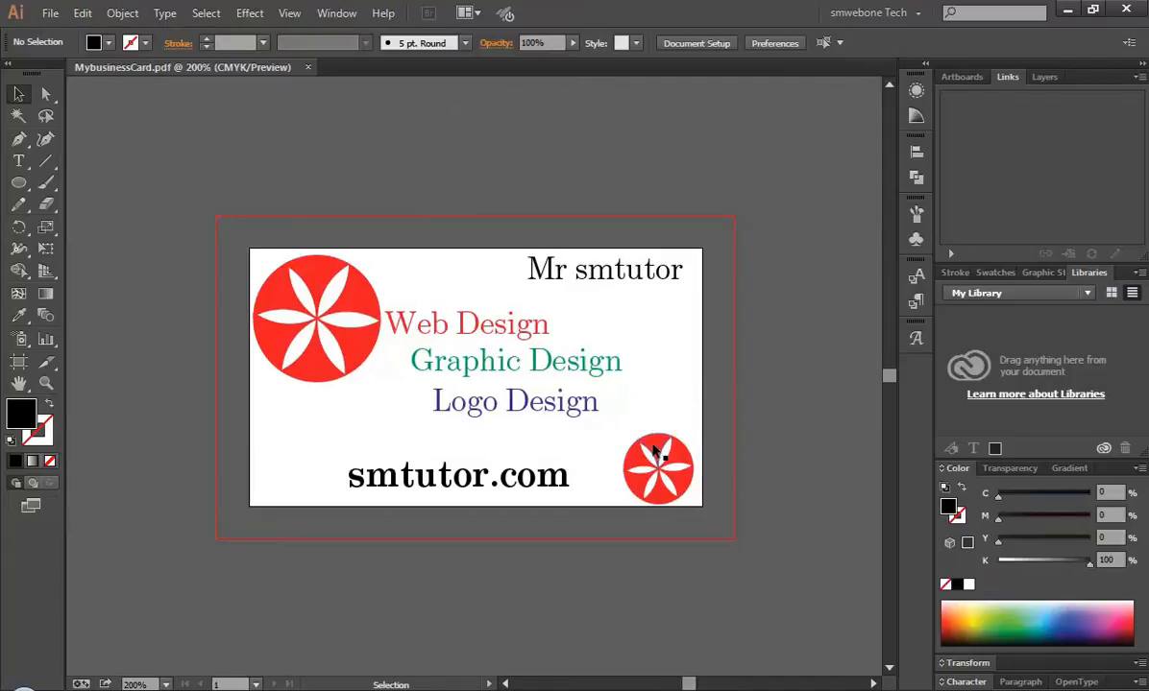
# - Recolour the small flower's wedges, making one pink and another dark green
pyautogui.click(658, 471)
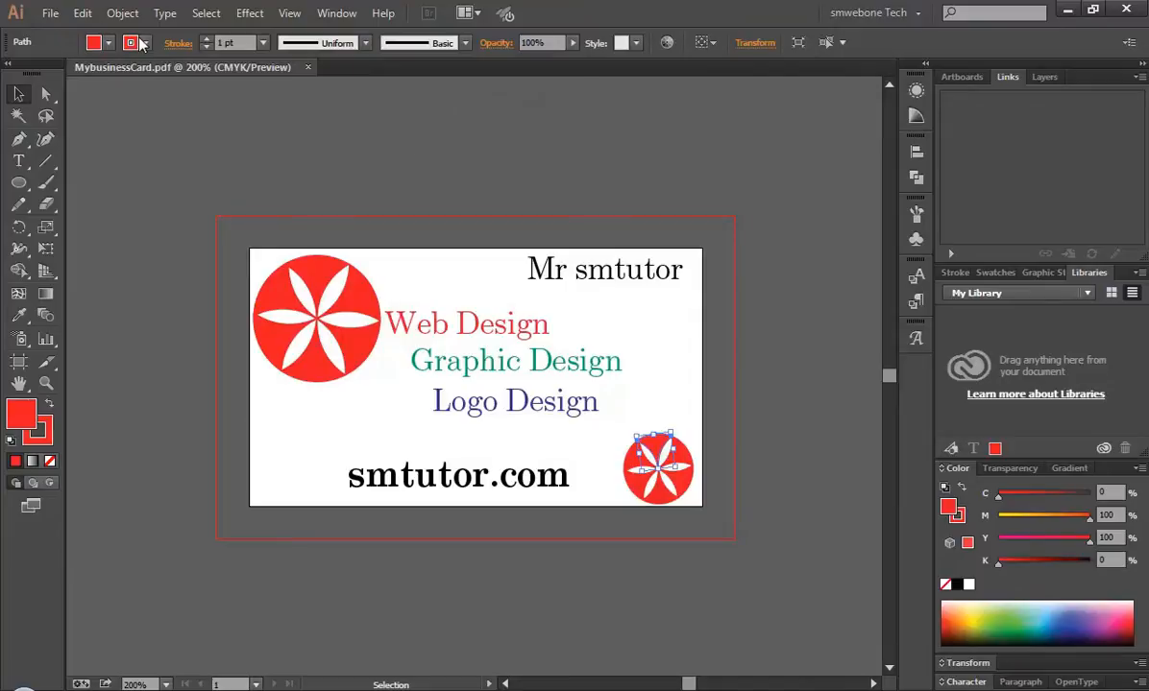
pyautogui.click(133, 43)
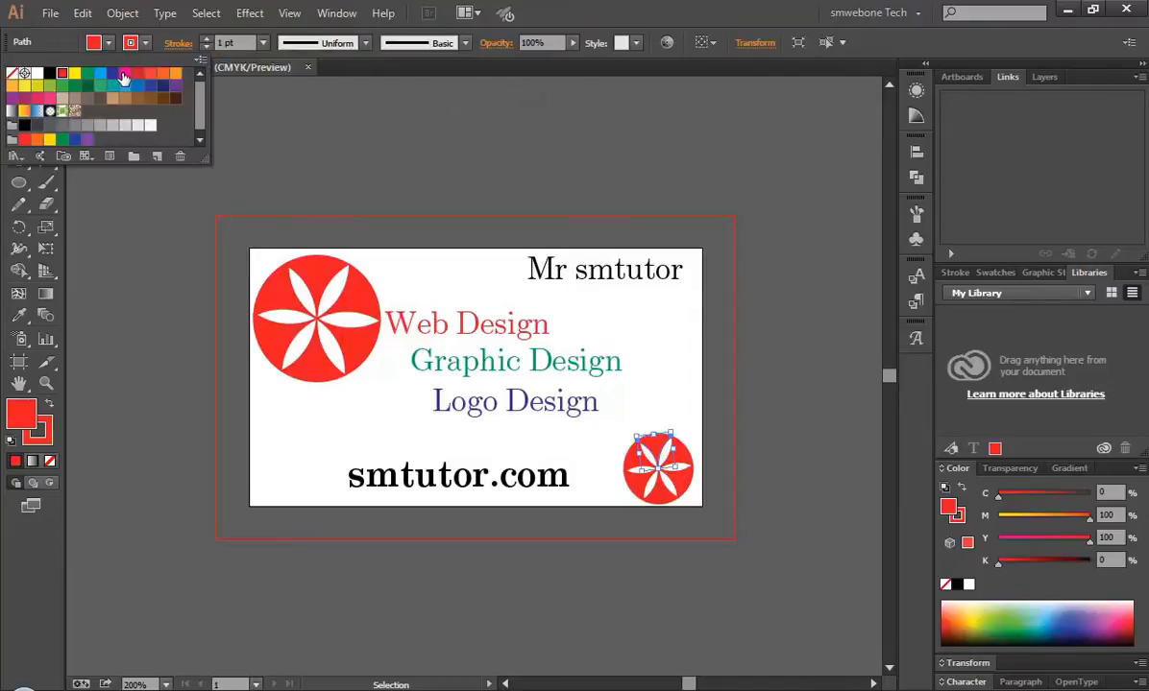
pyautogui.click(125, 75)
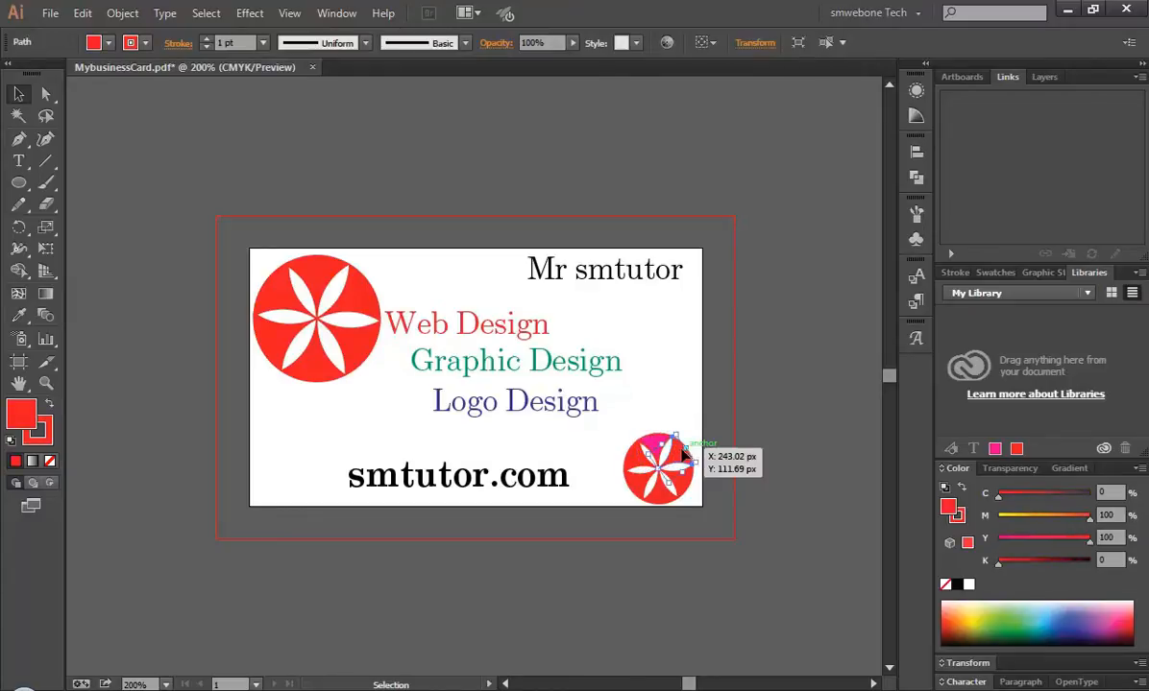
pyautogui.click(94, 42)
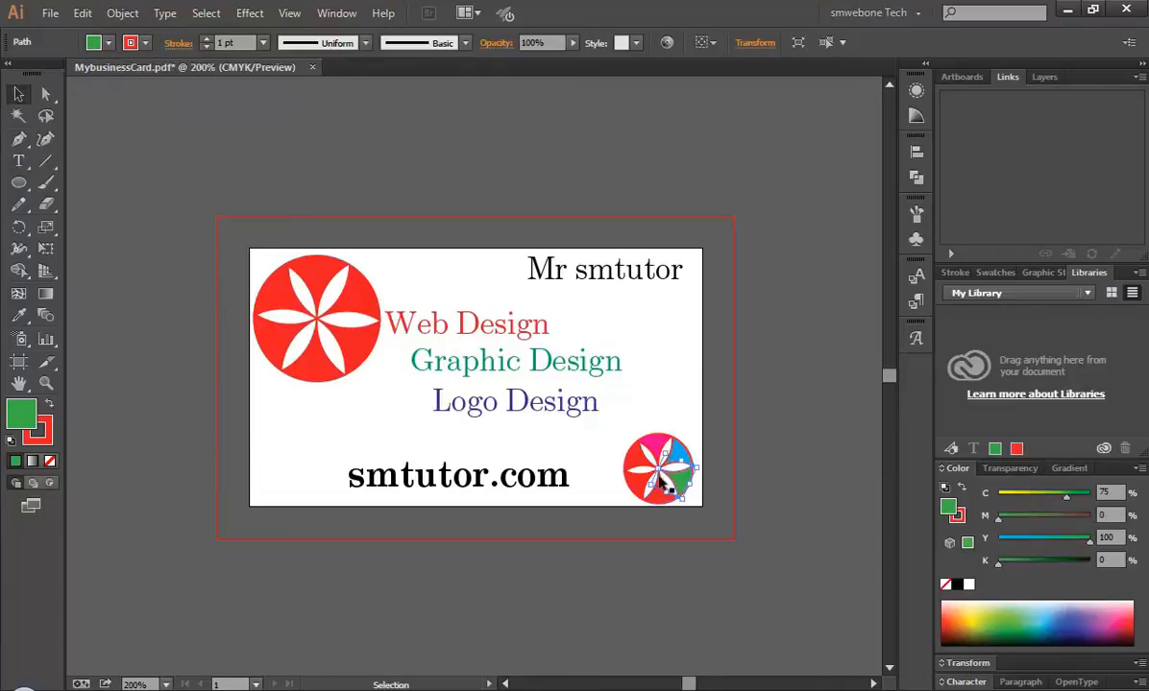
pyautogui.click(658, 471)
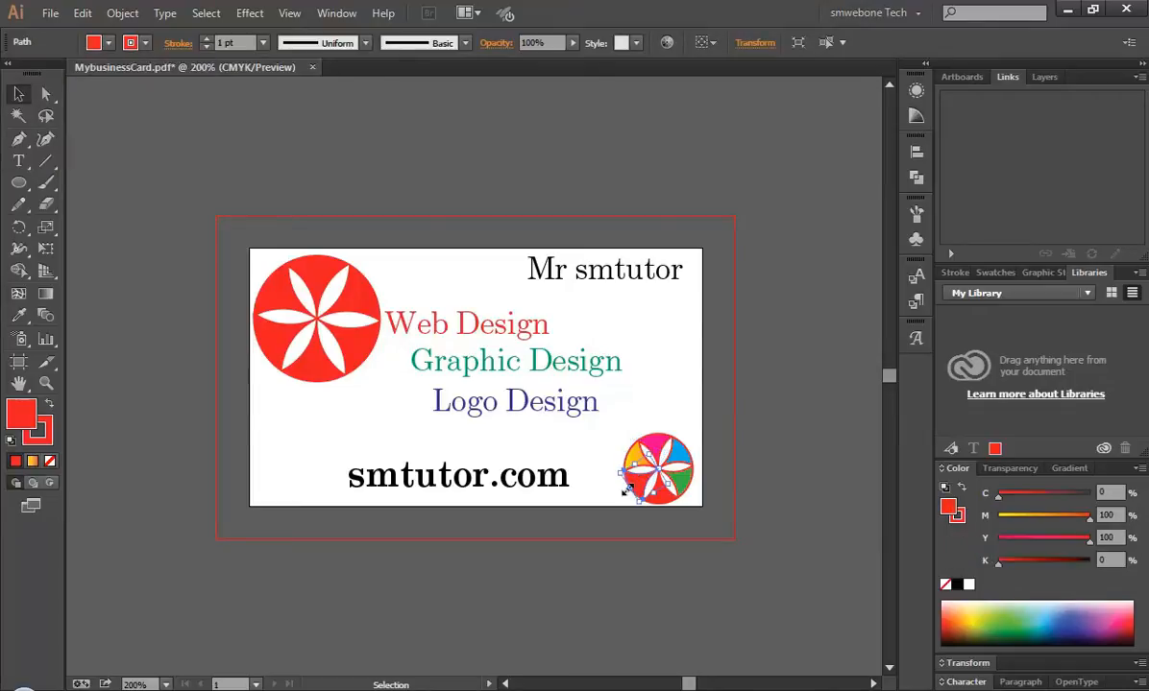
pyautogui.click(108, 42)
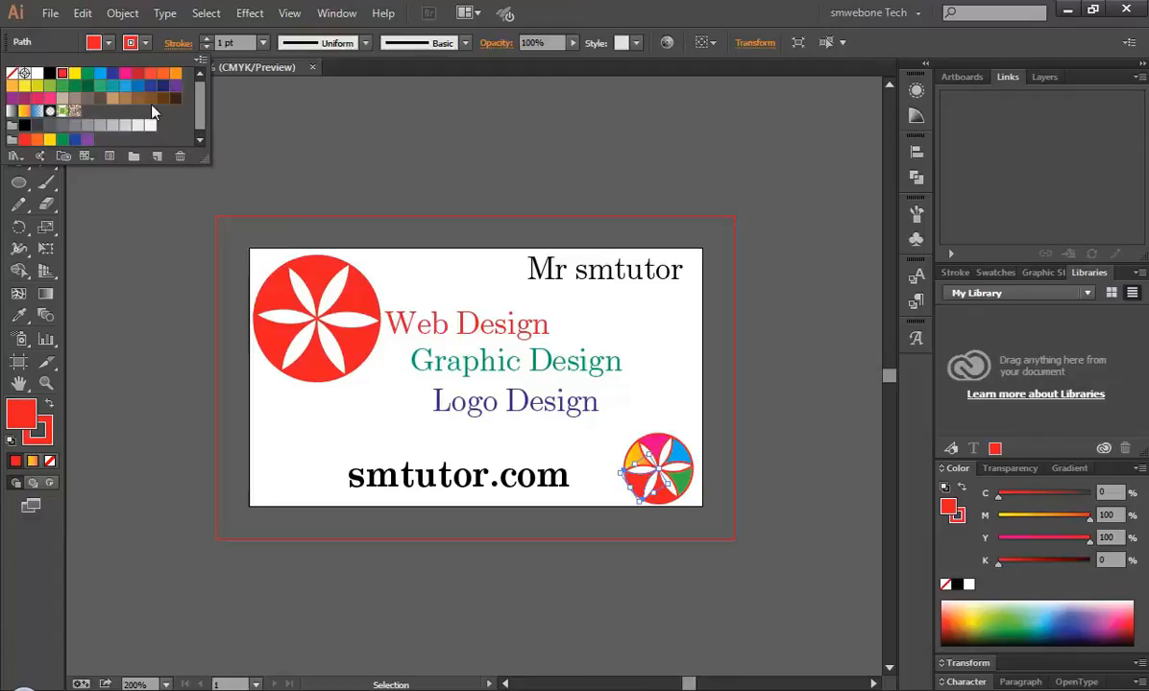
pyautogui.moveTo(53, 137)
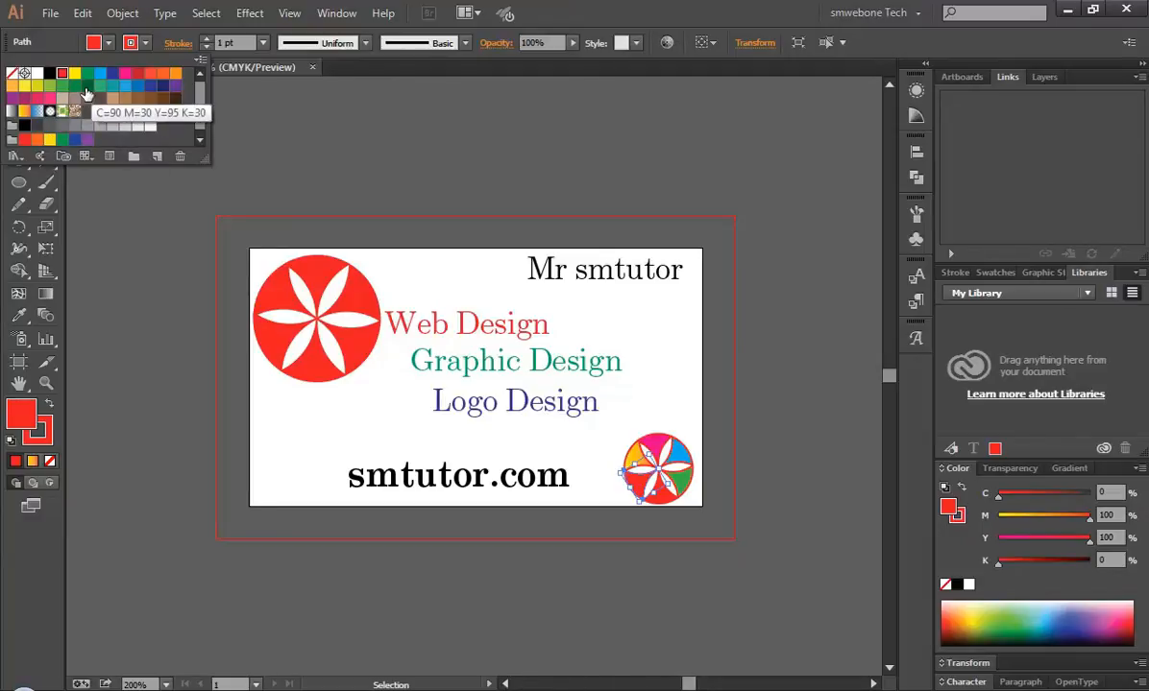
pyautogui.click(87, 92)
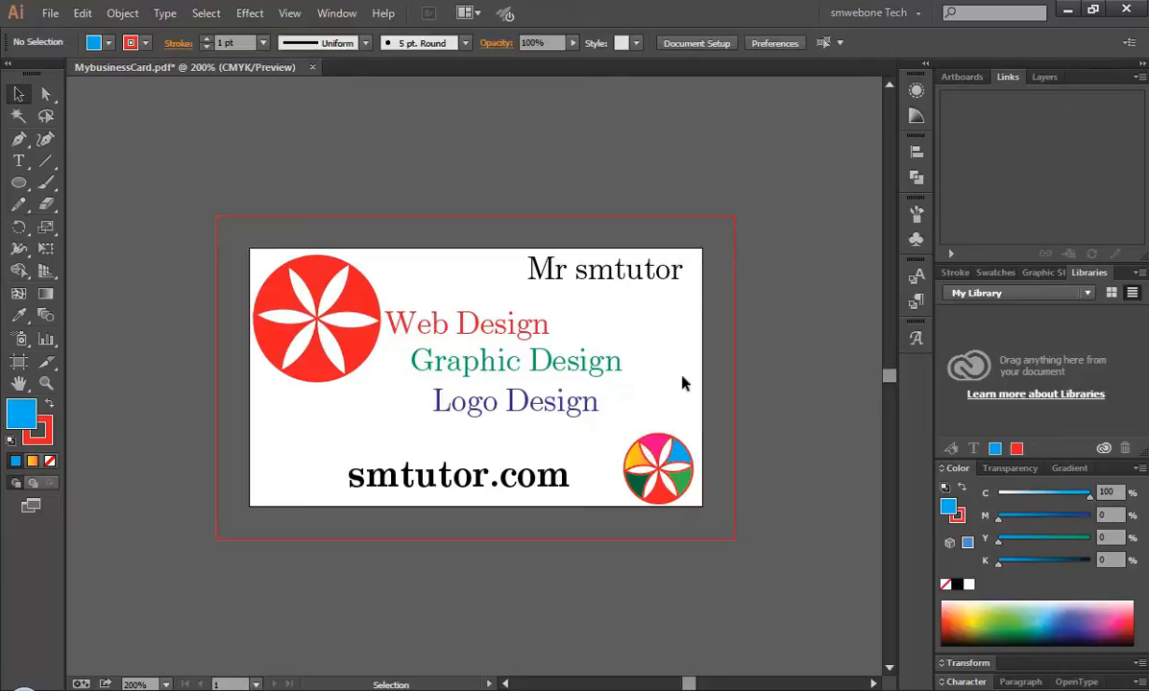
pyautogui.moveTo(660, 394)
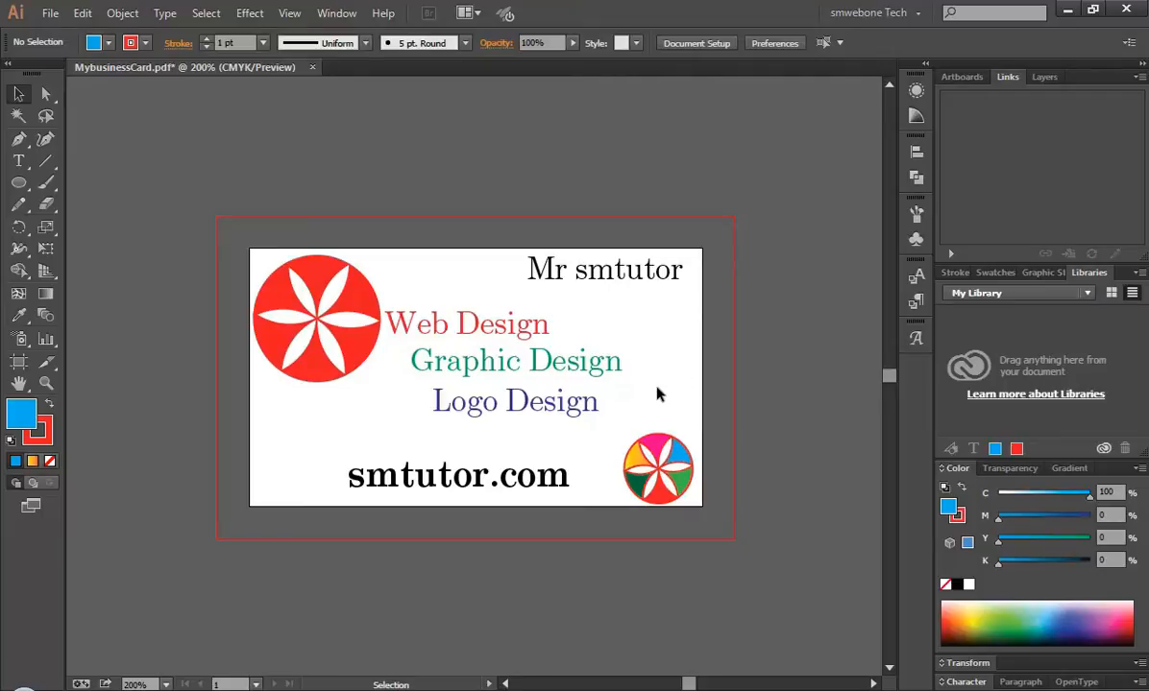
pyautogui.moveTo(658, 377)
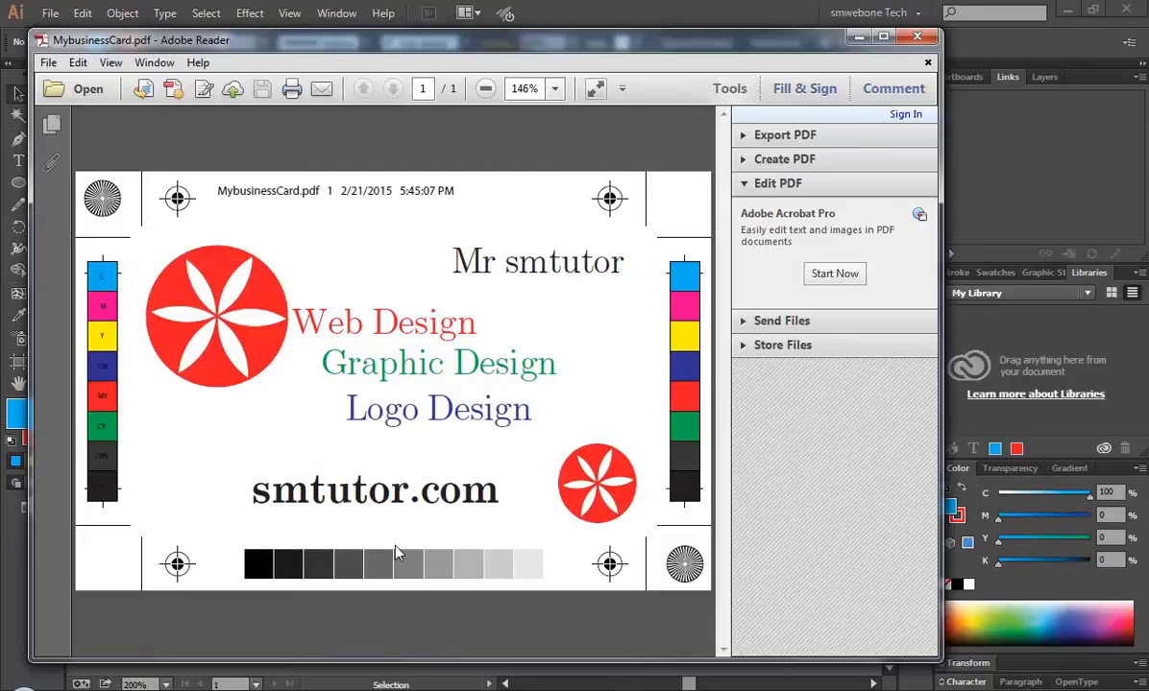
pyautogui.moveTo(307, 522)
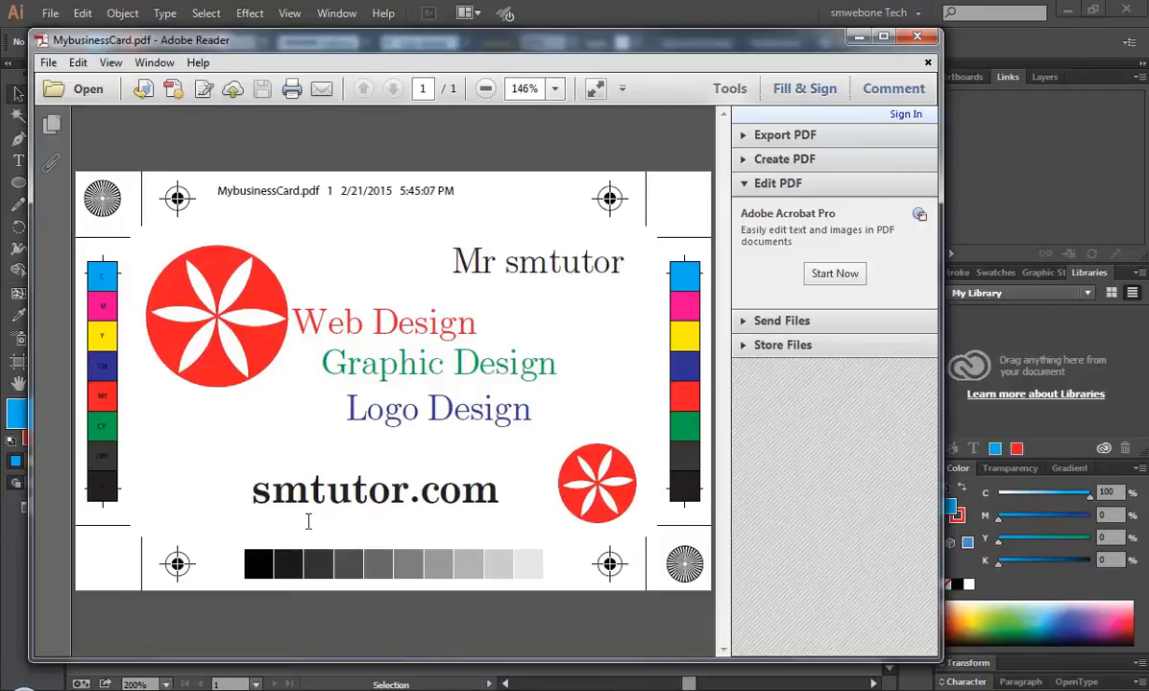
# - Select the word 'smtutor' in the website line of the opened MybusinessCard.pdf
pyautogui.doubleClick(374, 489)
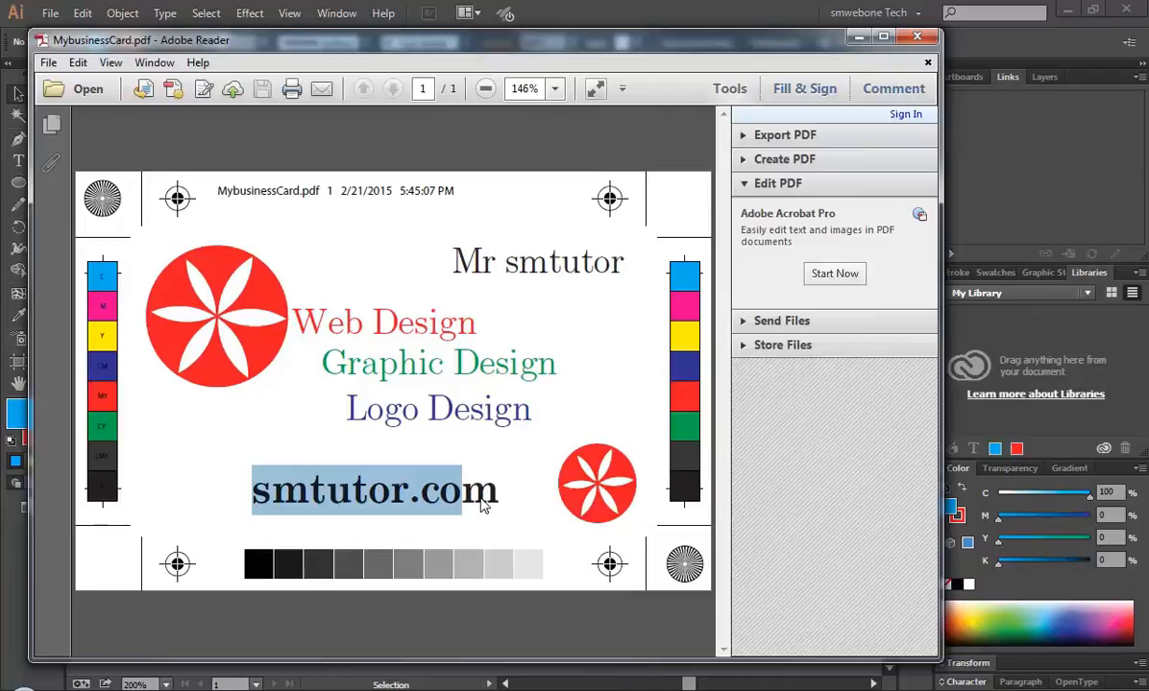